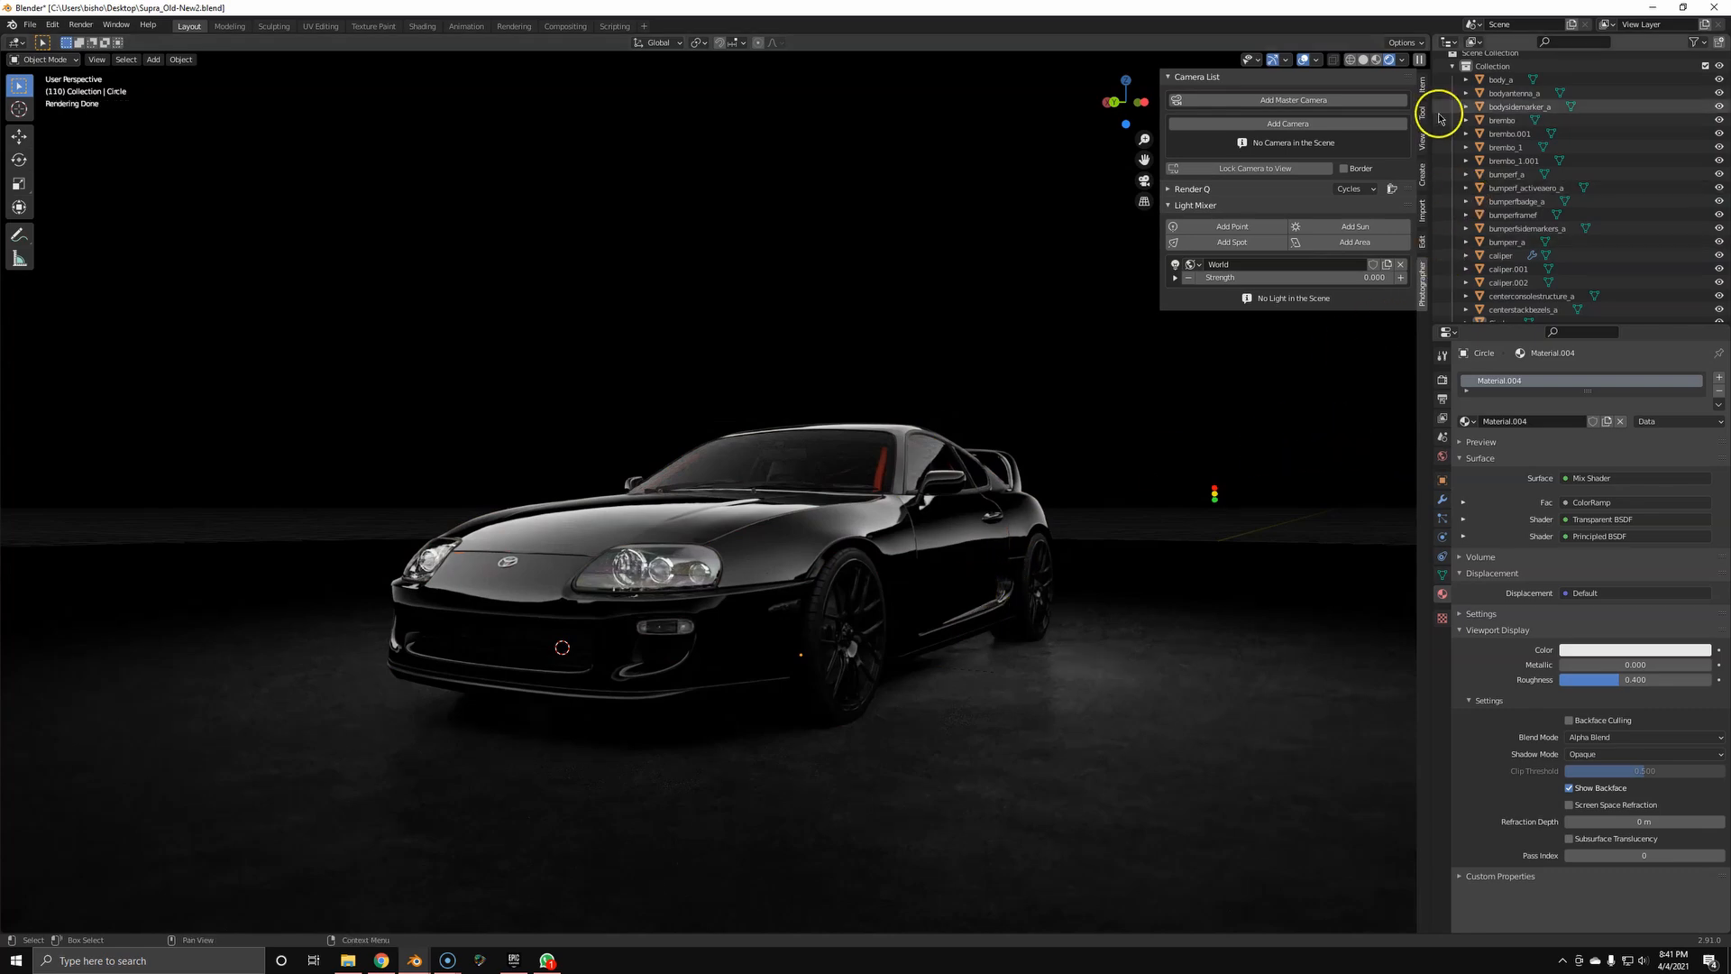
Add a Photographer camera from the Camera List in the sidebar
click(1425, 85)
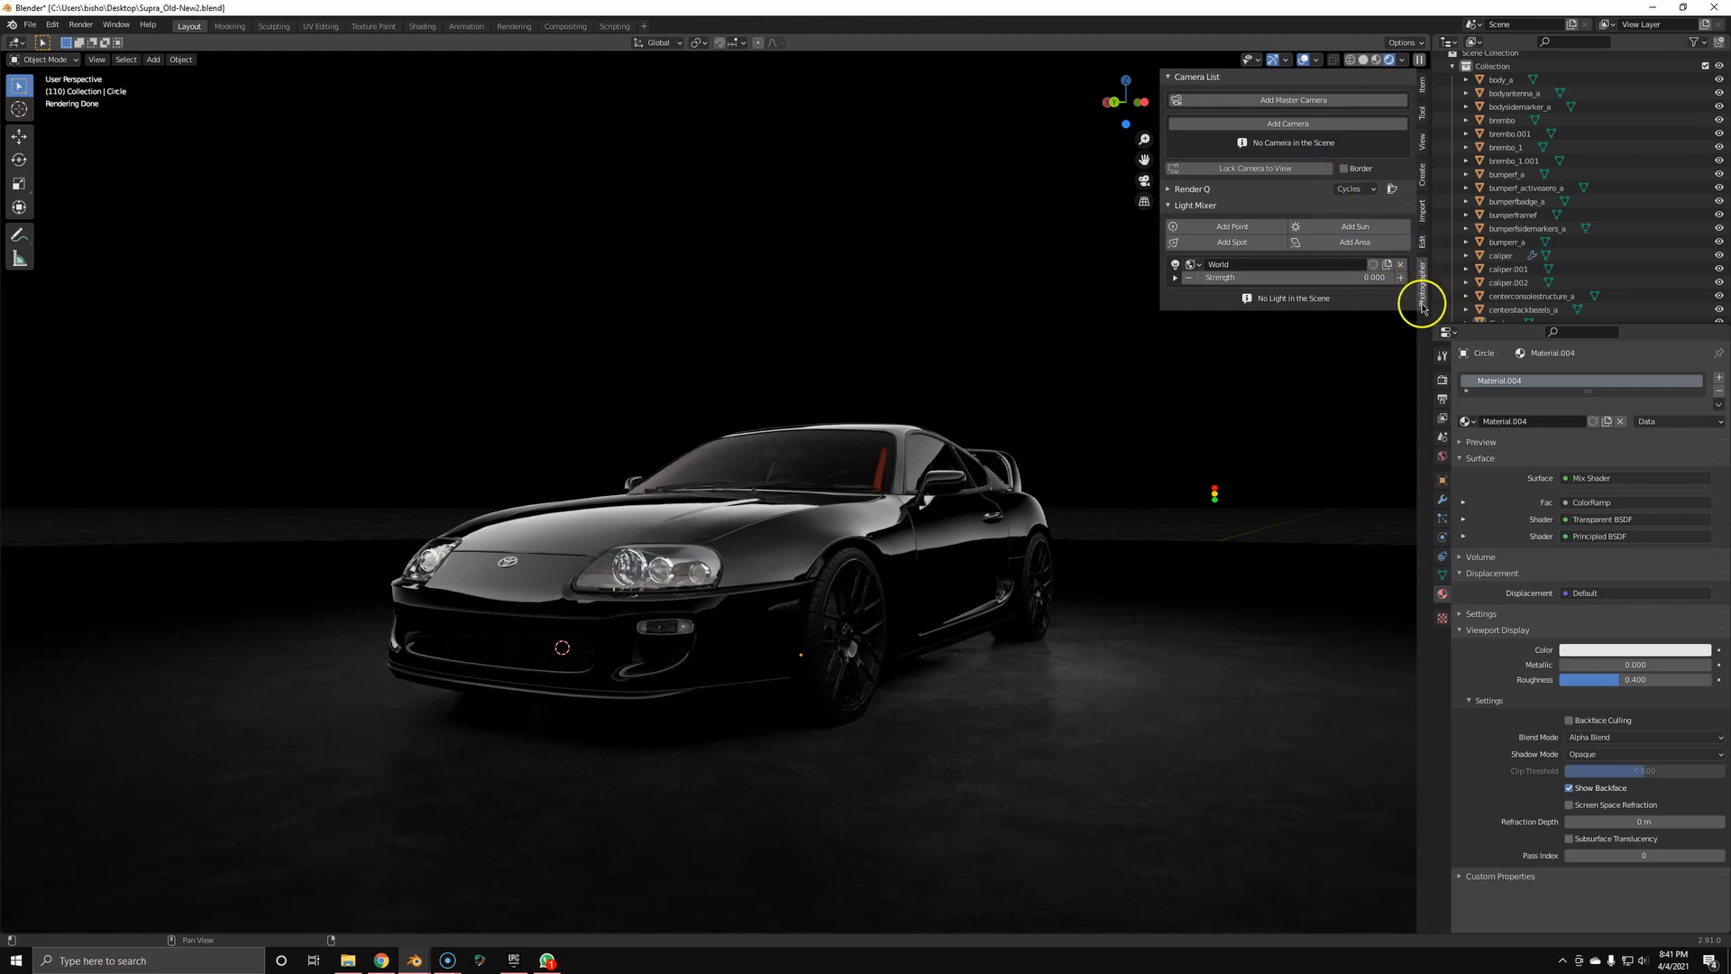
mouse_move(584, 541)
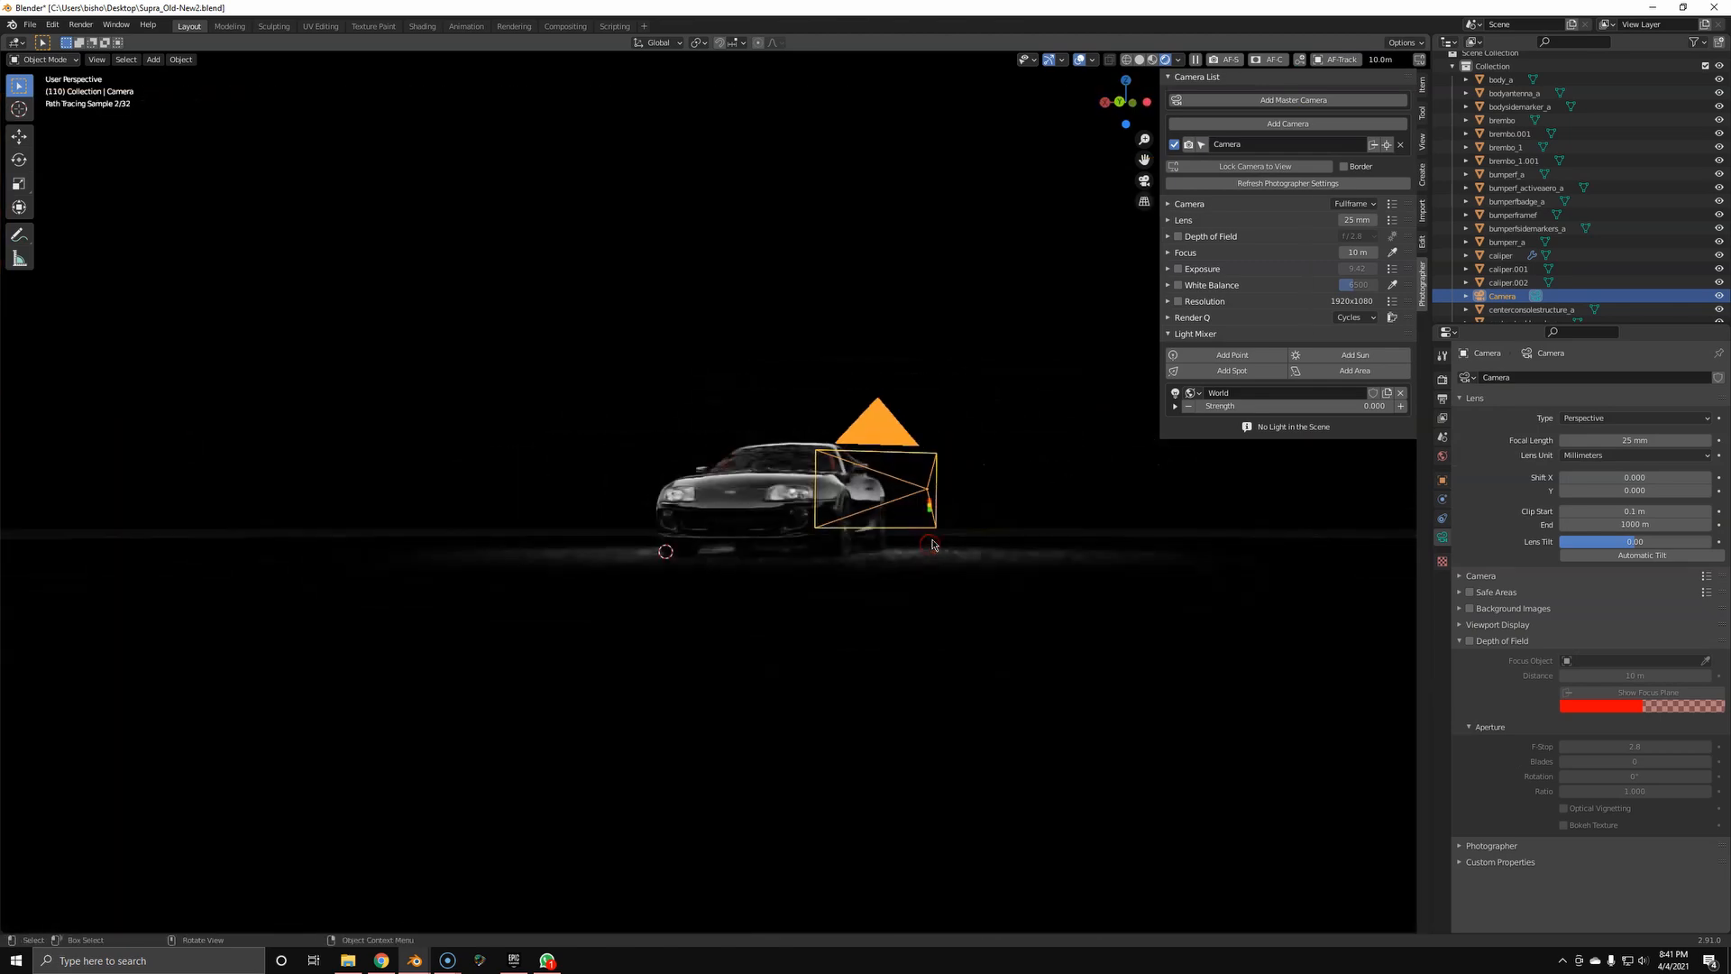
View the scene through the new camera, locked to view navigation, and review its clipping distances
click(1252, 166)
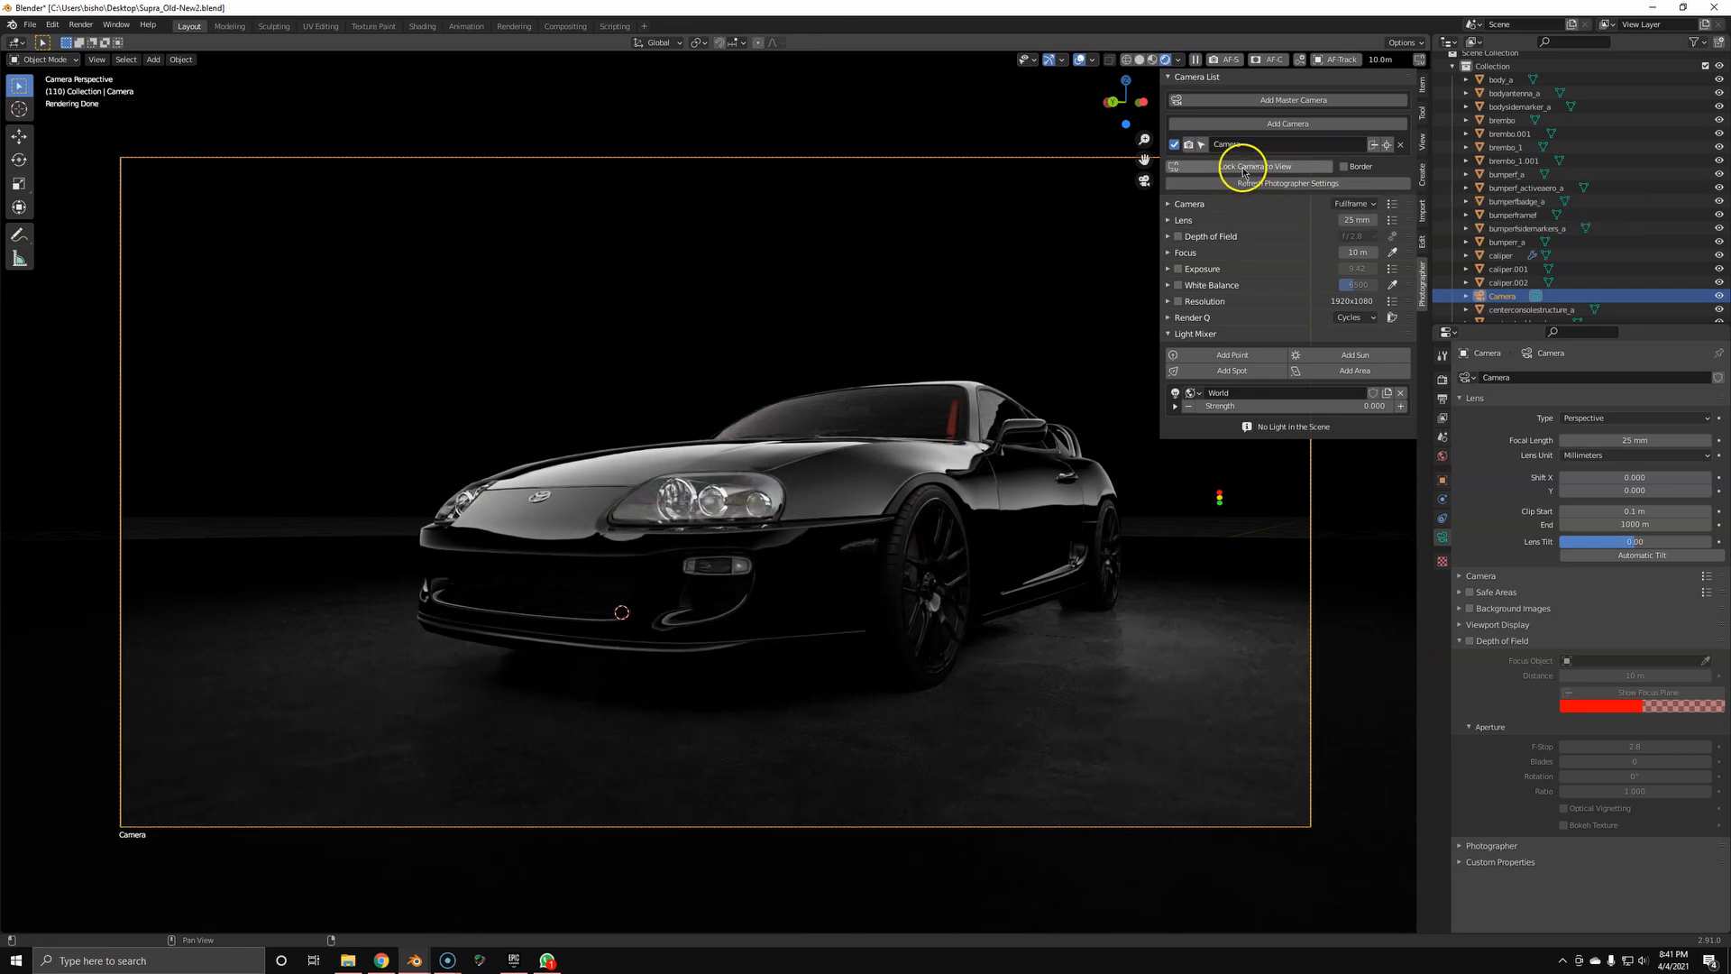
click(1253, 166)
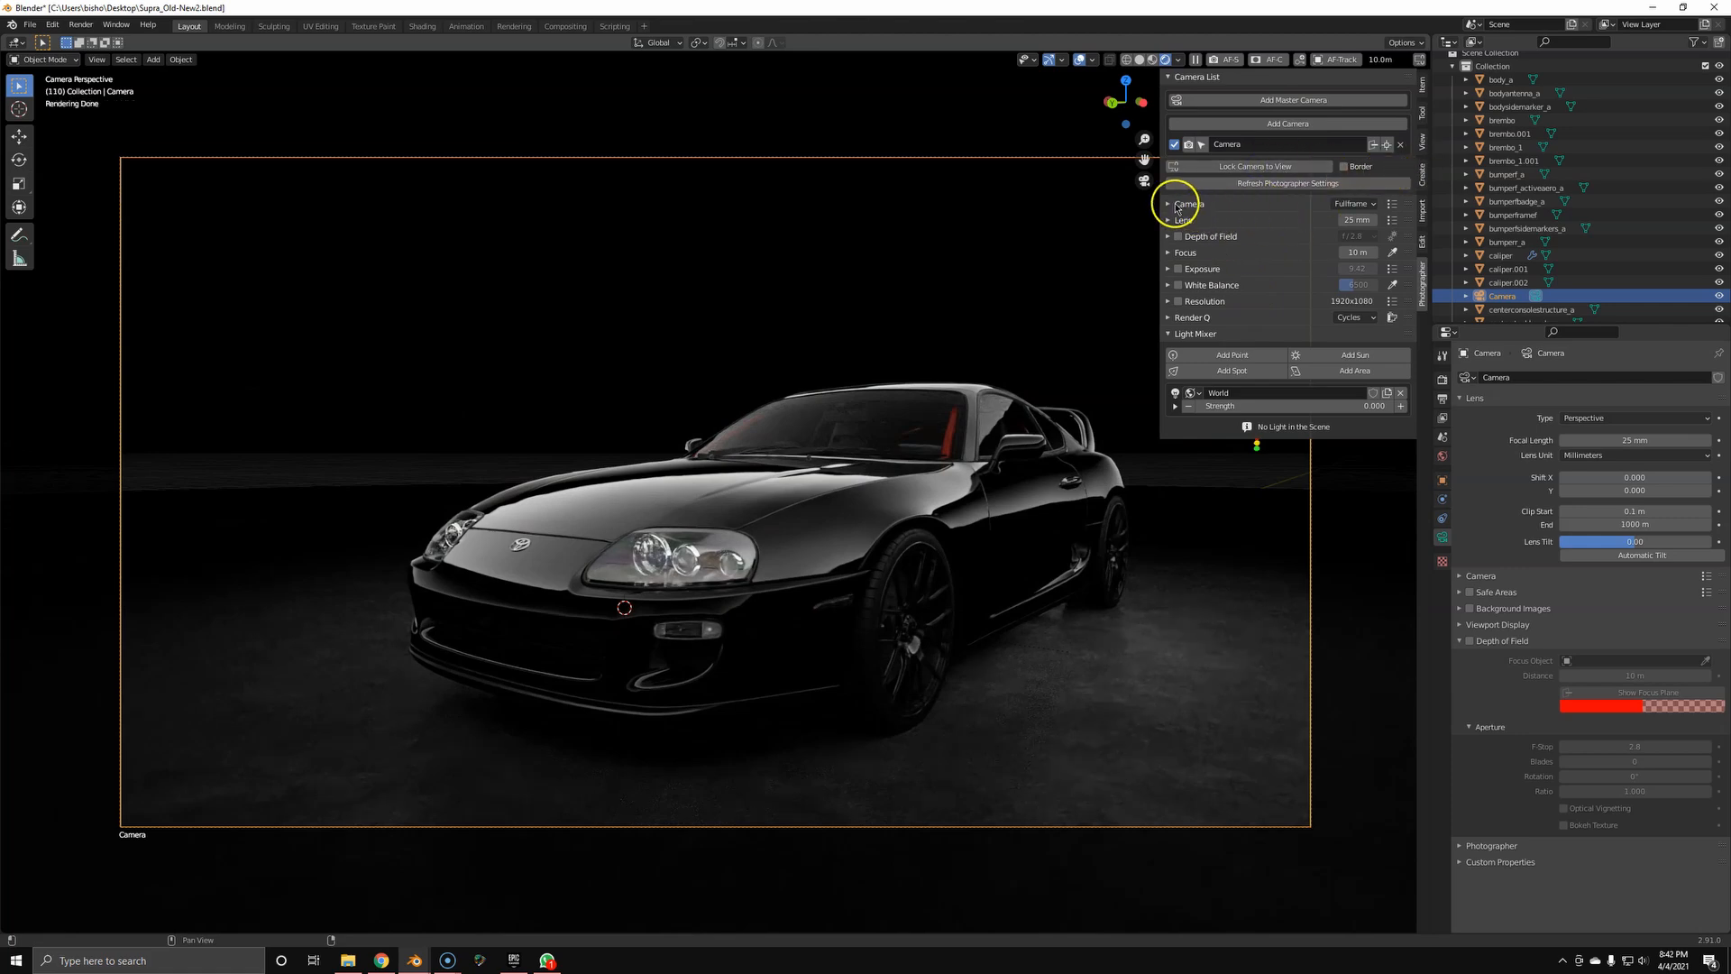
click(1394, 204)
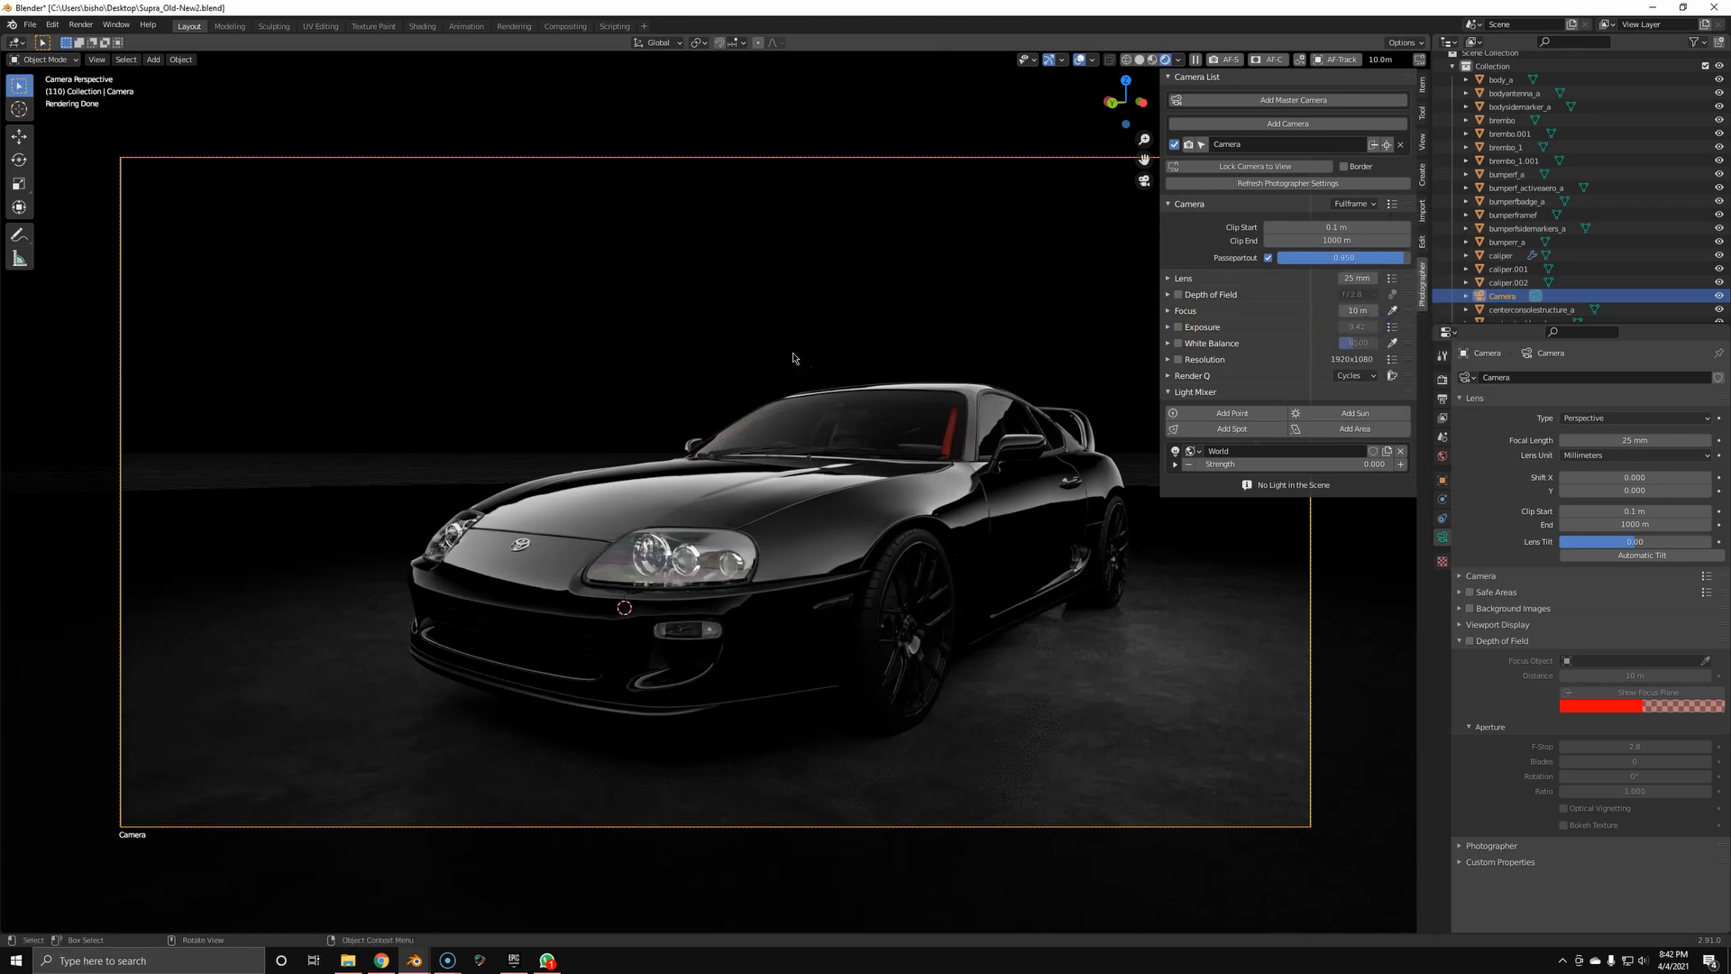
click(1336, 227)
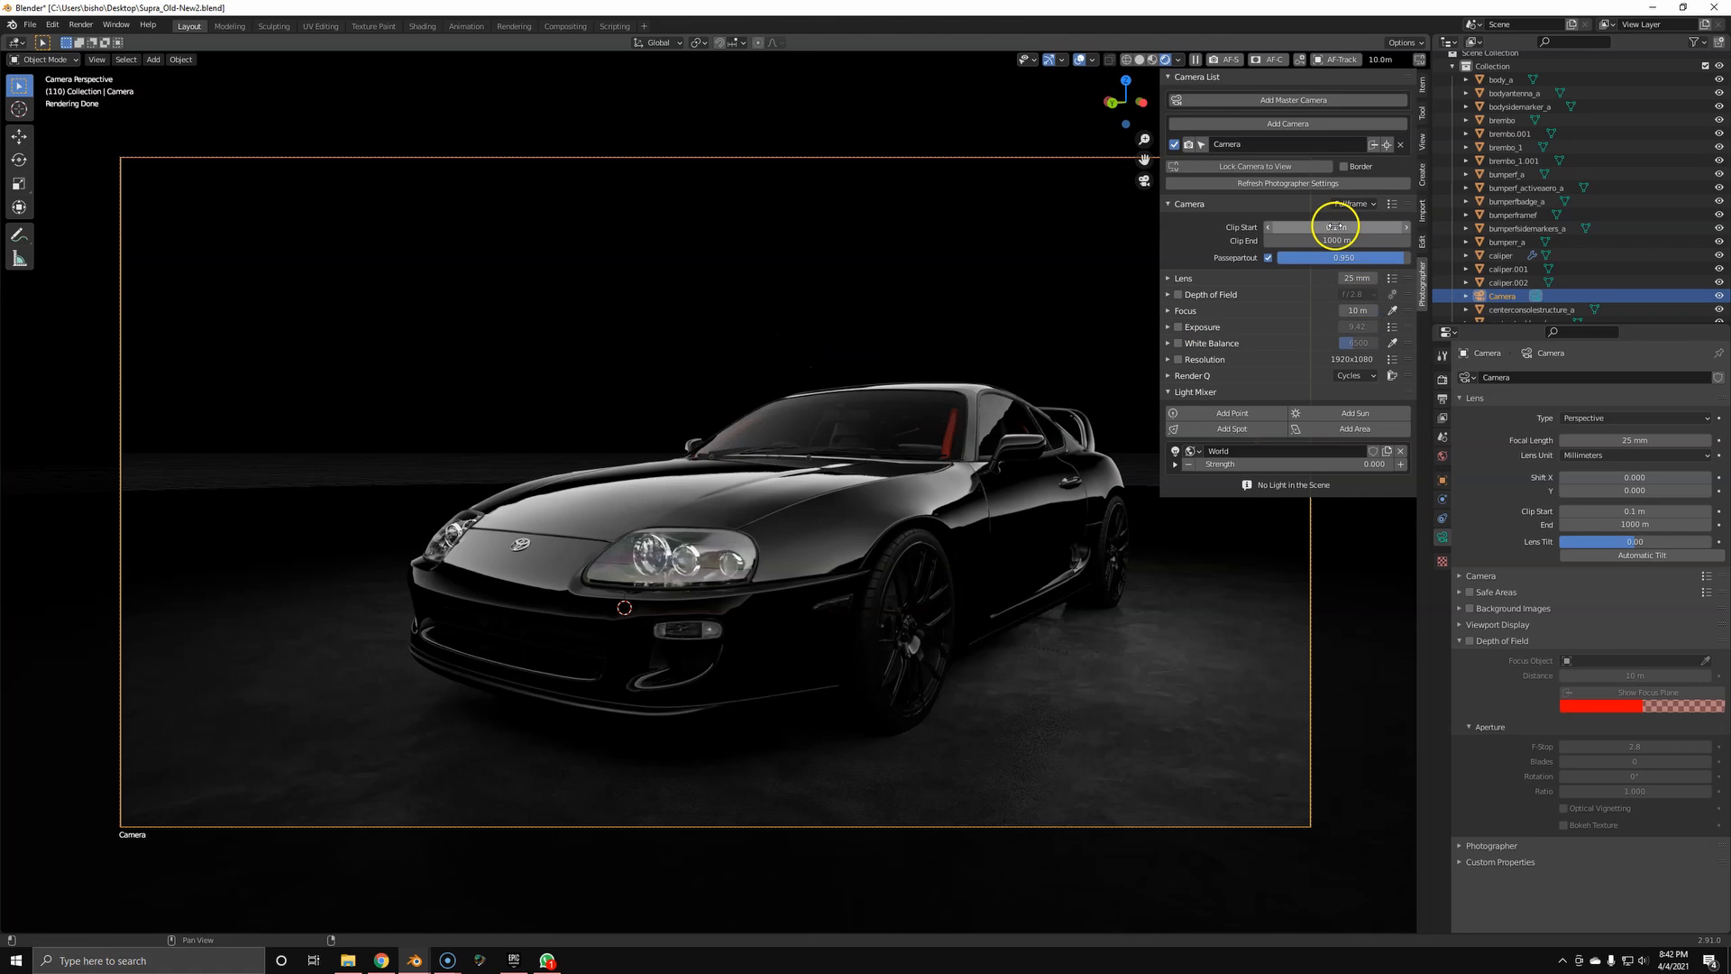
click(1168, 204)
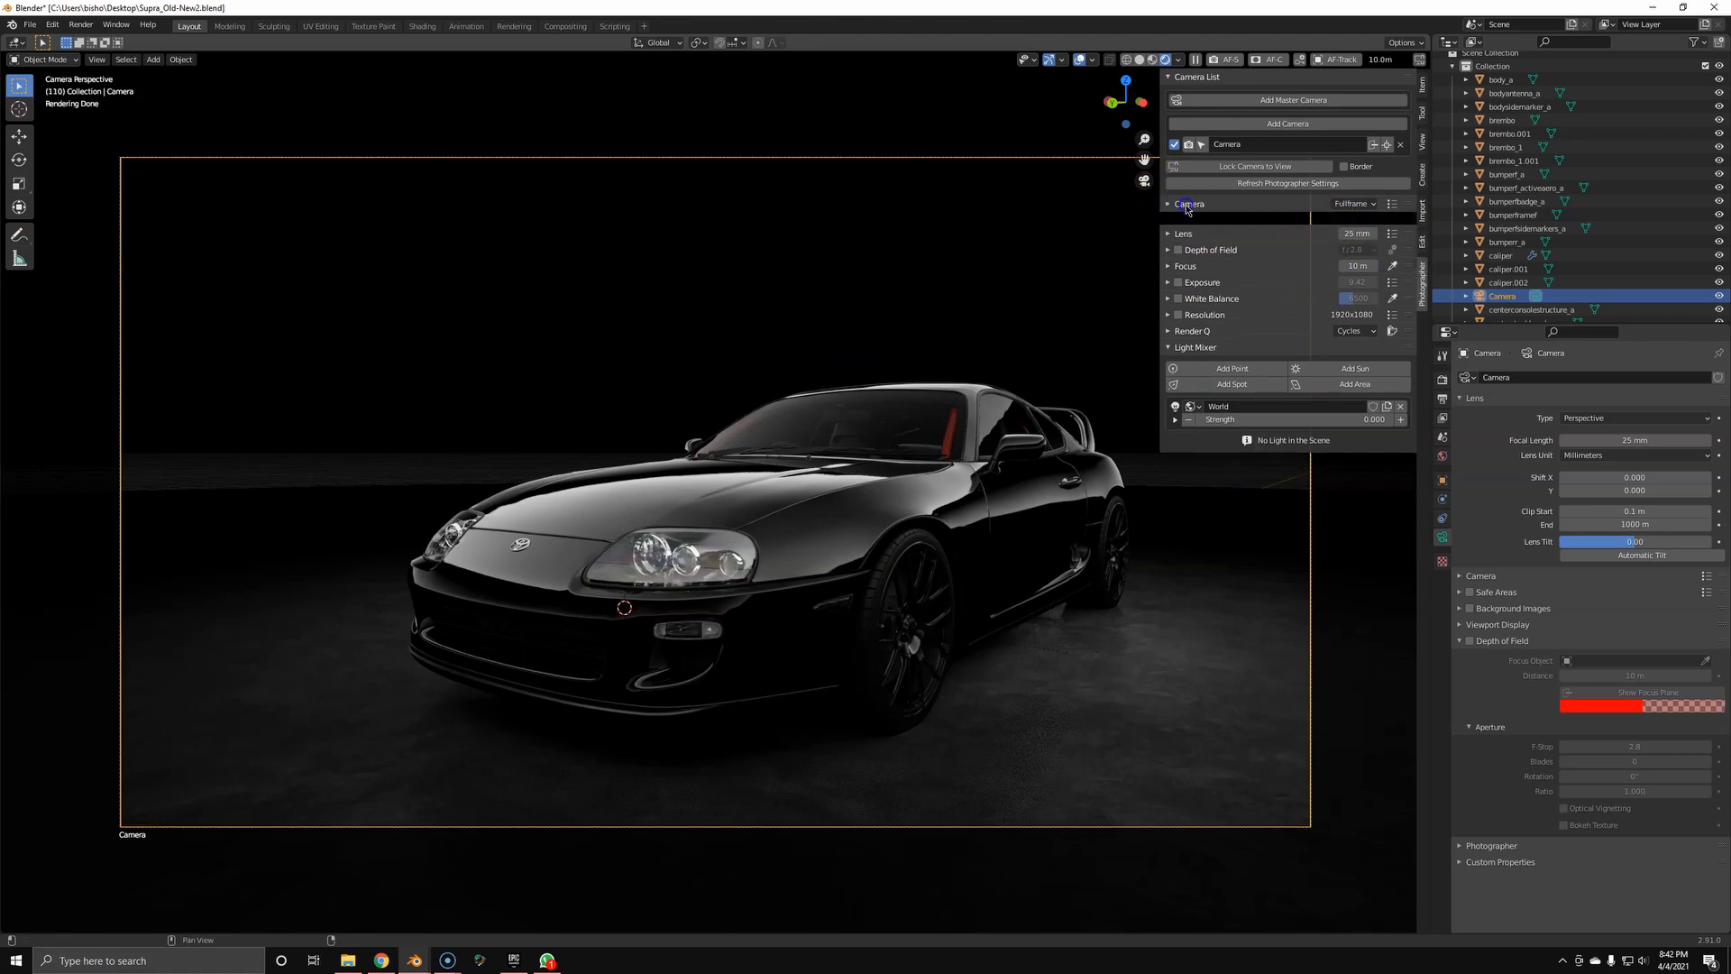
Enable the camera's Exposure control and expand its settings
click(1188, 204)
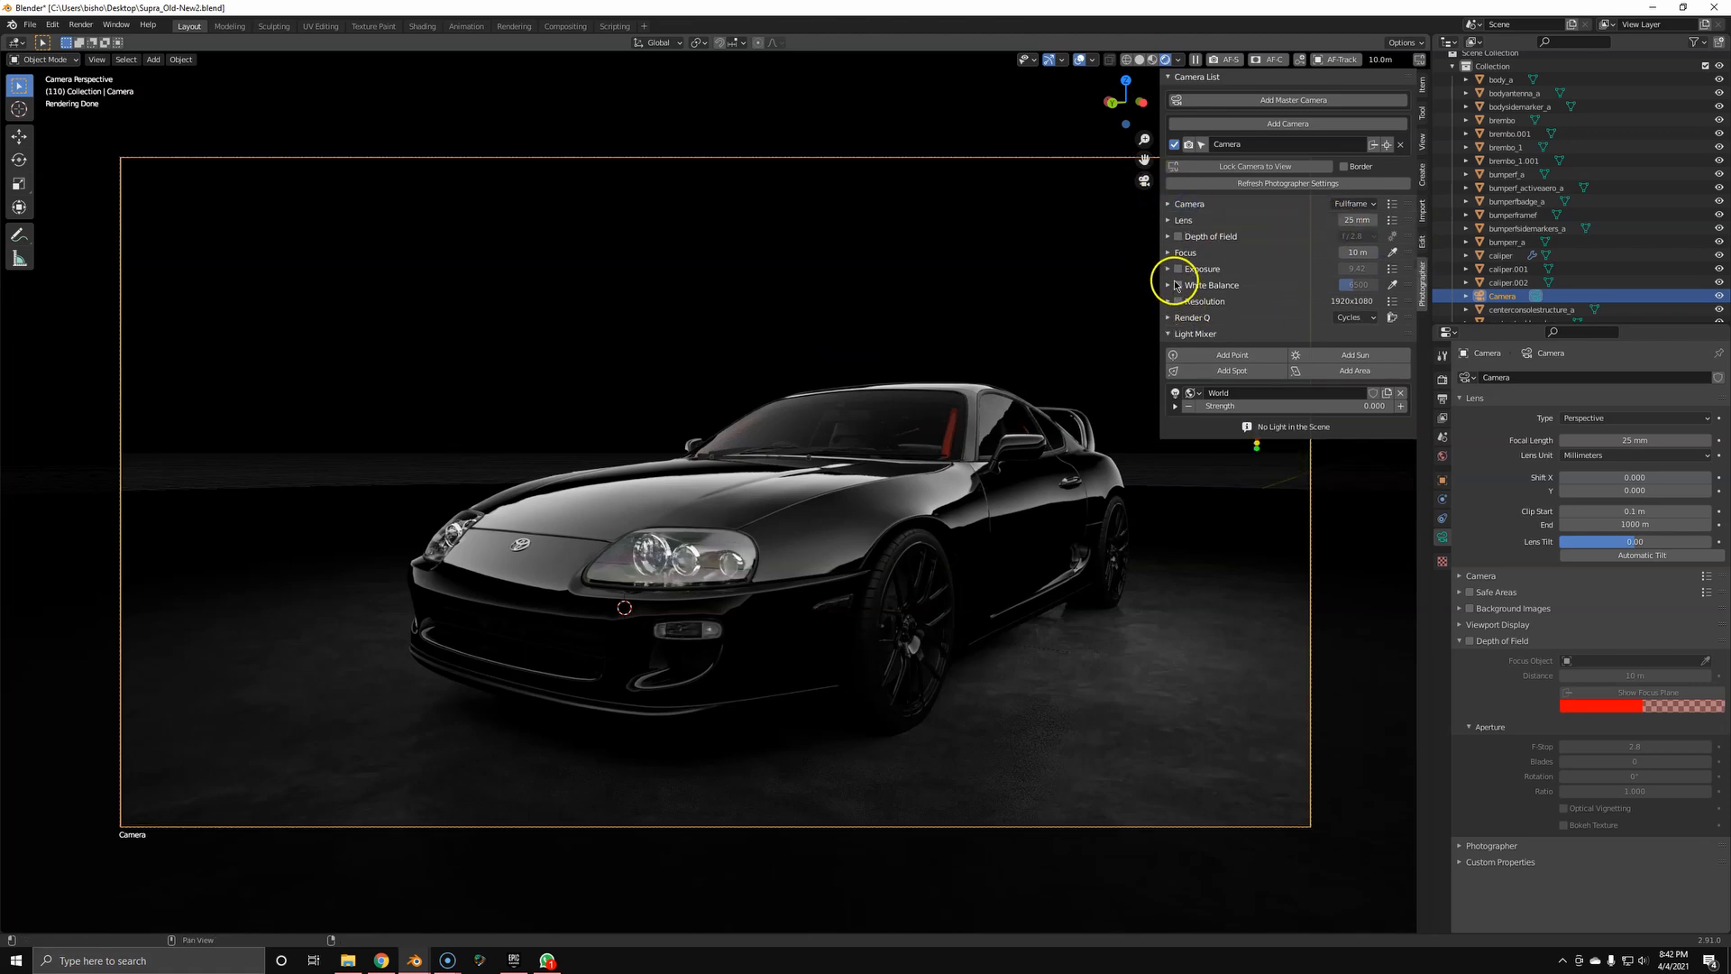
click(1169, 269)
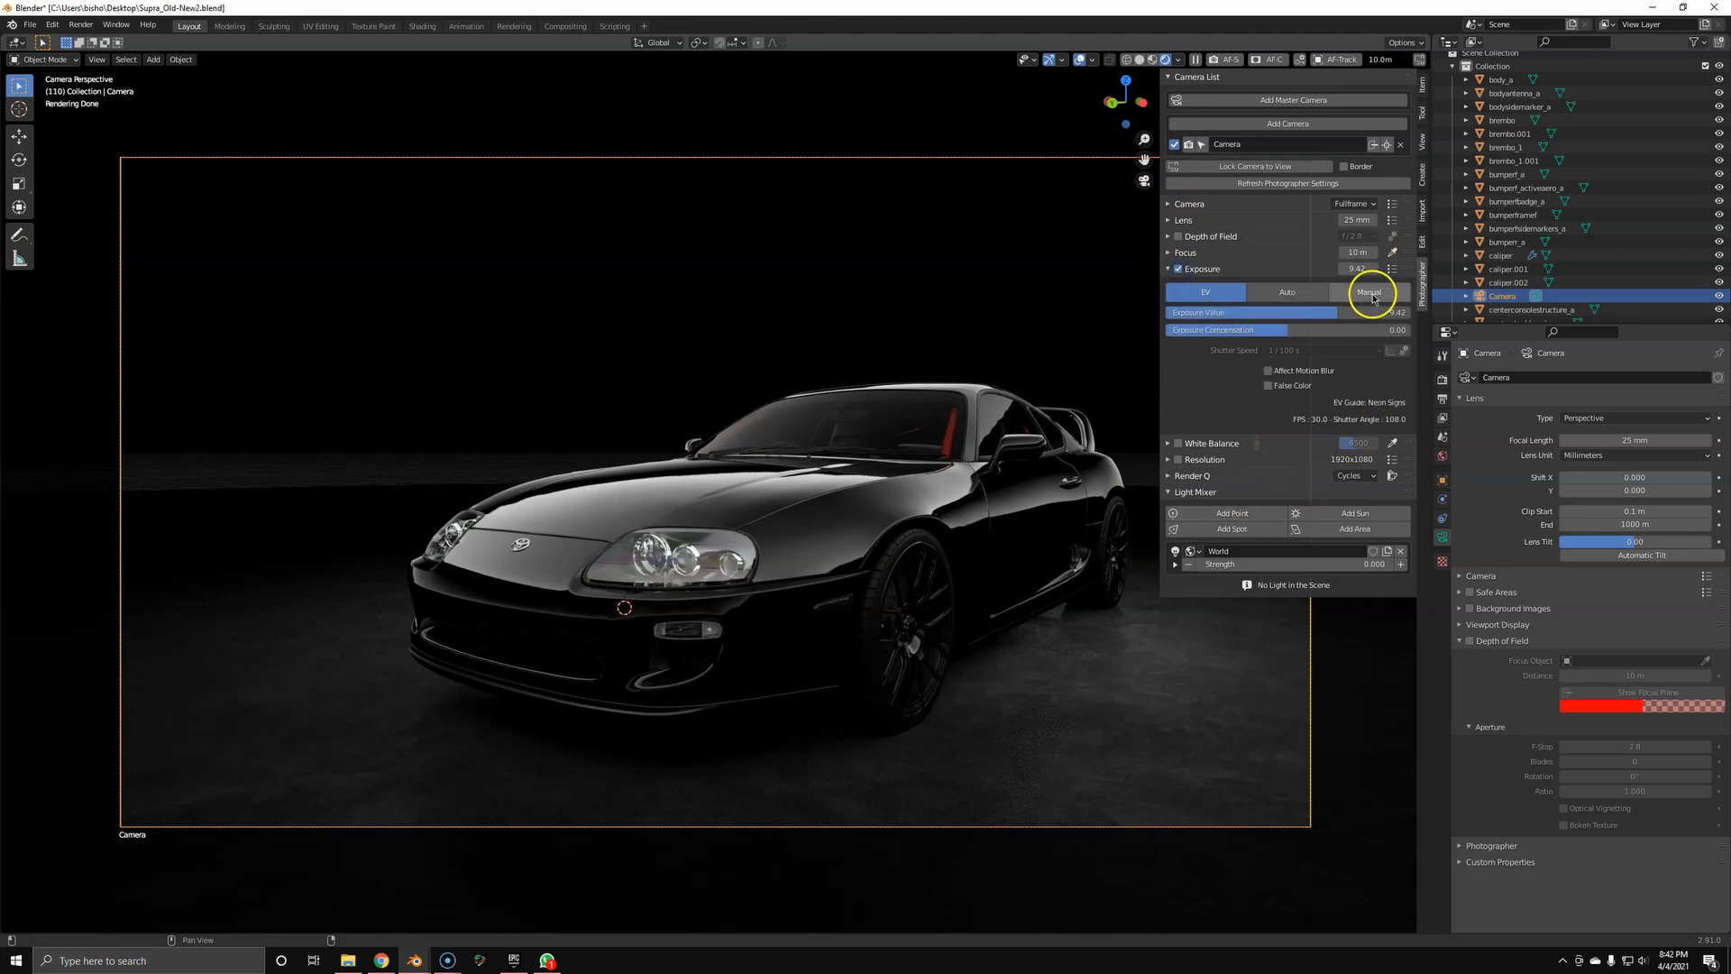
Switch exposure to manual with shutter speed 1/100 s and ISO 100
click(1286, 292)
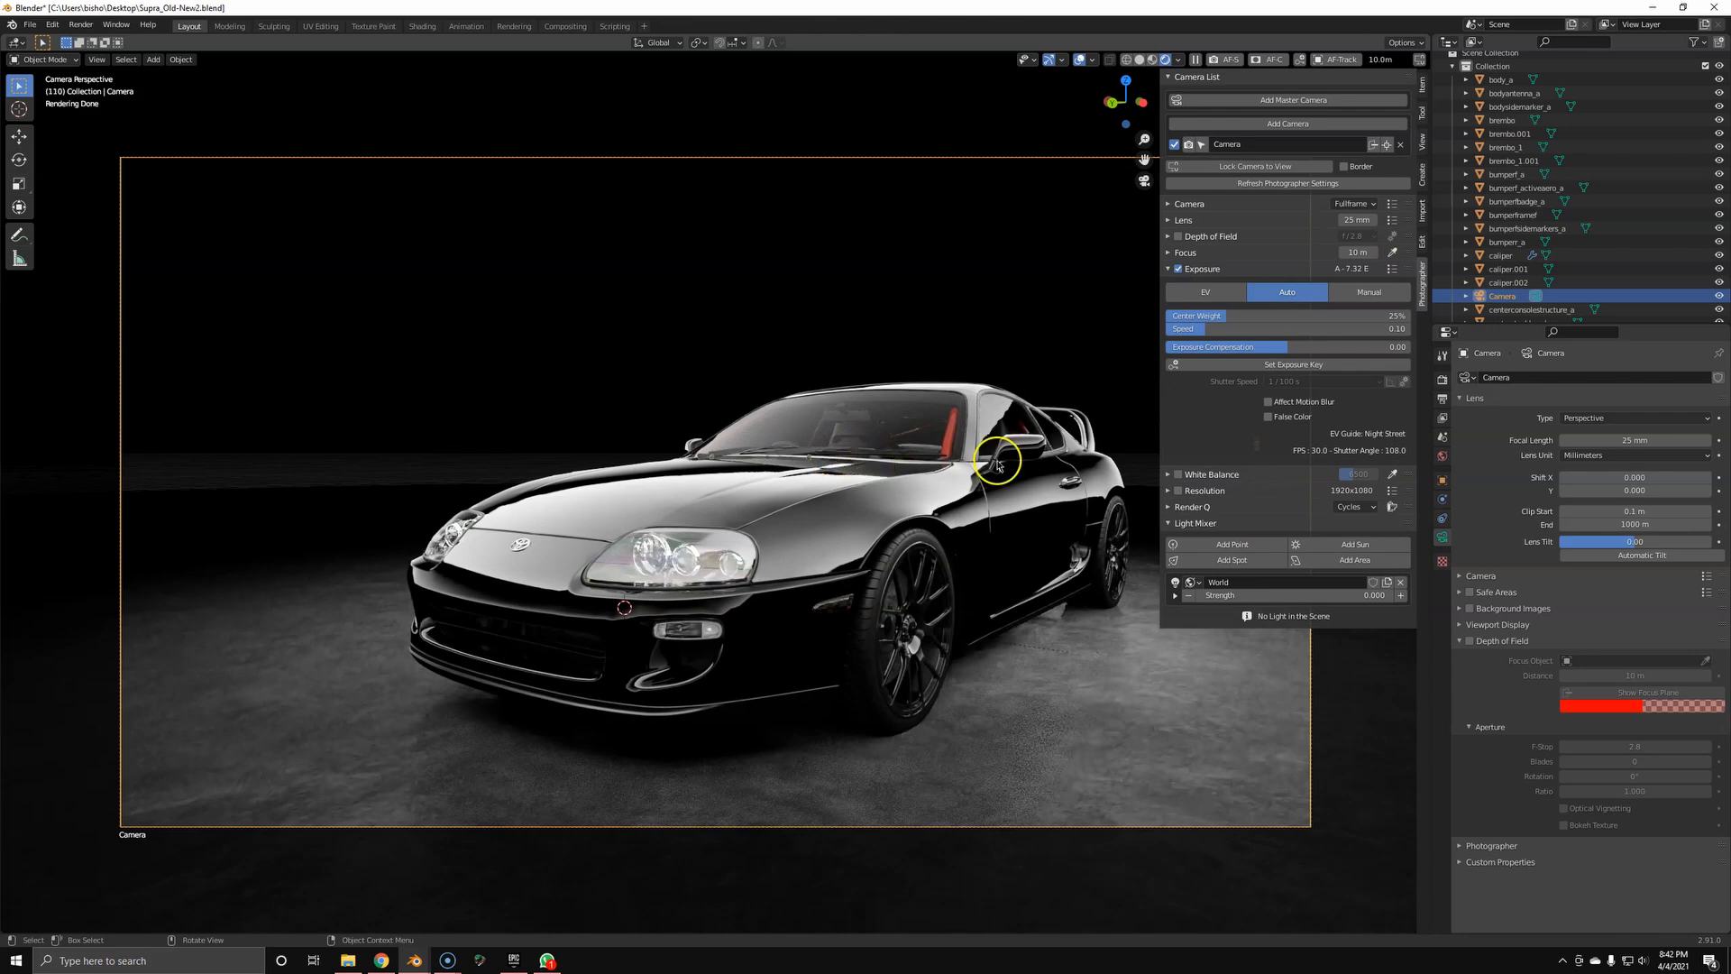
mouse_move(873, 514)
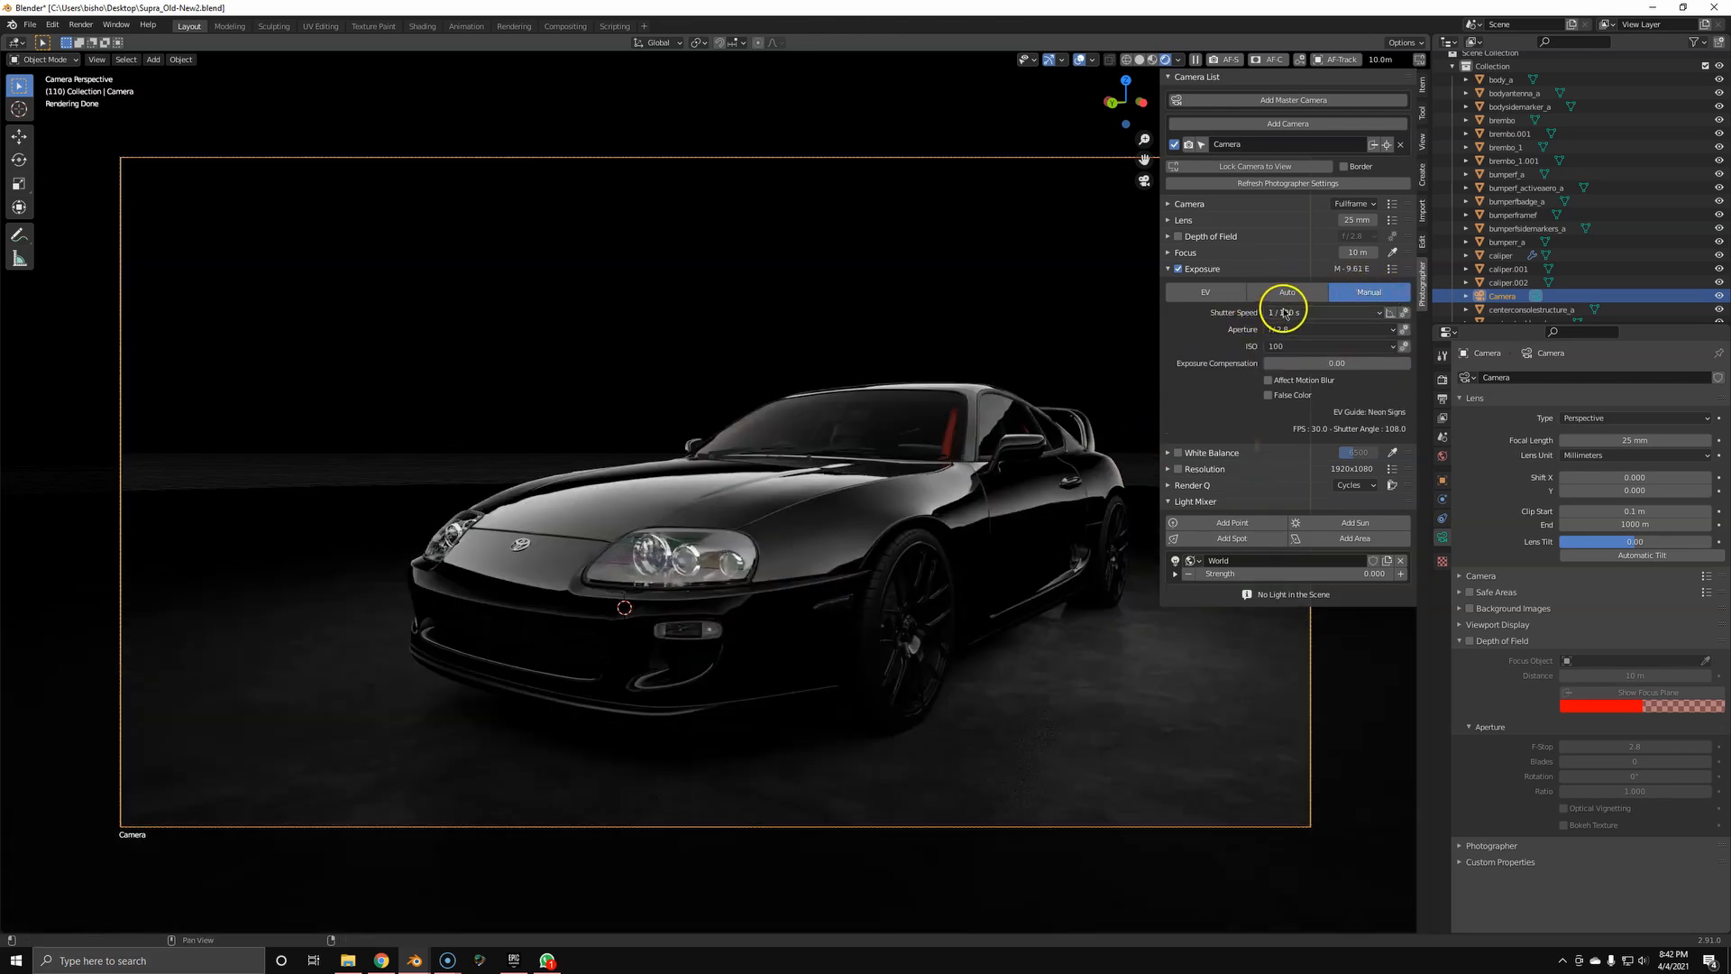
click(1320, 312)
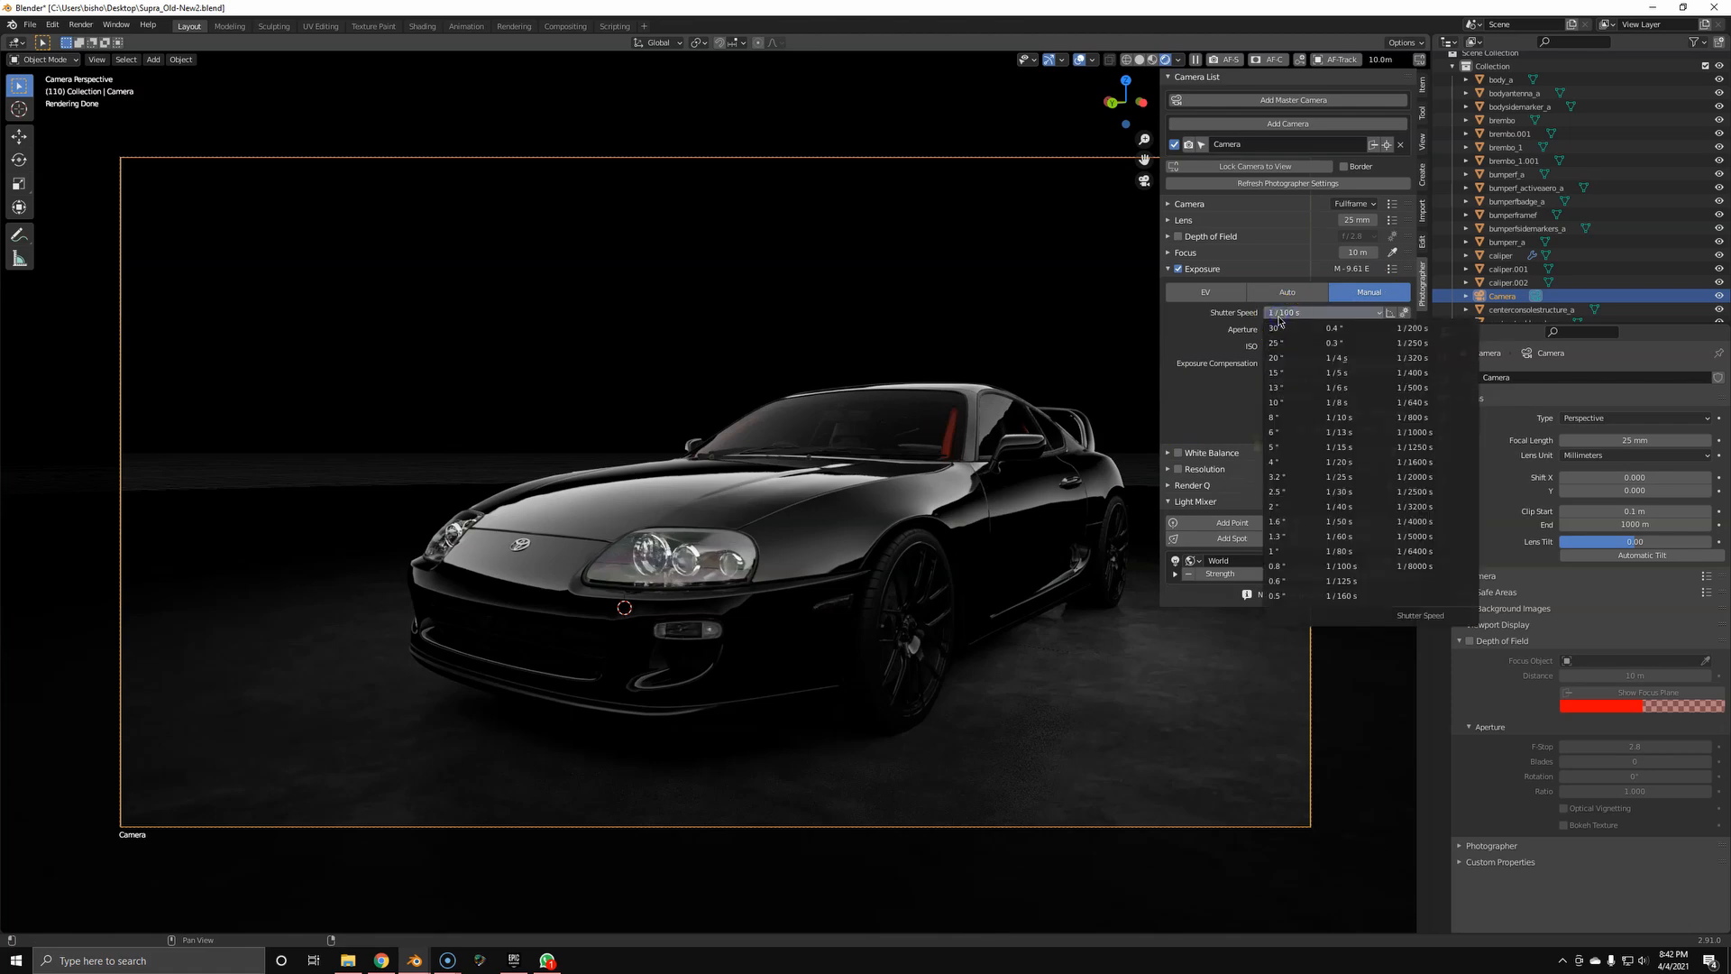
click(1325, 346)
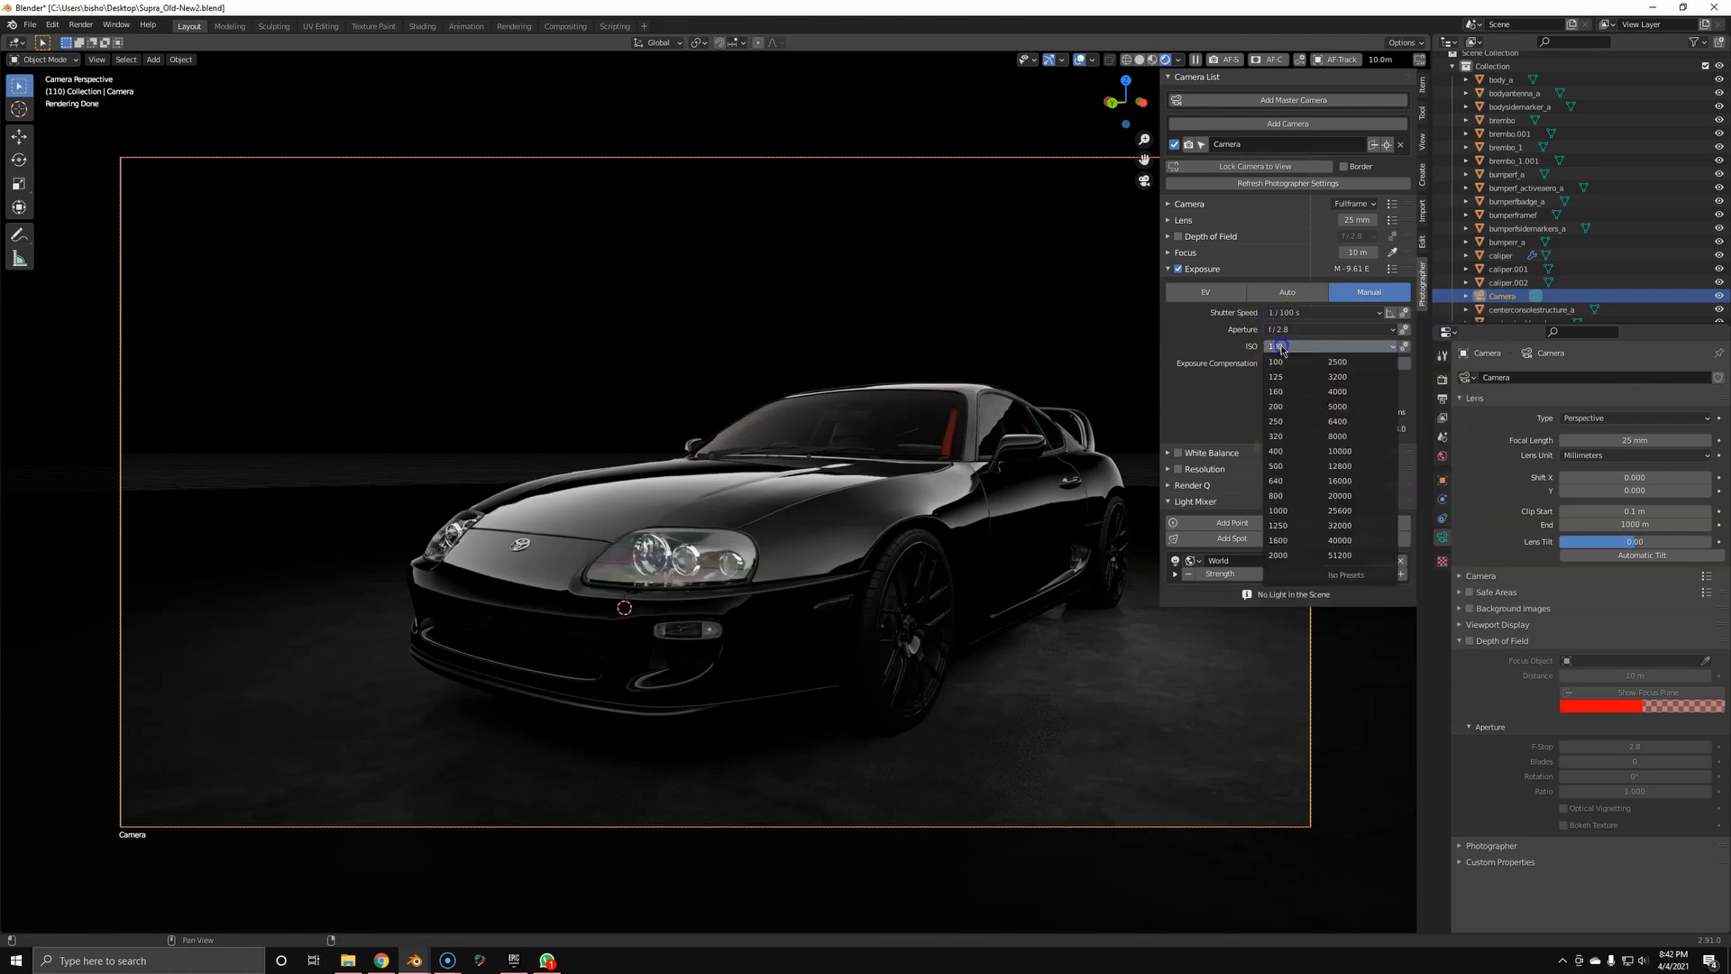
click(1275, 360)
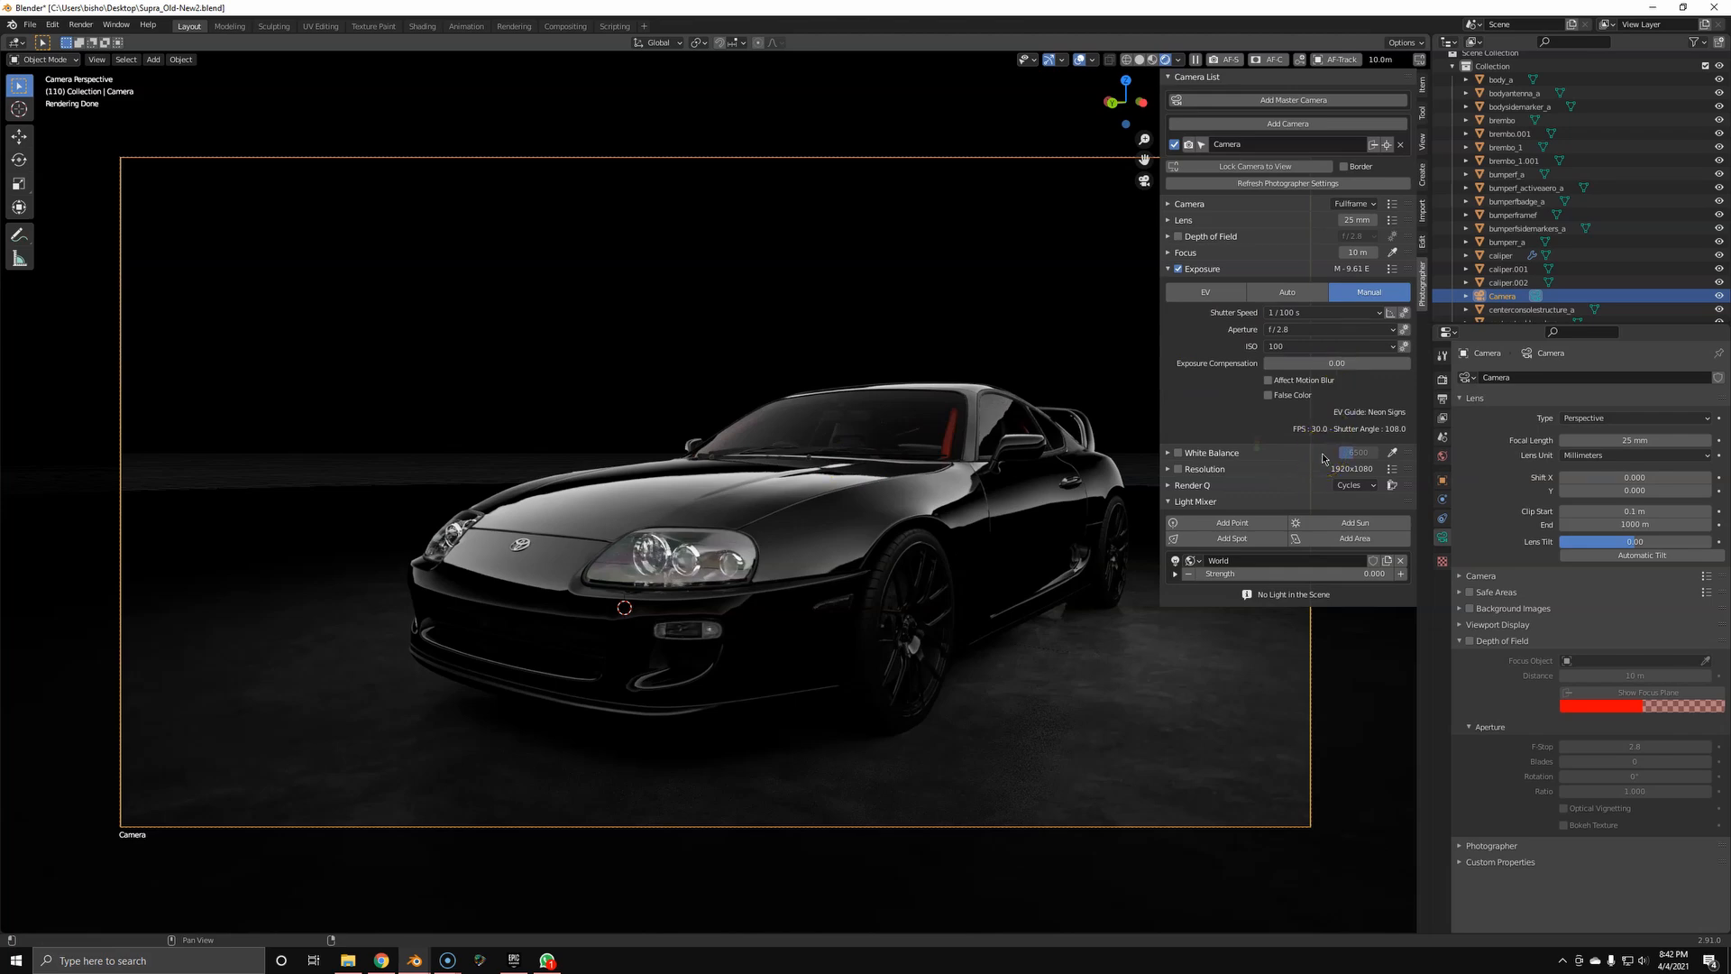
mouse_move(1327, 328)
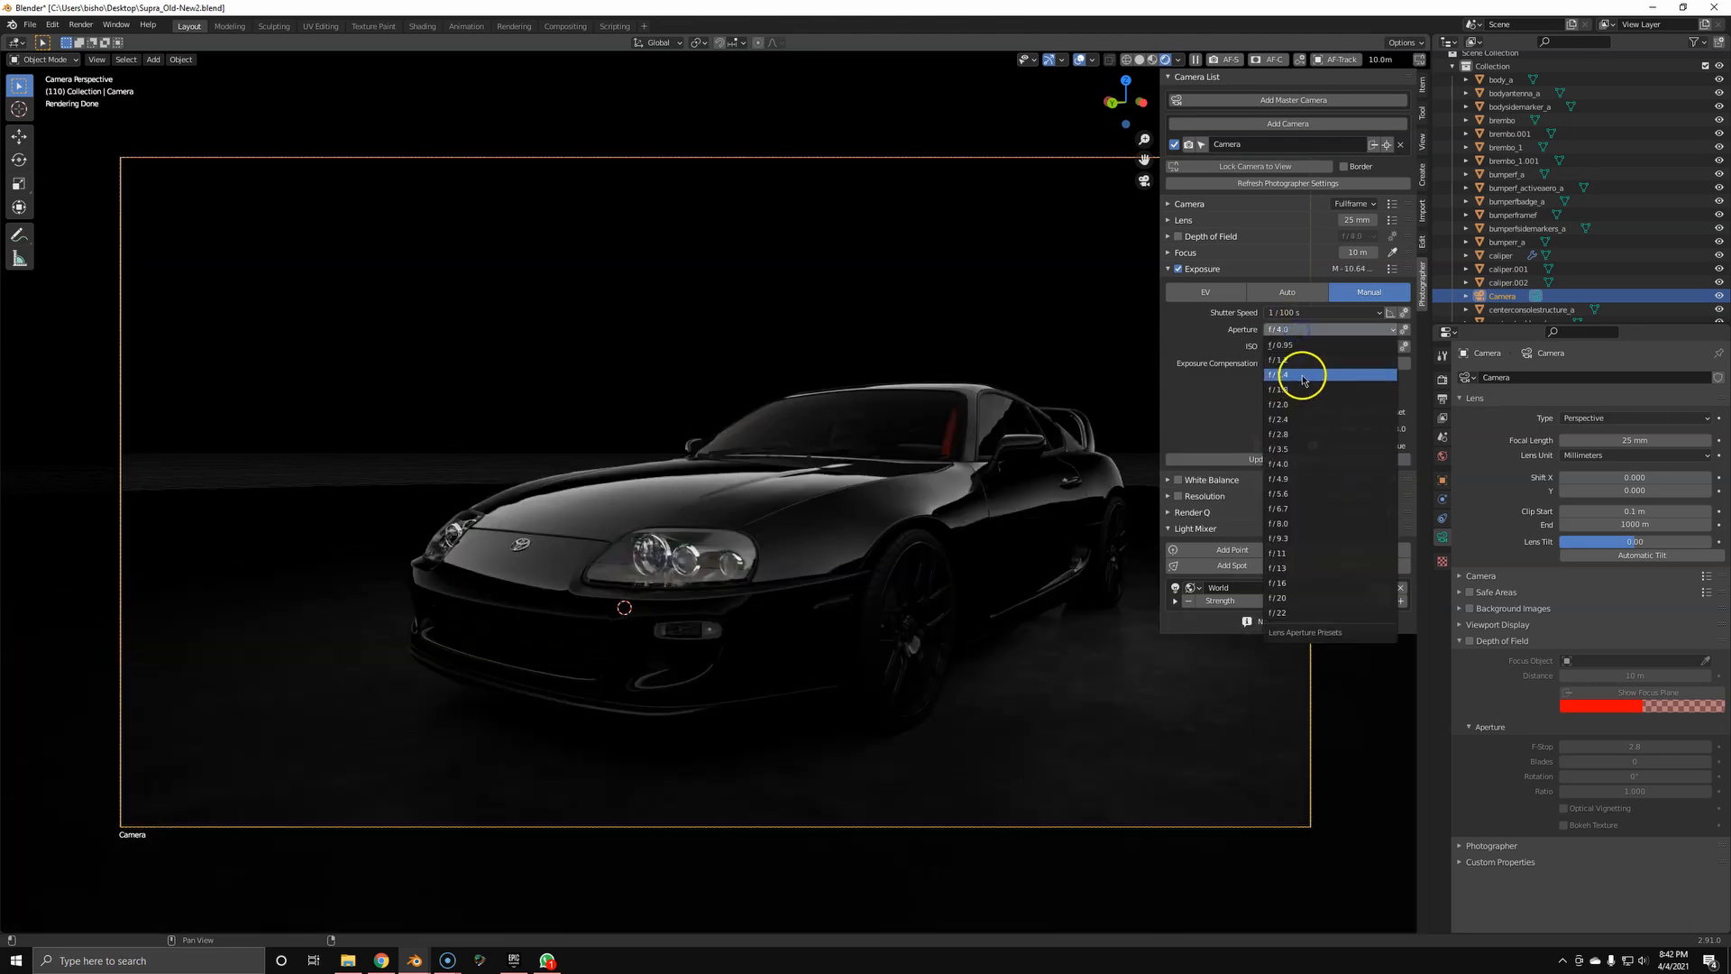
Choose aperture f/1.4 and let the exposure settings affect motion blur
click(1278, 376)
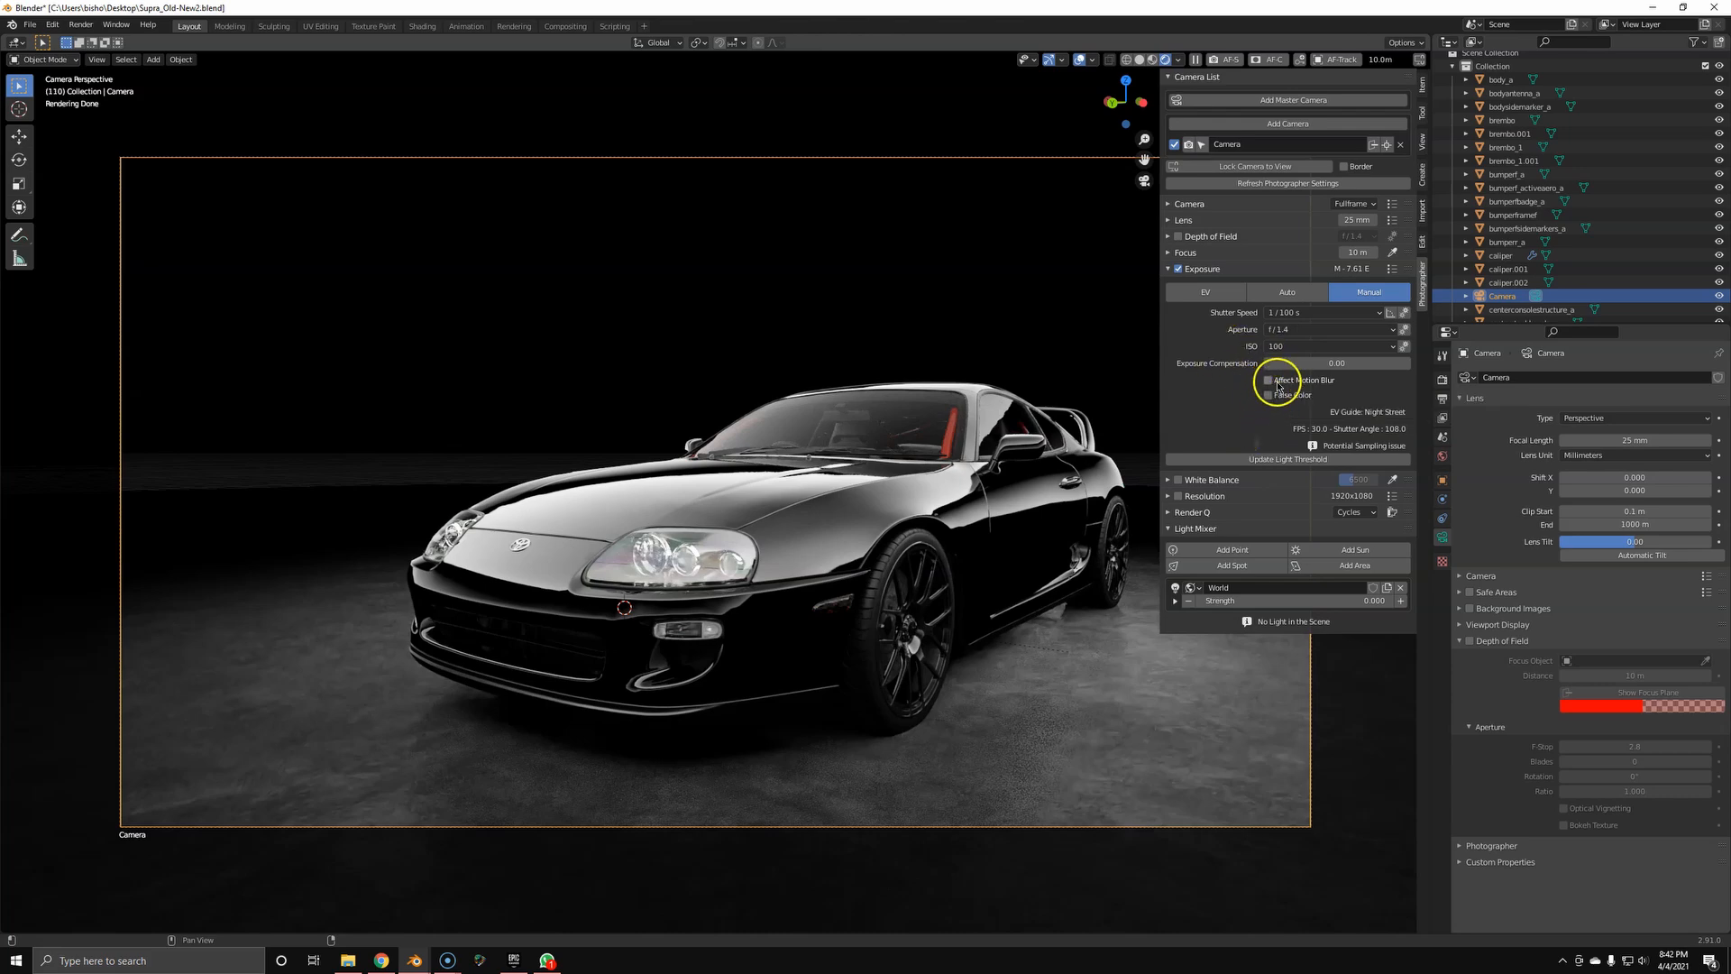
click(1268, 381)
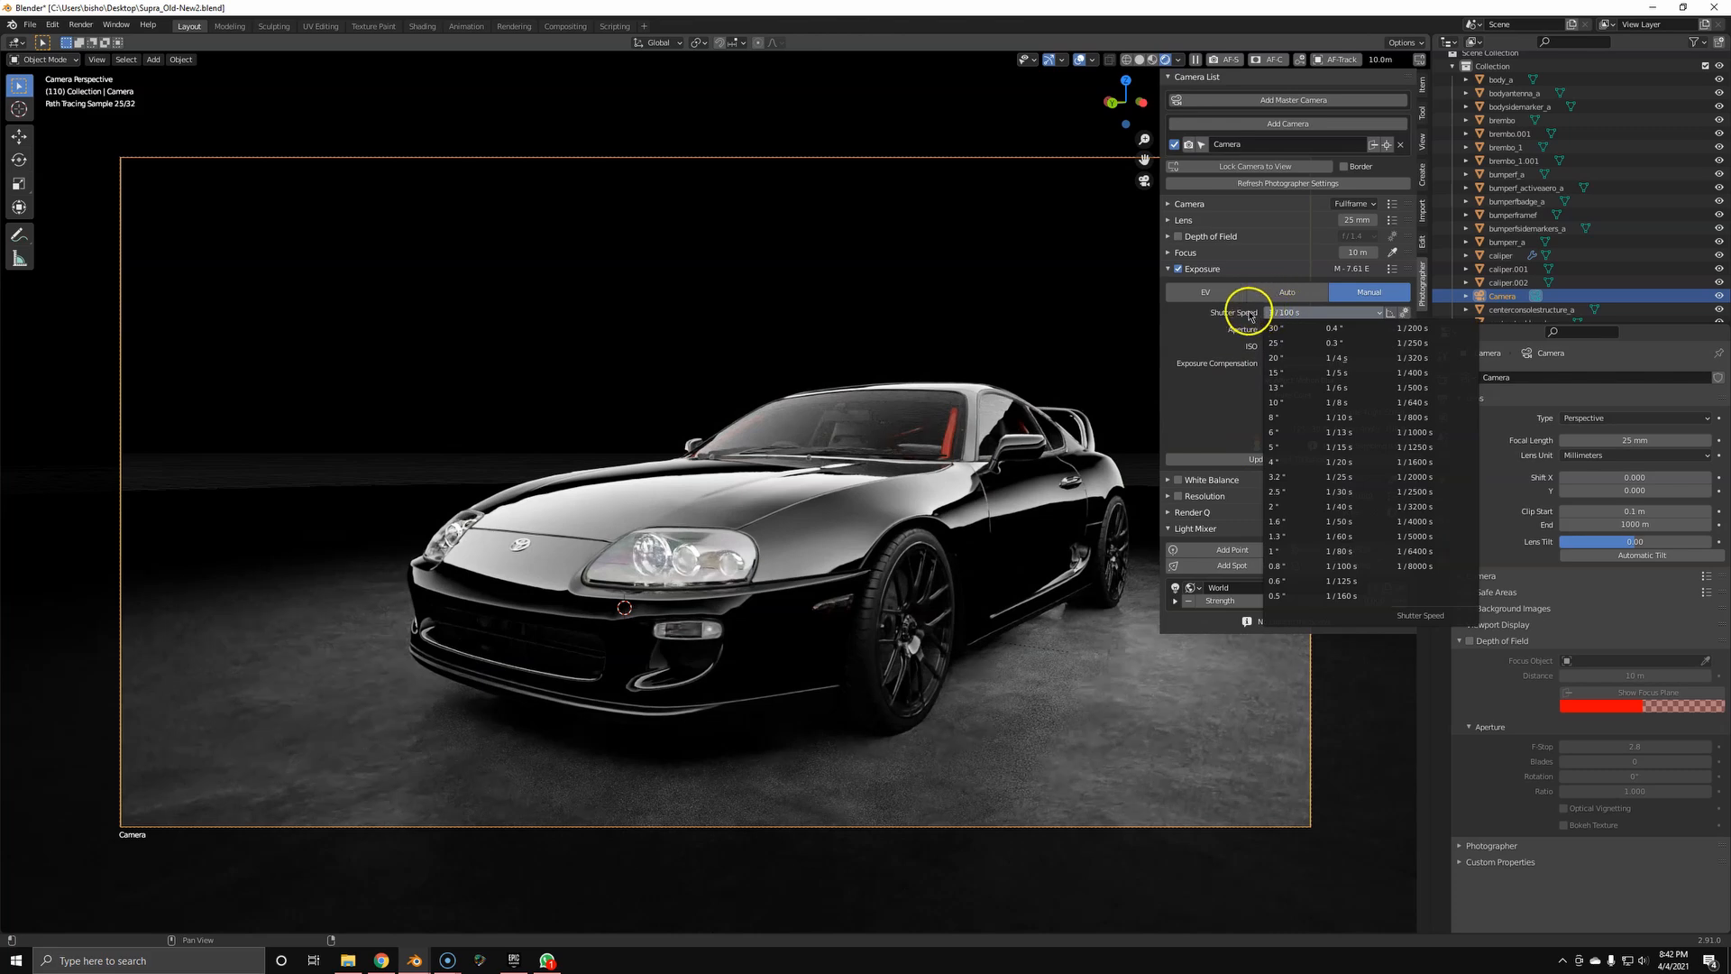
click(1288, 312)
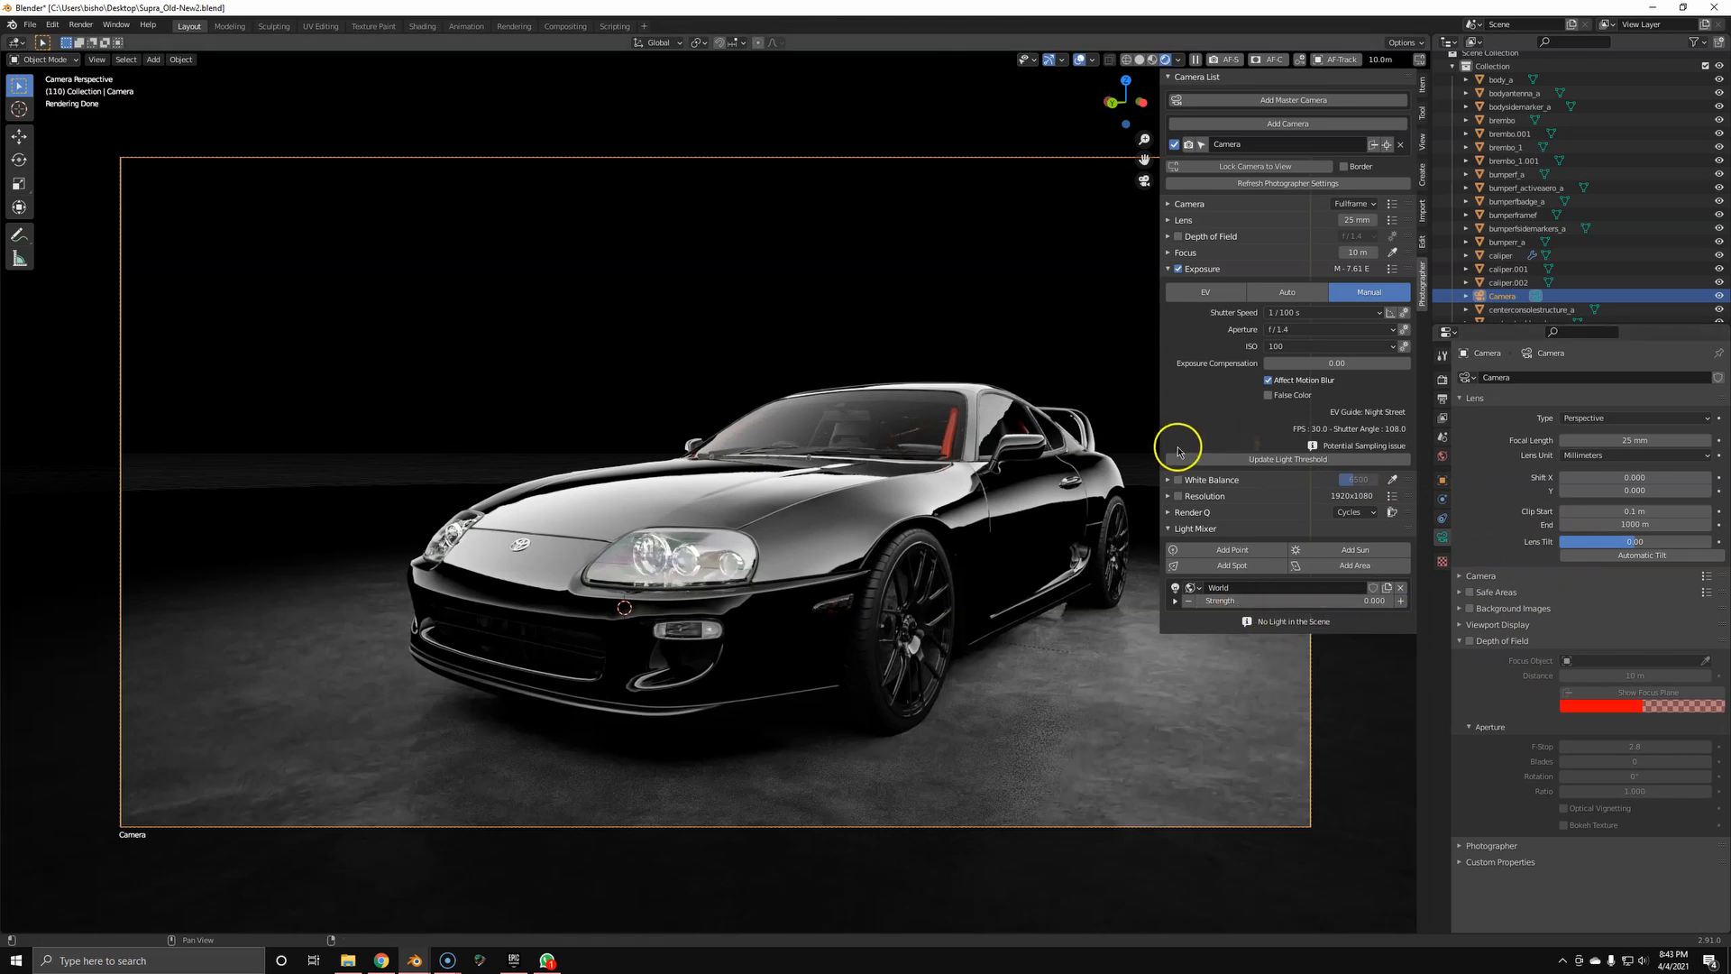
mouse_move(1171, 483)
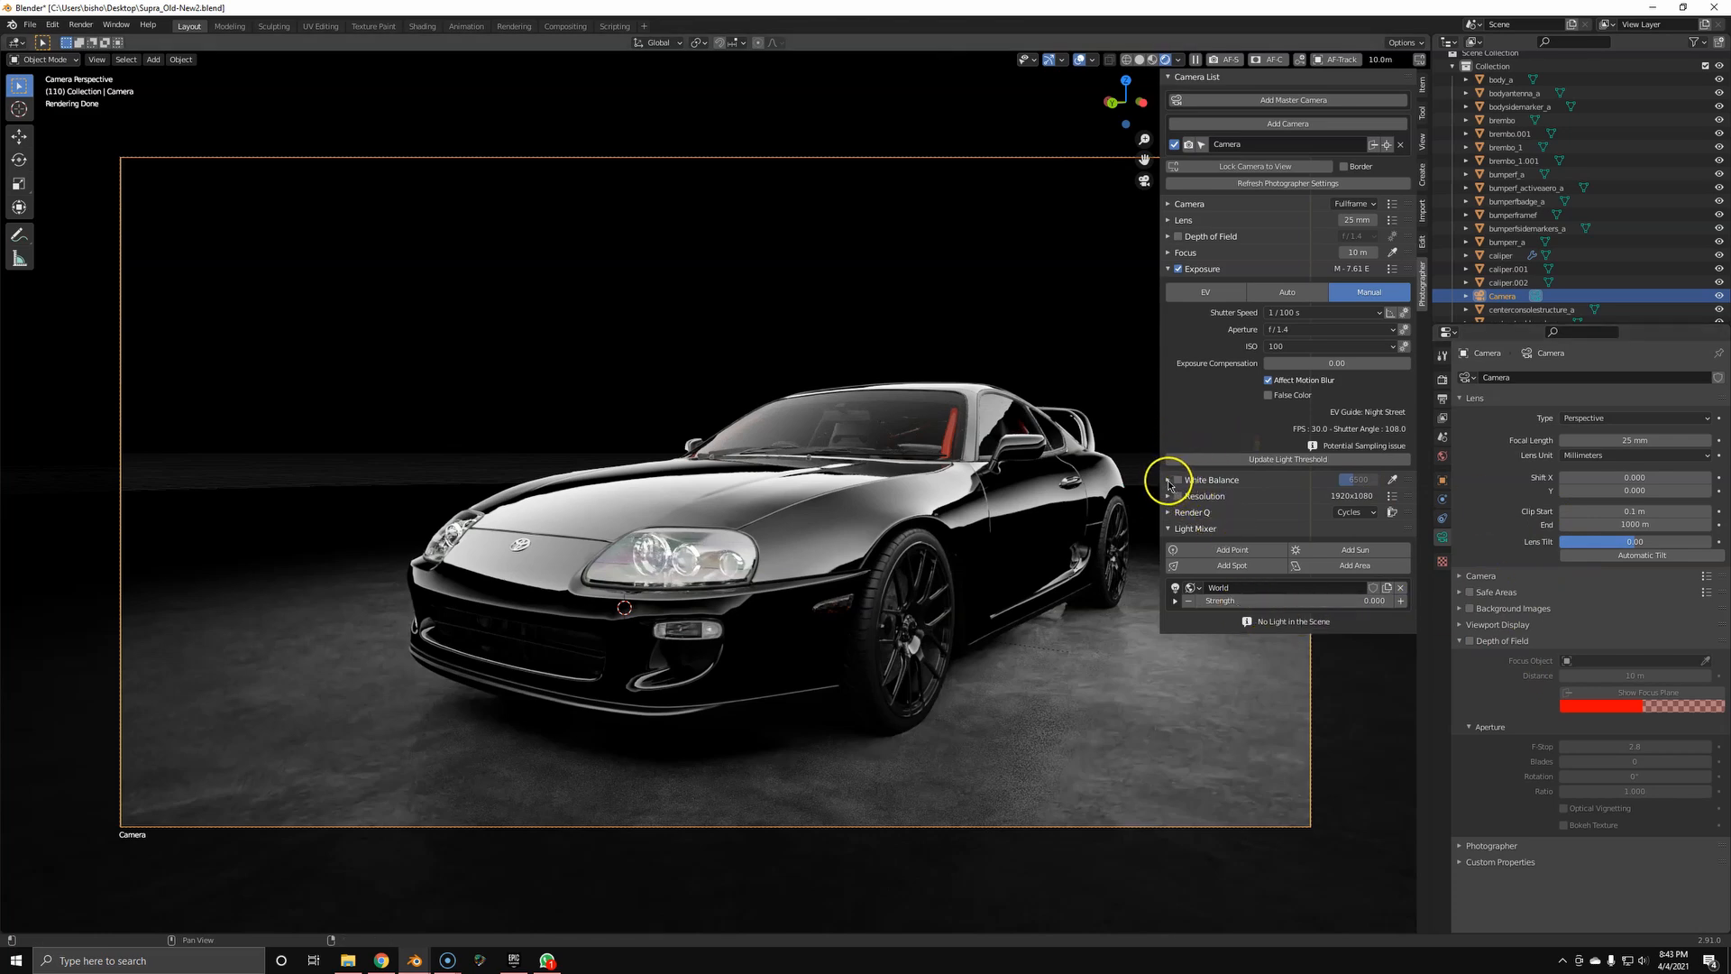
Enable White Balance on the camera at temperature 6500
click(1168, 480)
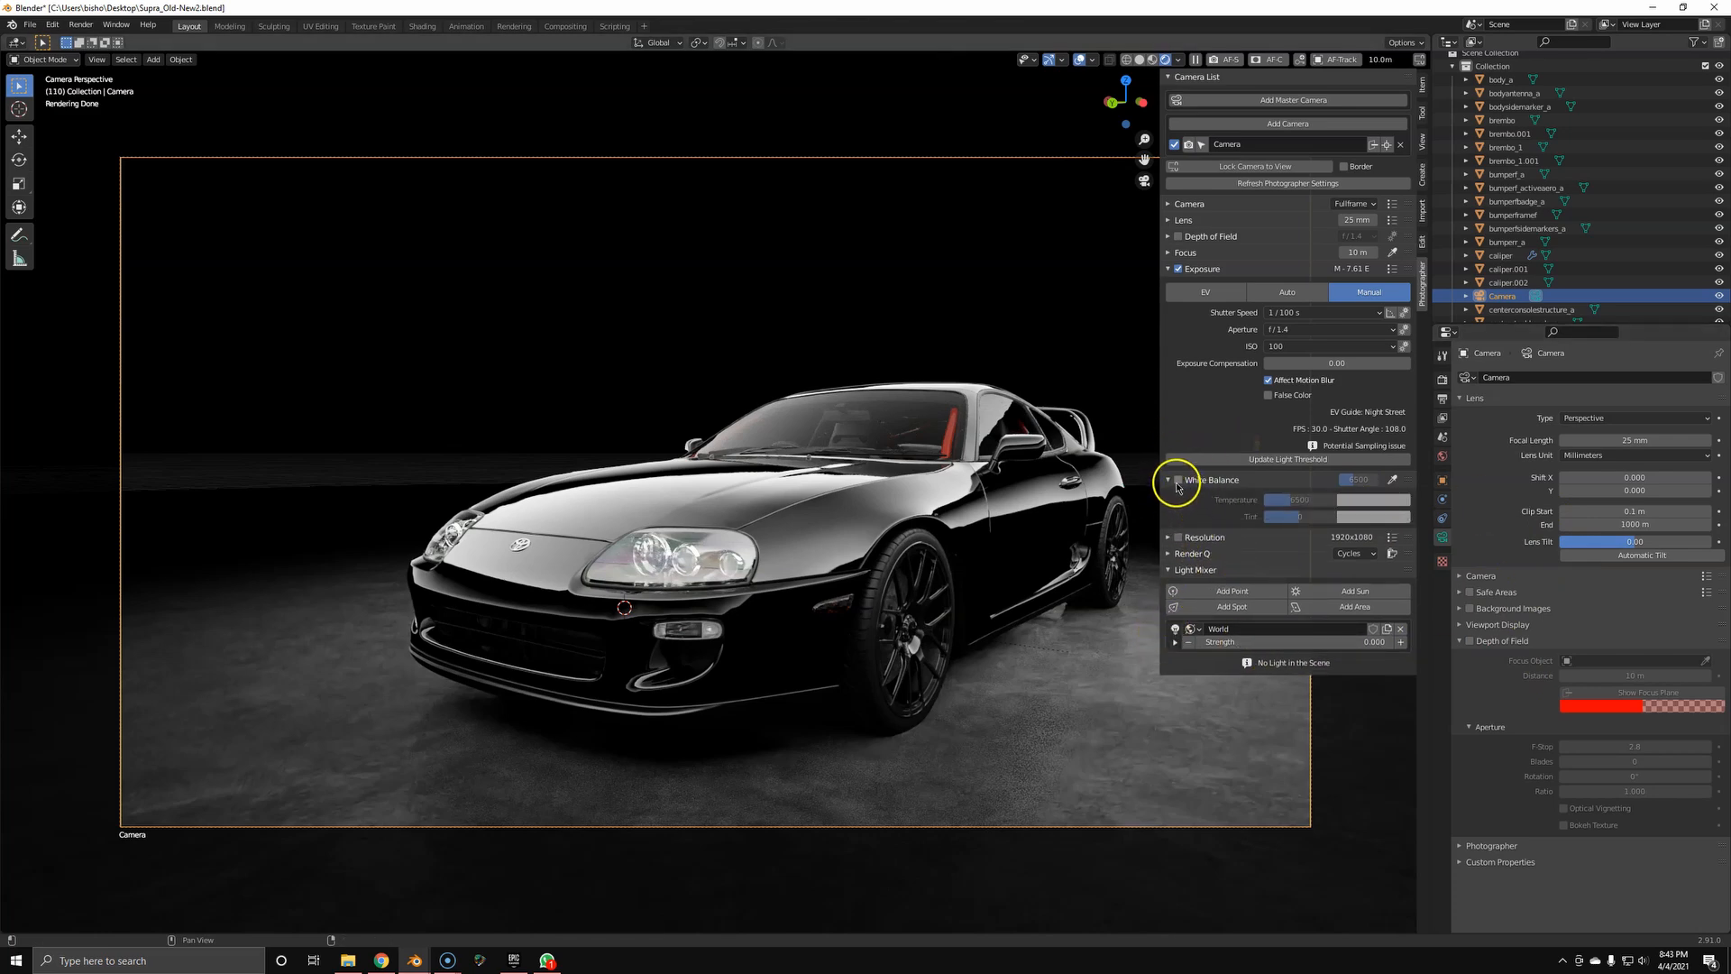
click(1168, 479)
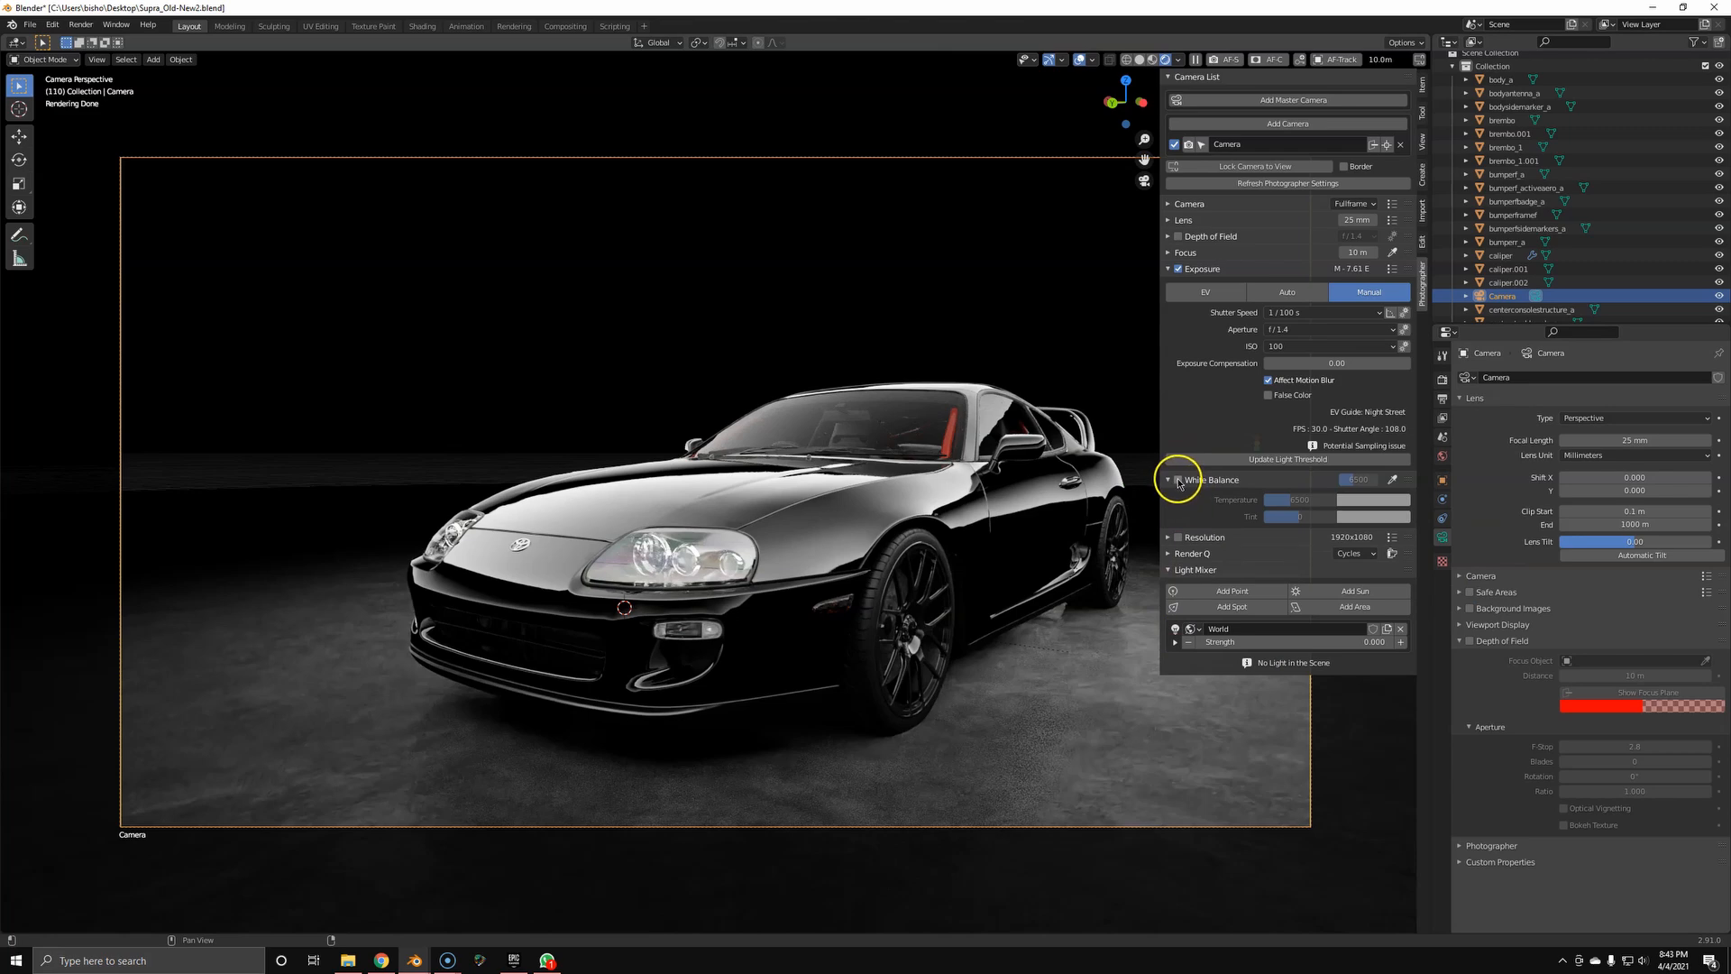
click(1177, 480)
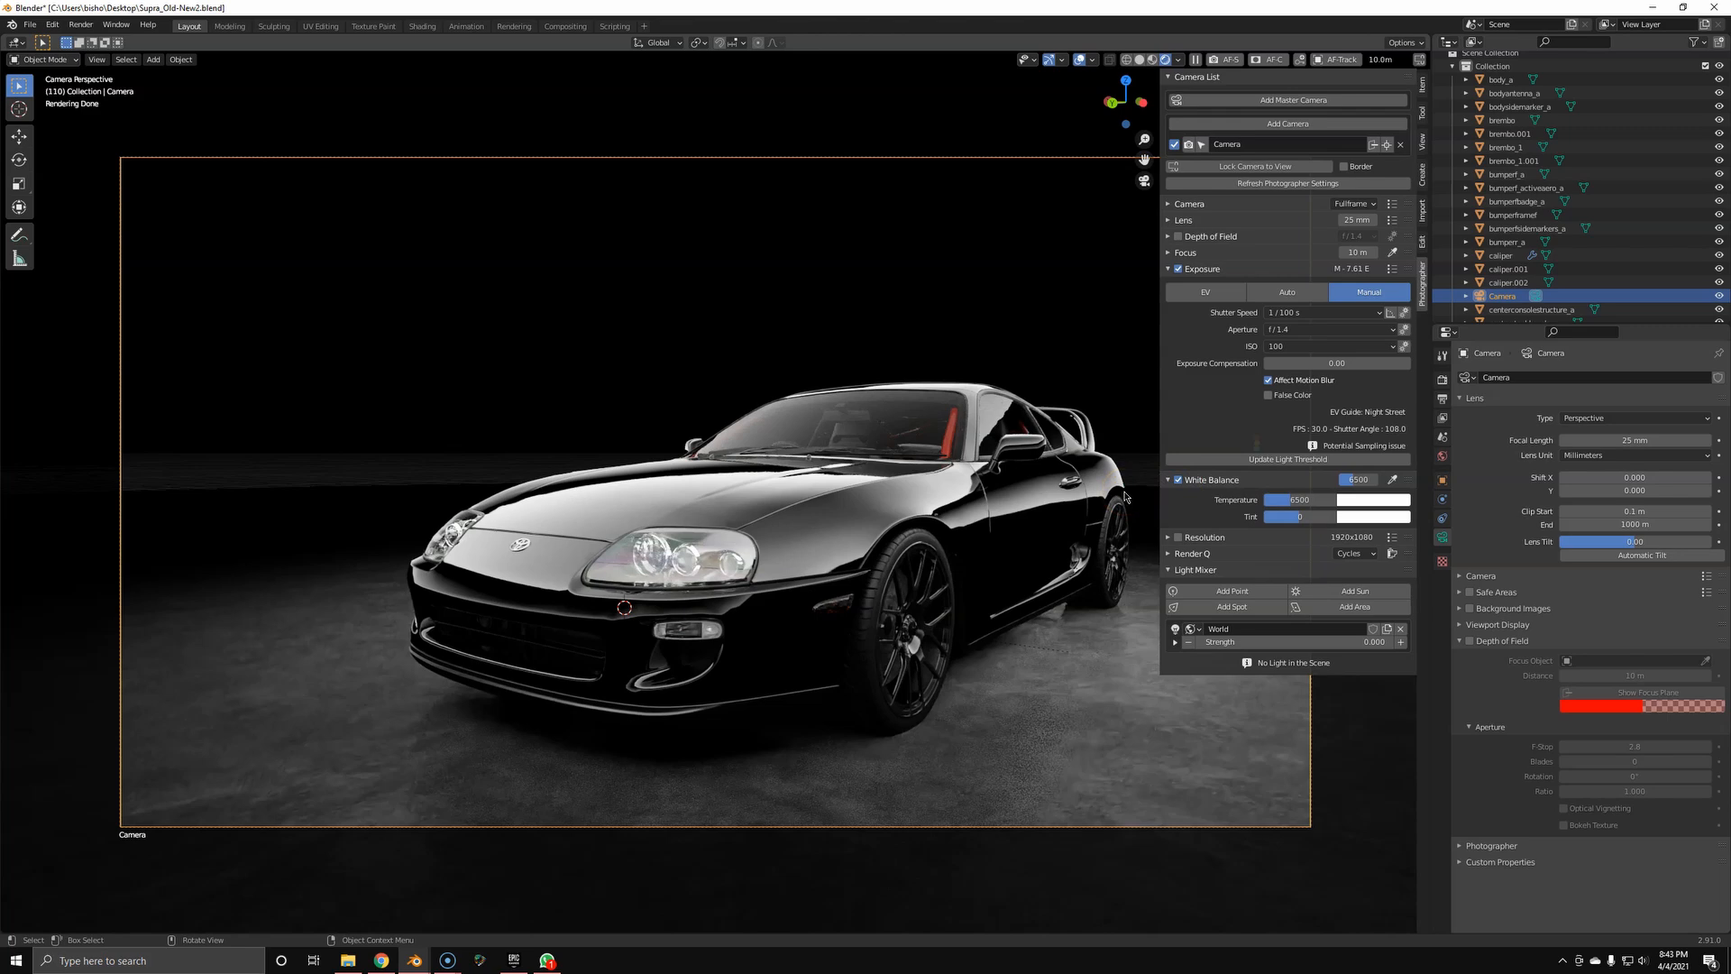
mouse_move(1125, 500)
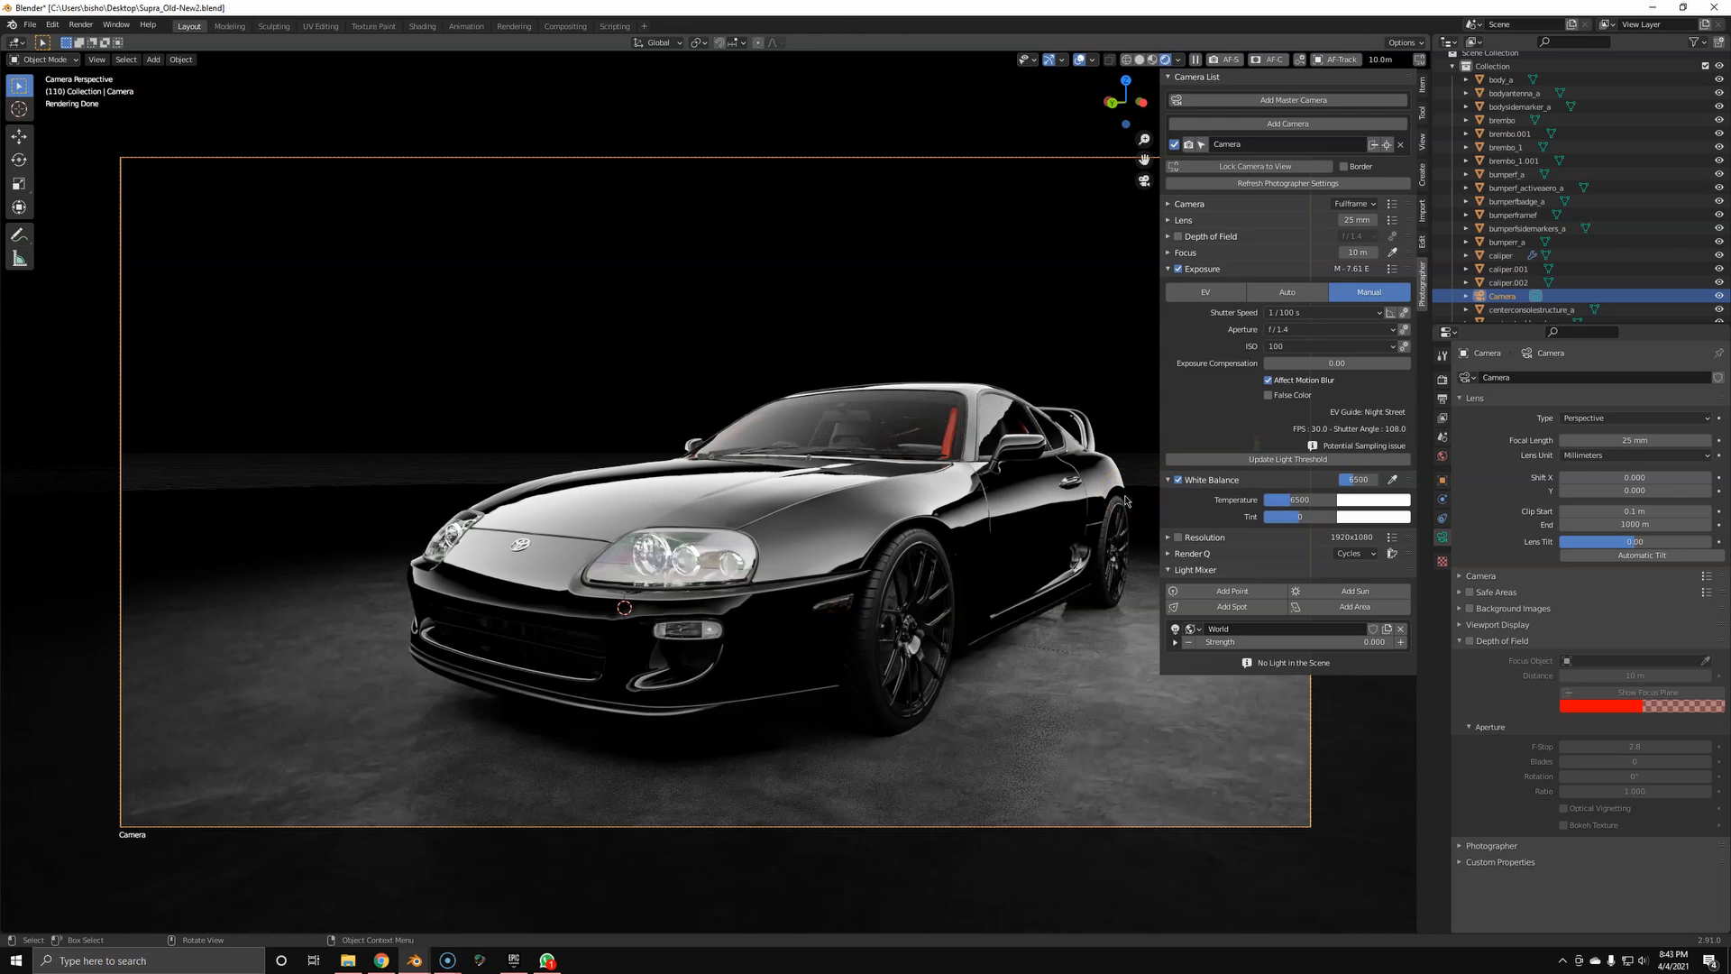
mouse_move(1129, 494)
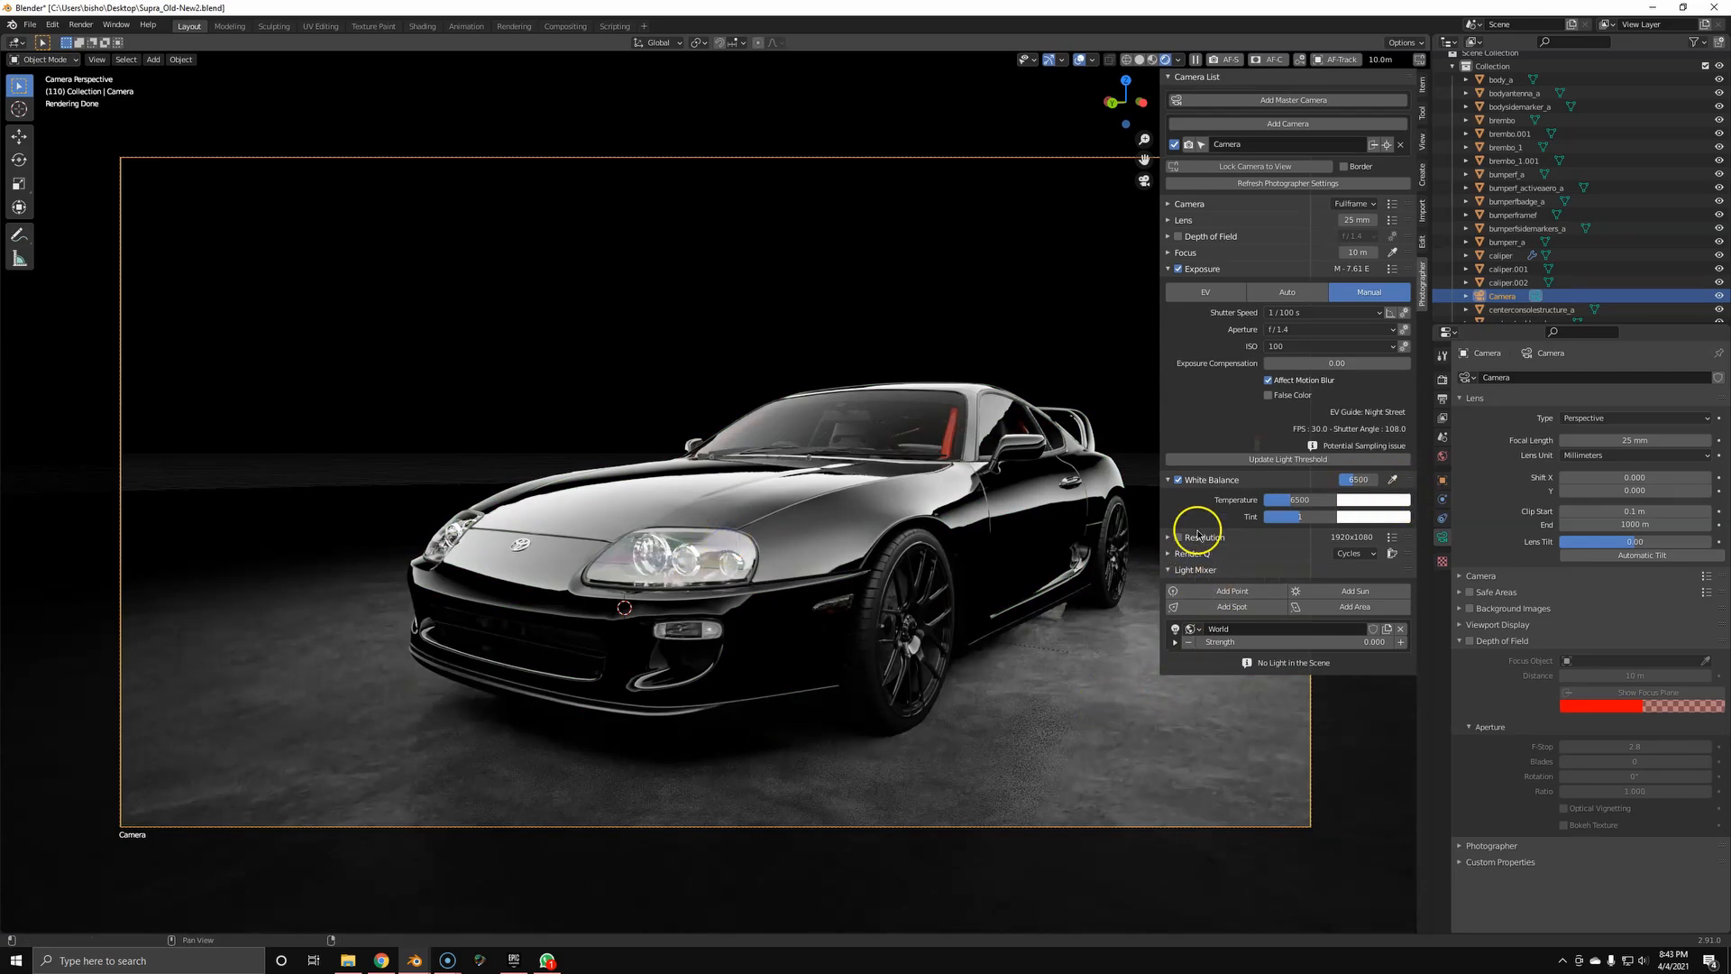
drag(1325, 516, 1270, 516)
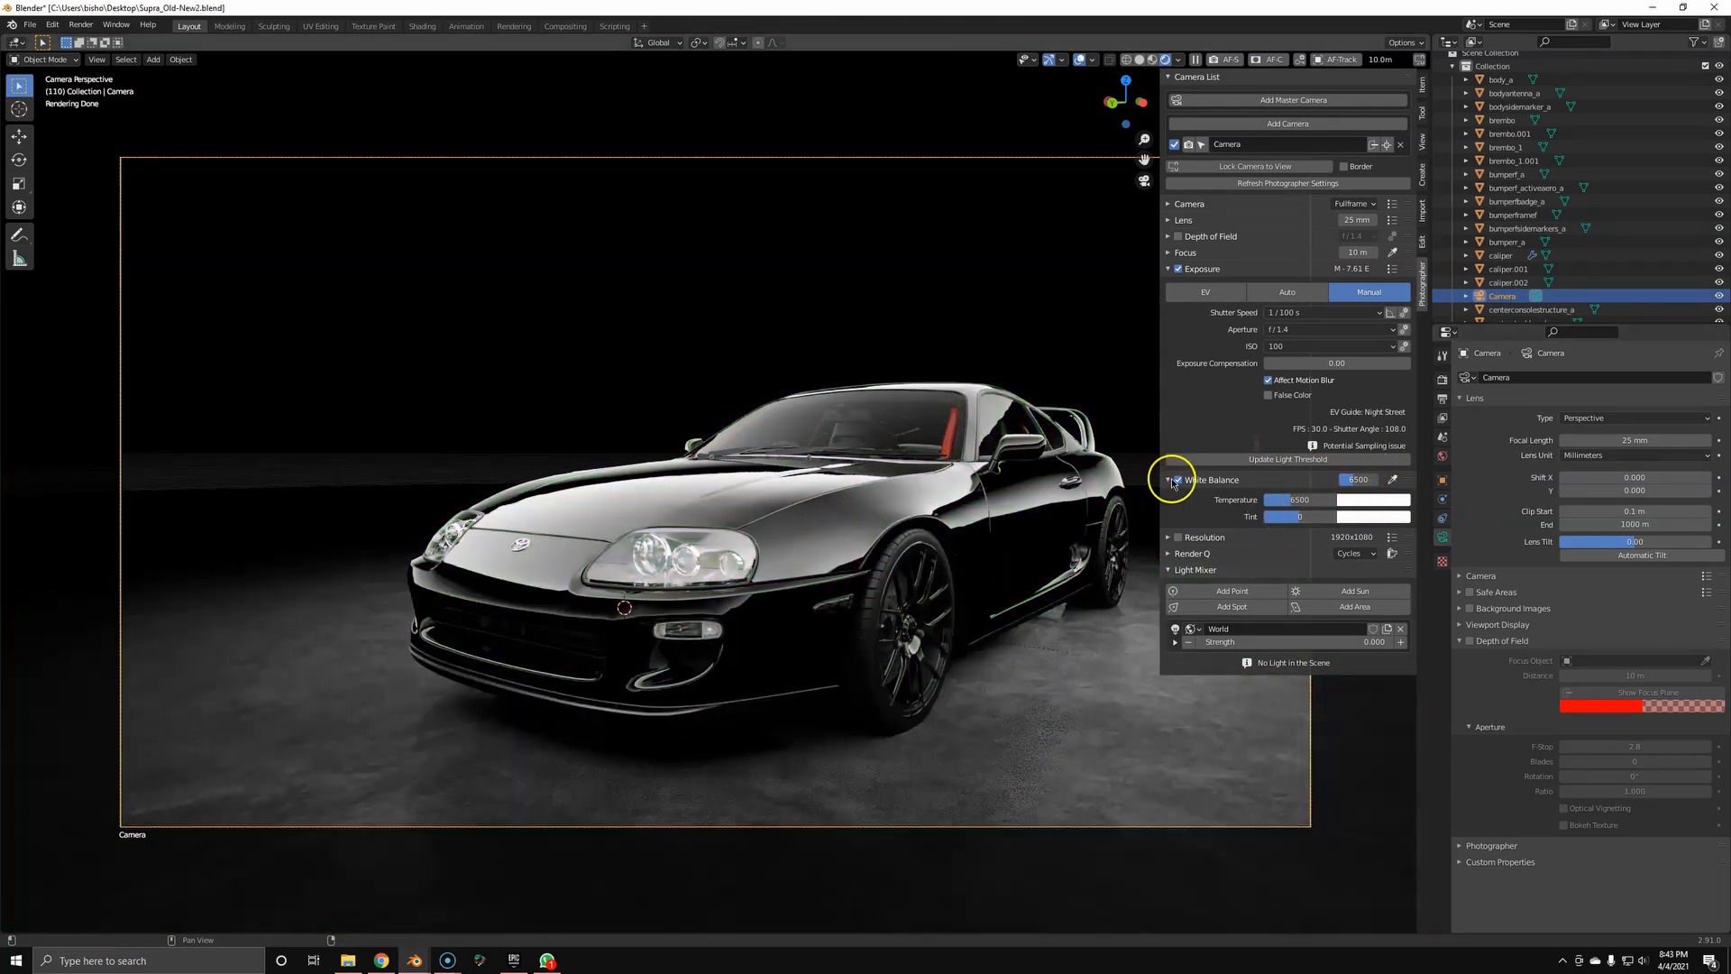
click(1168, 480)
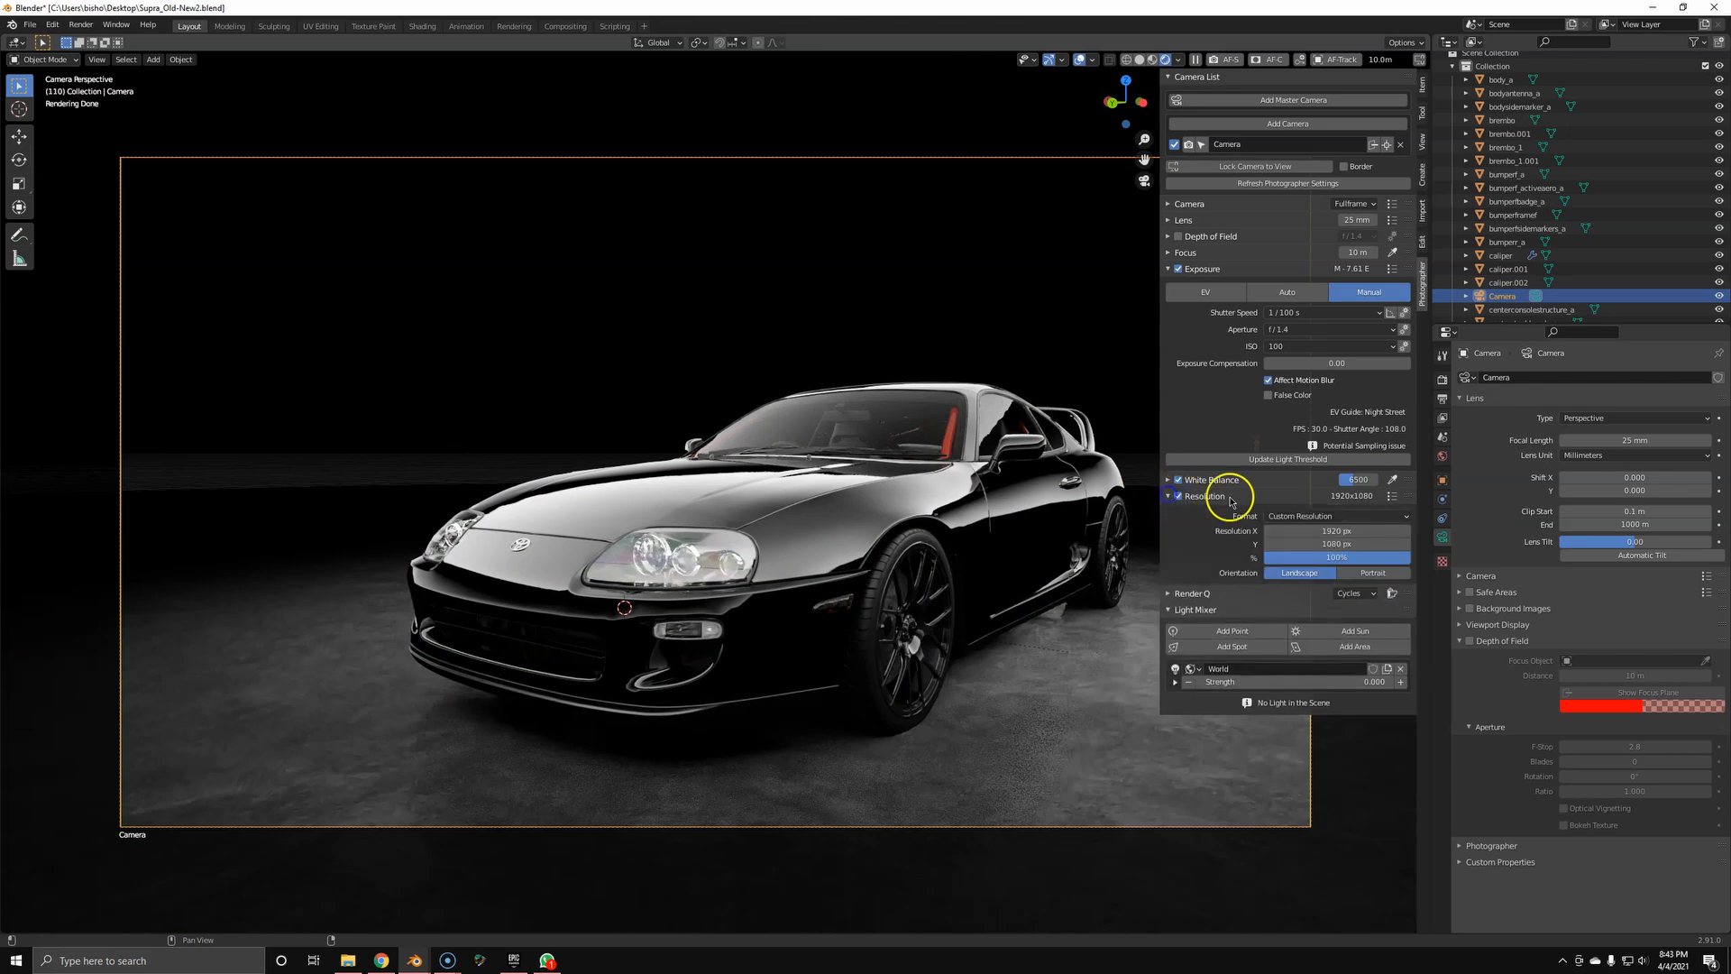
Set the resolution override to 3840×2160 and collapse the Resolution and Exposure sections
click(1392, 496)
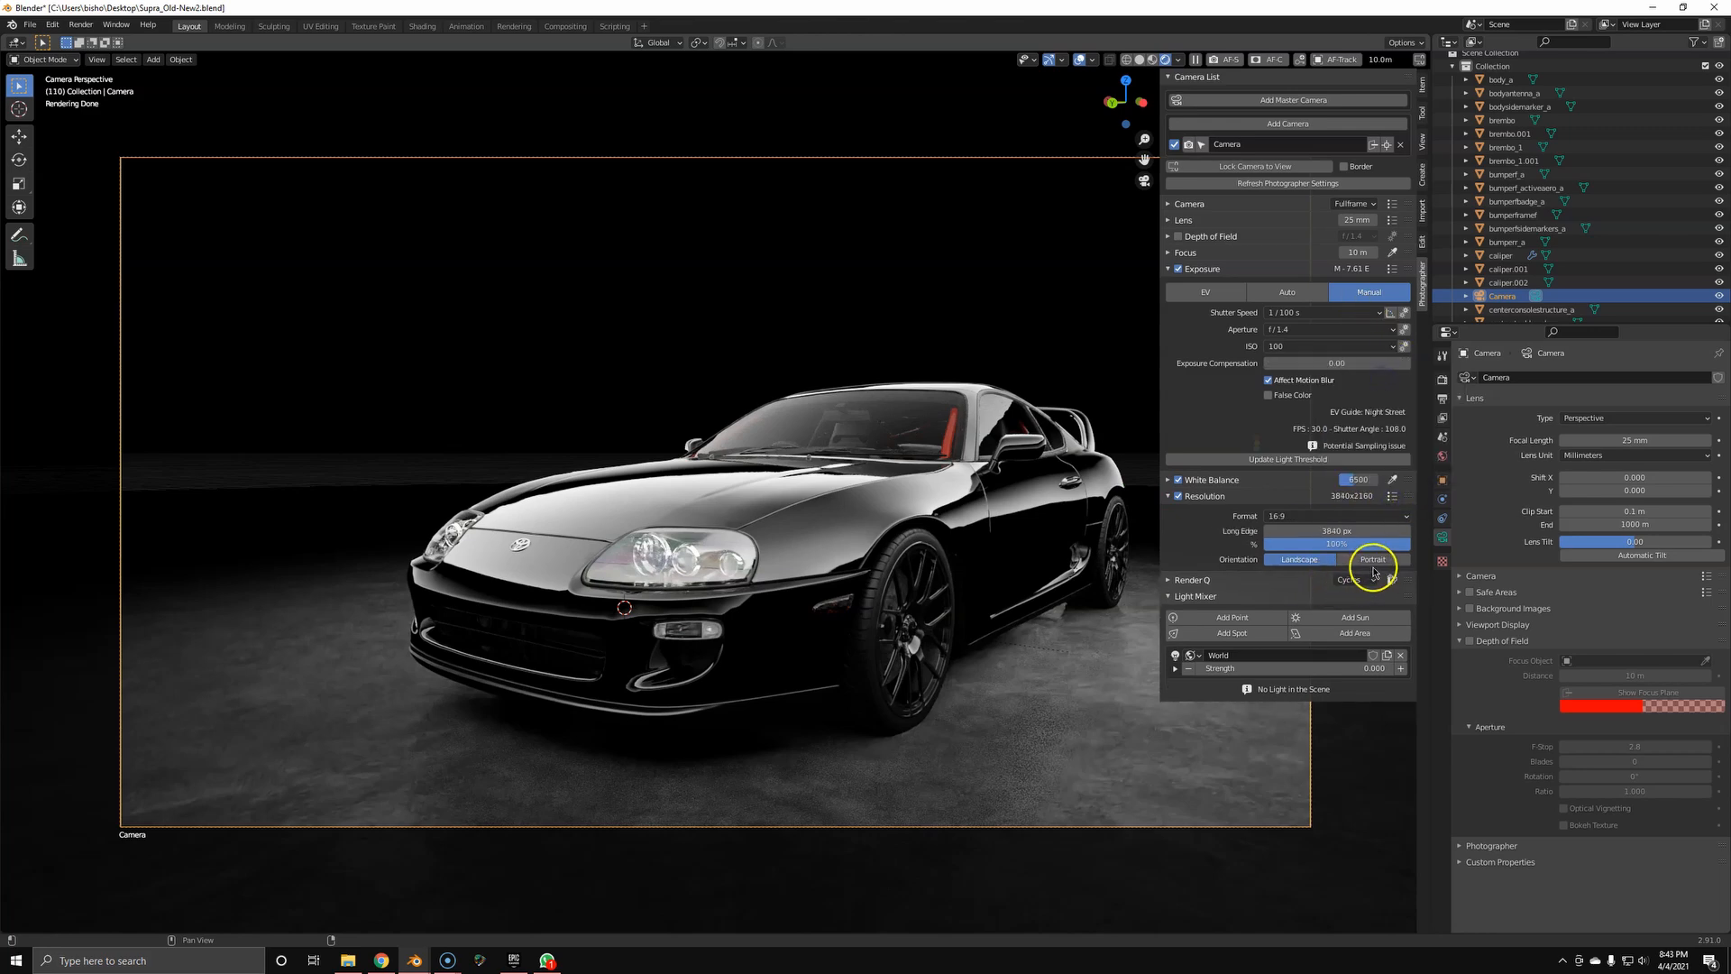
click(1298, 559)
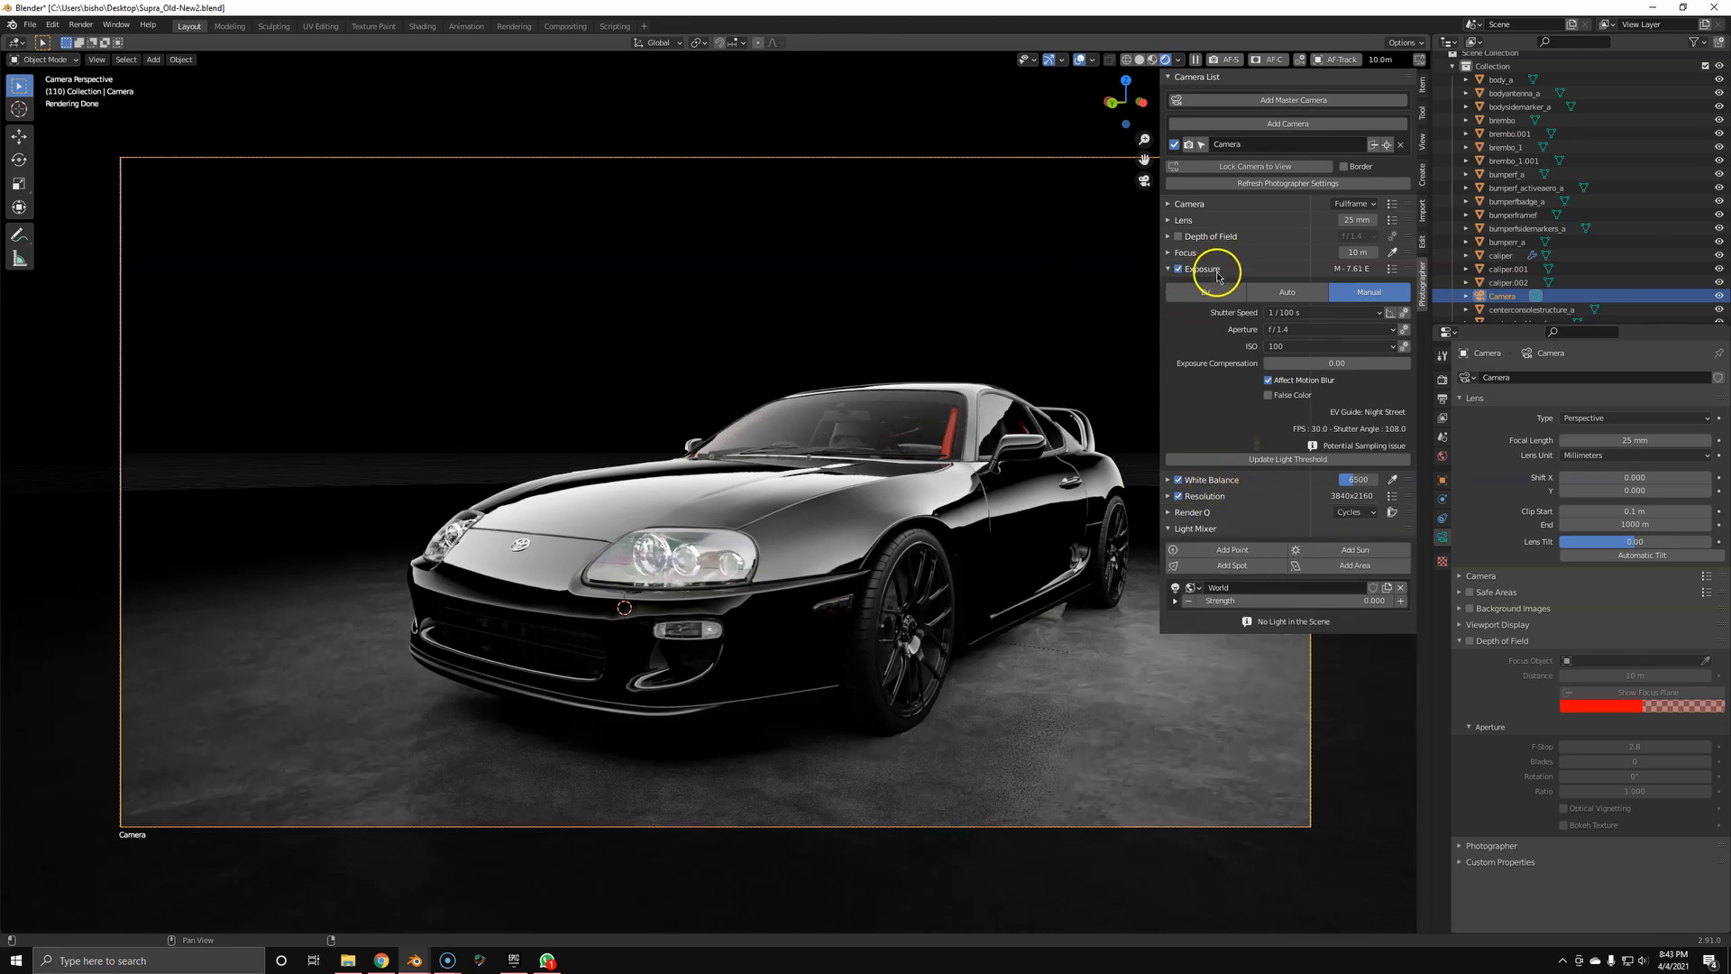
click(1169, 269)
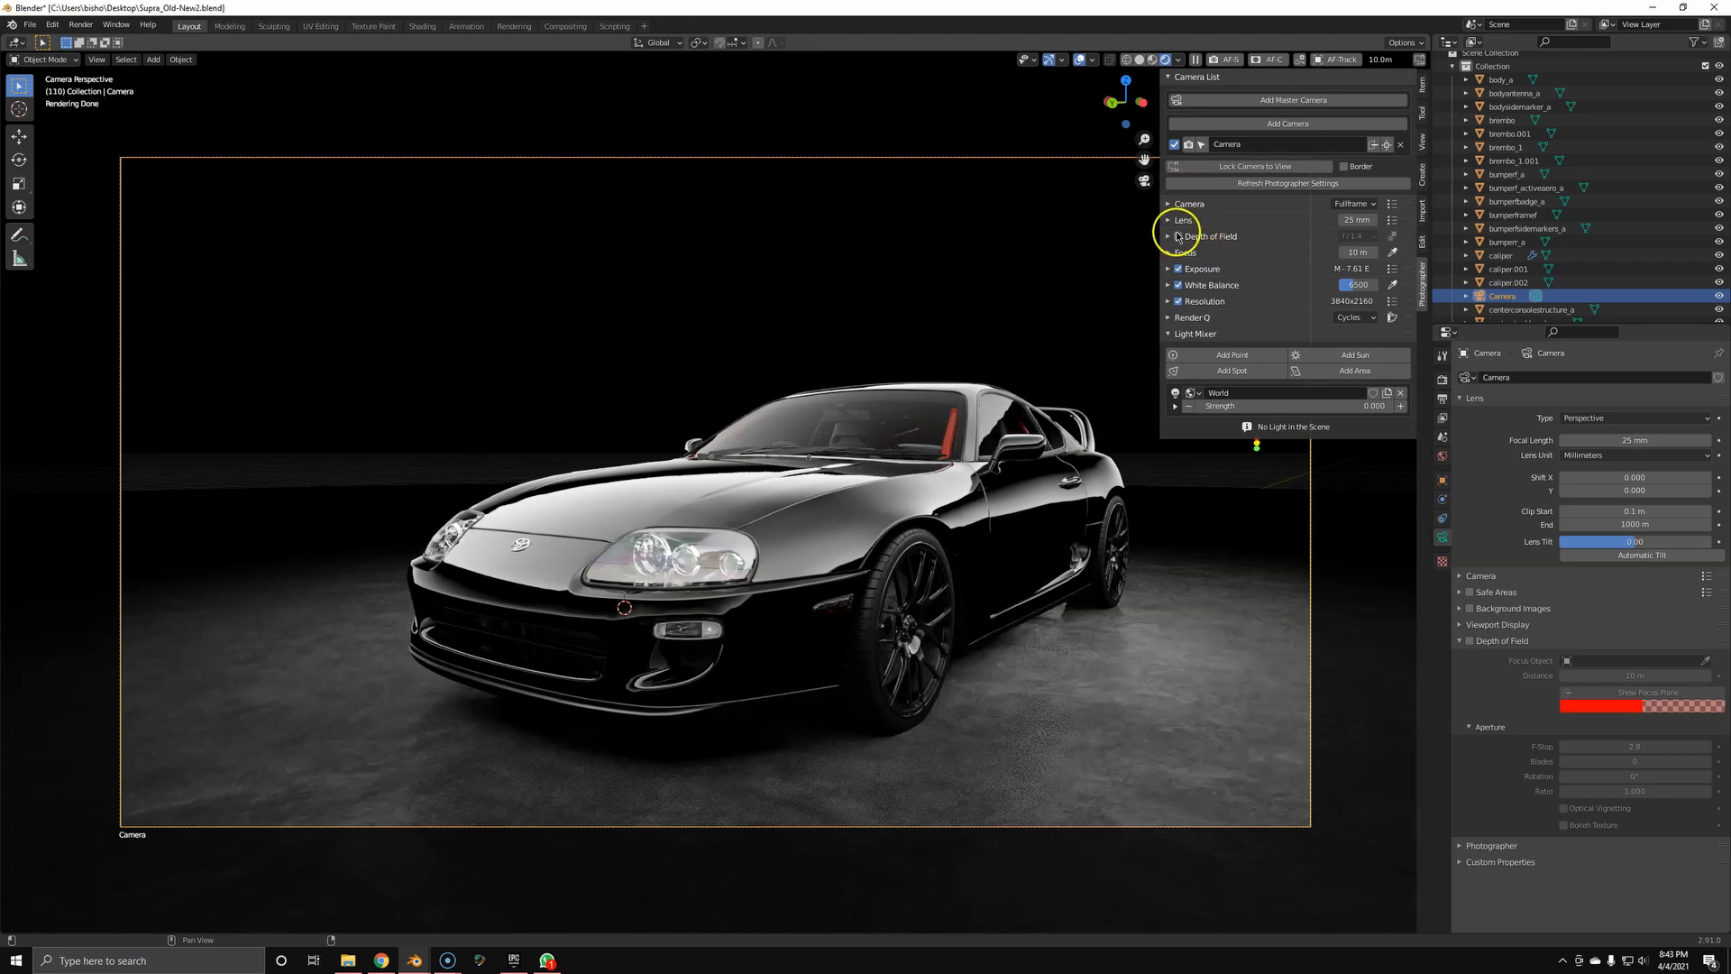
click(1169, 220)
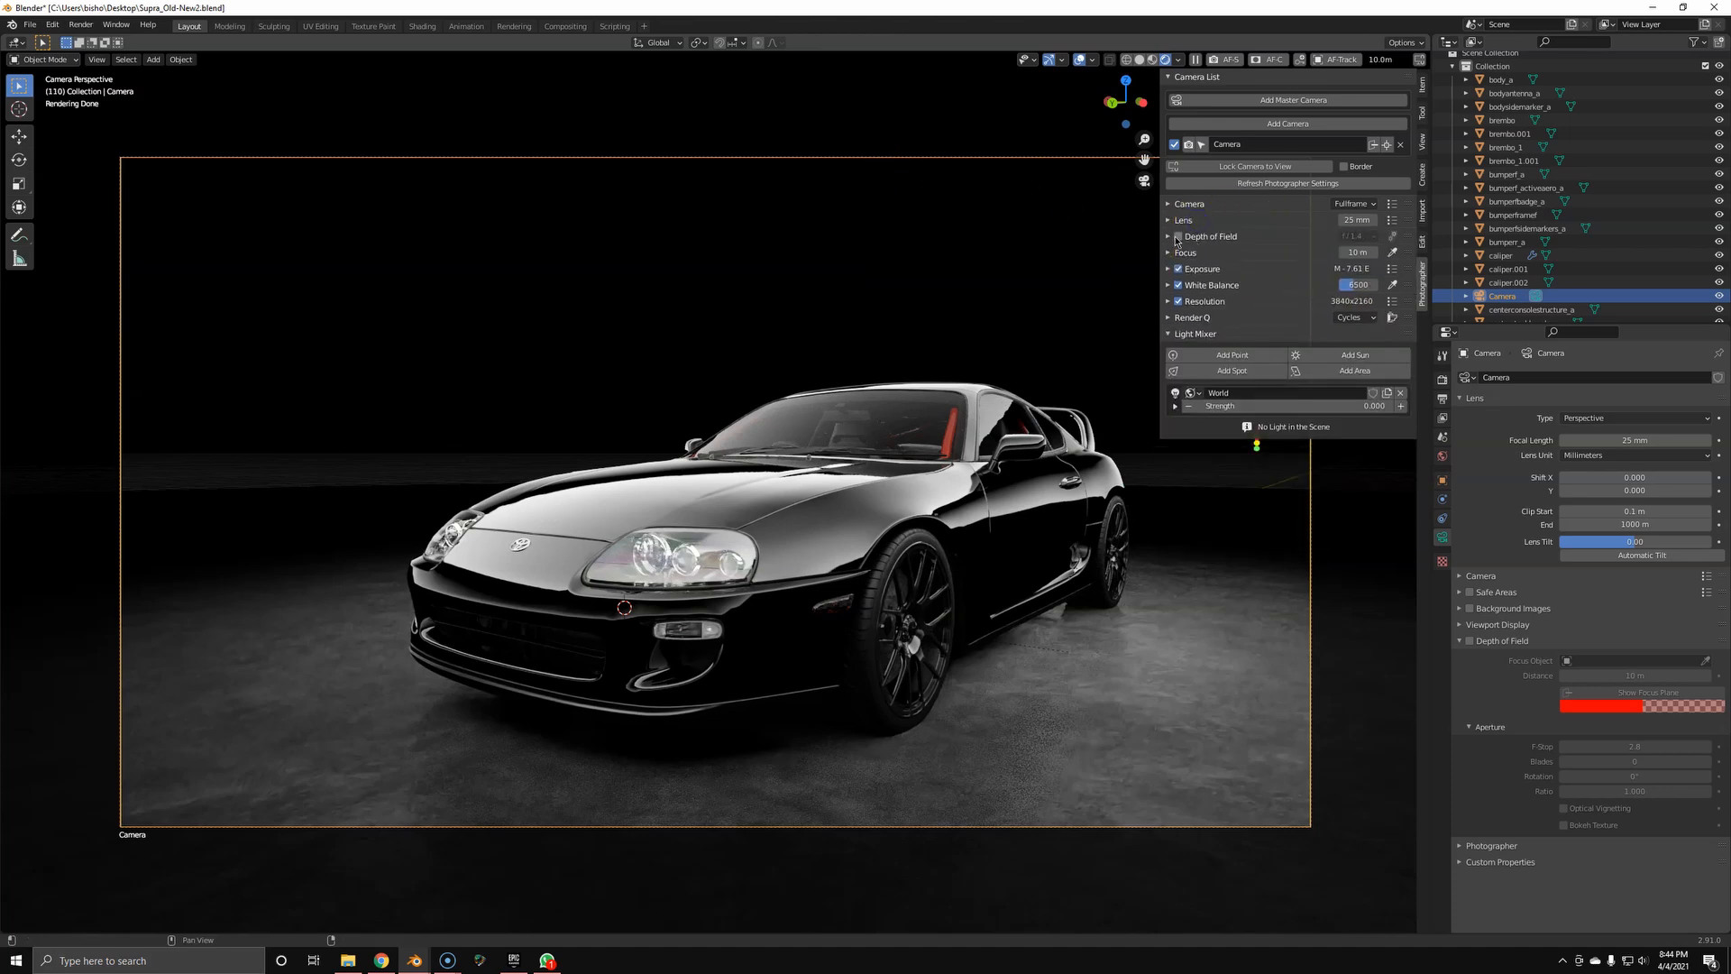
Enable Depth of Field with Optical Vignetting at scale 0.50 and turn on a bokeh texture
click(1169, 236)
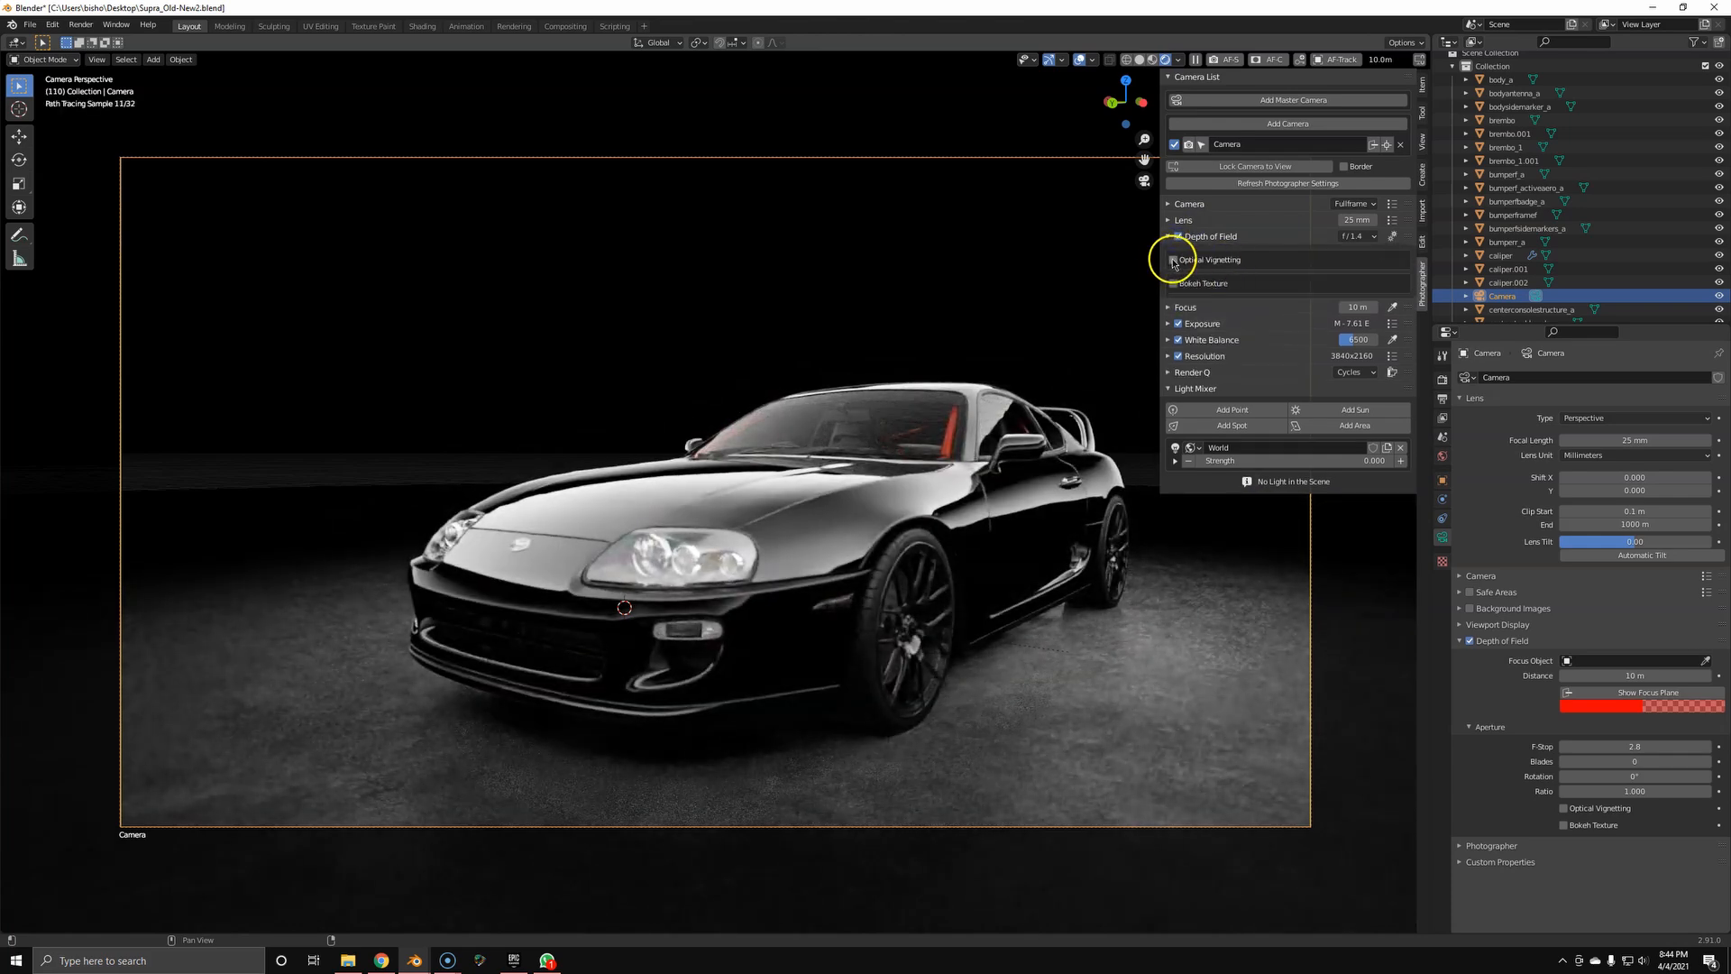
click(1174, 260)
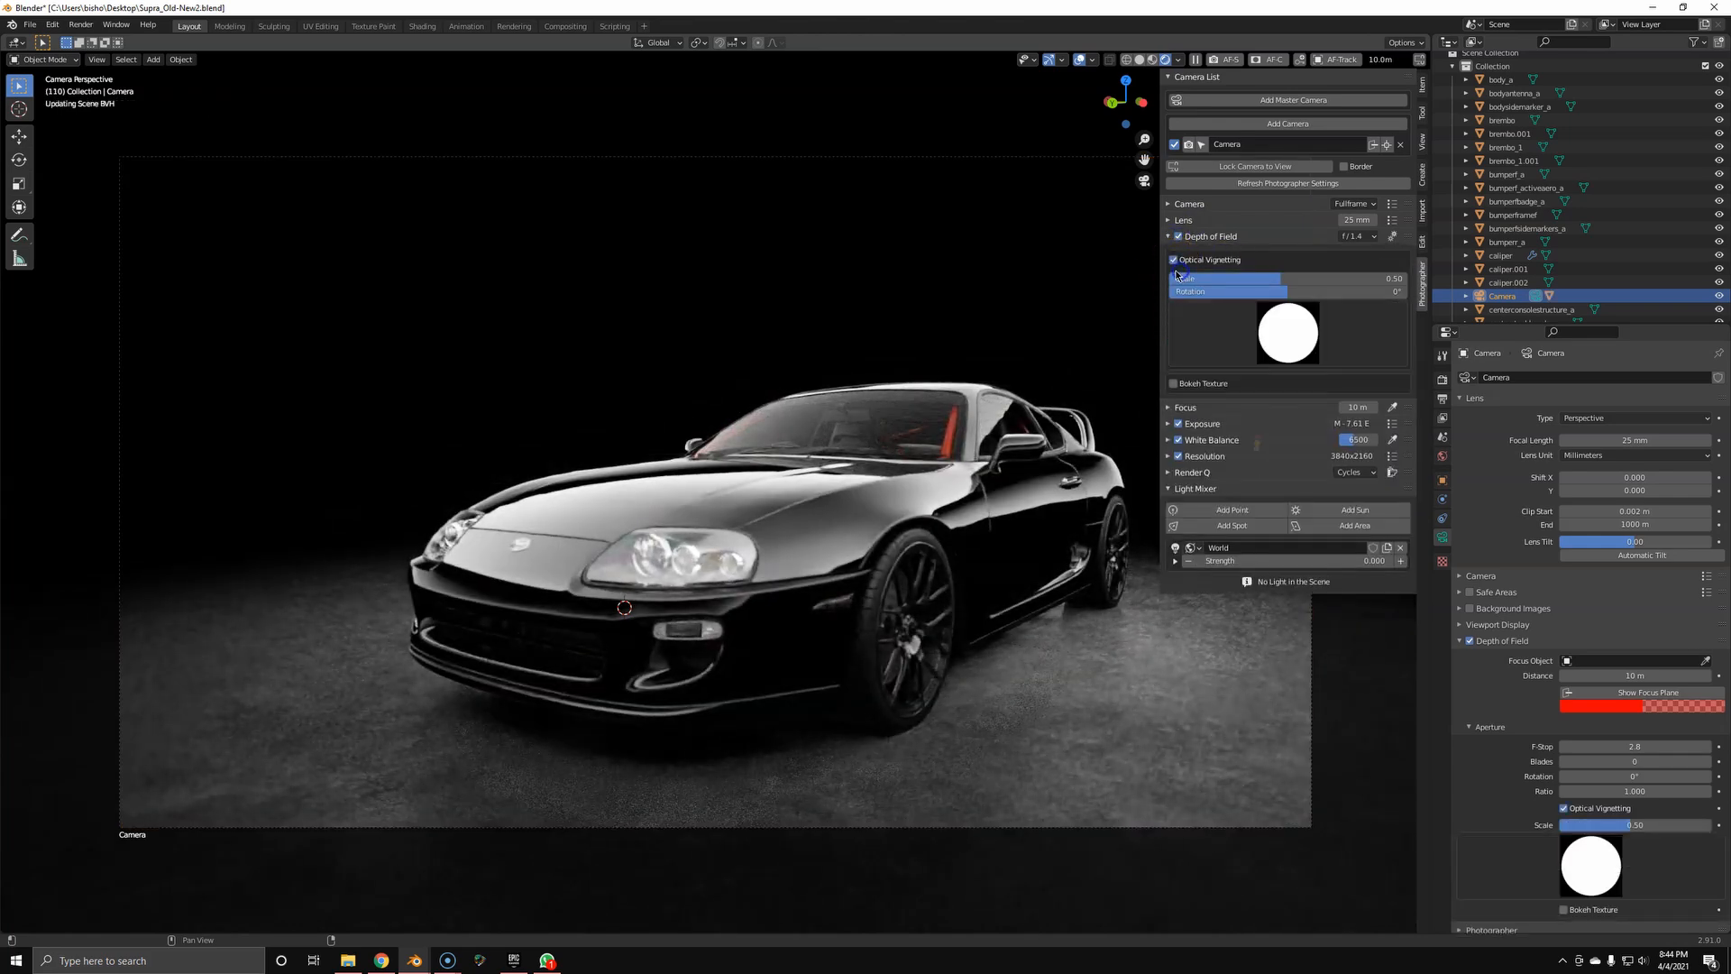
click(1174, 383)
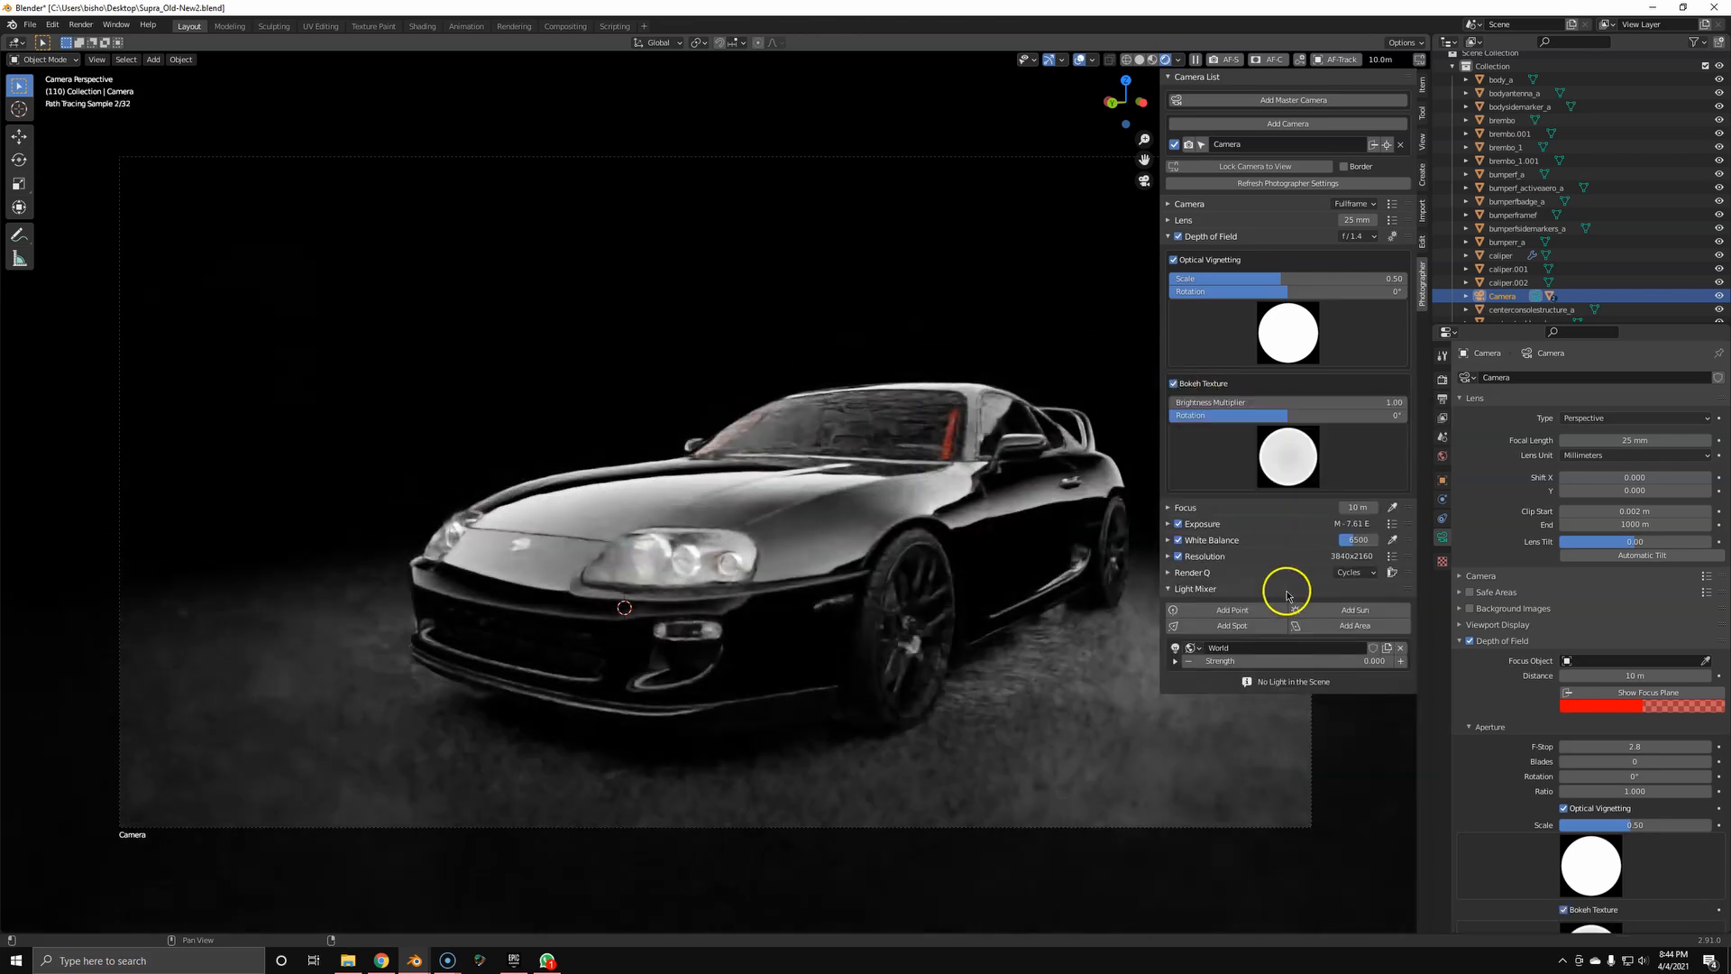
click(1286, 456)
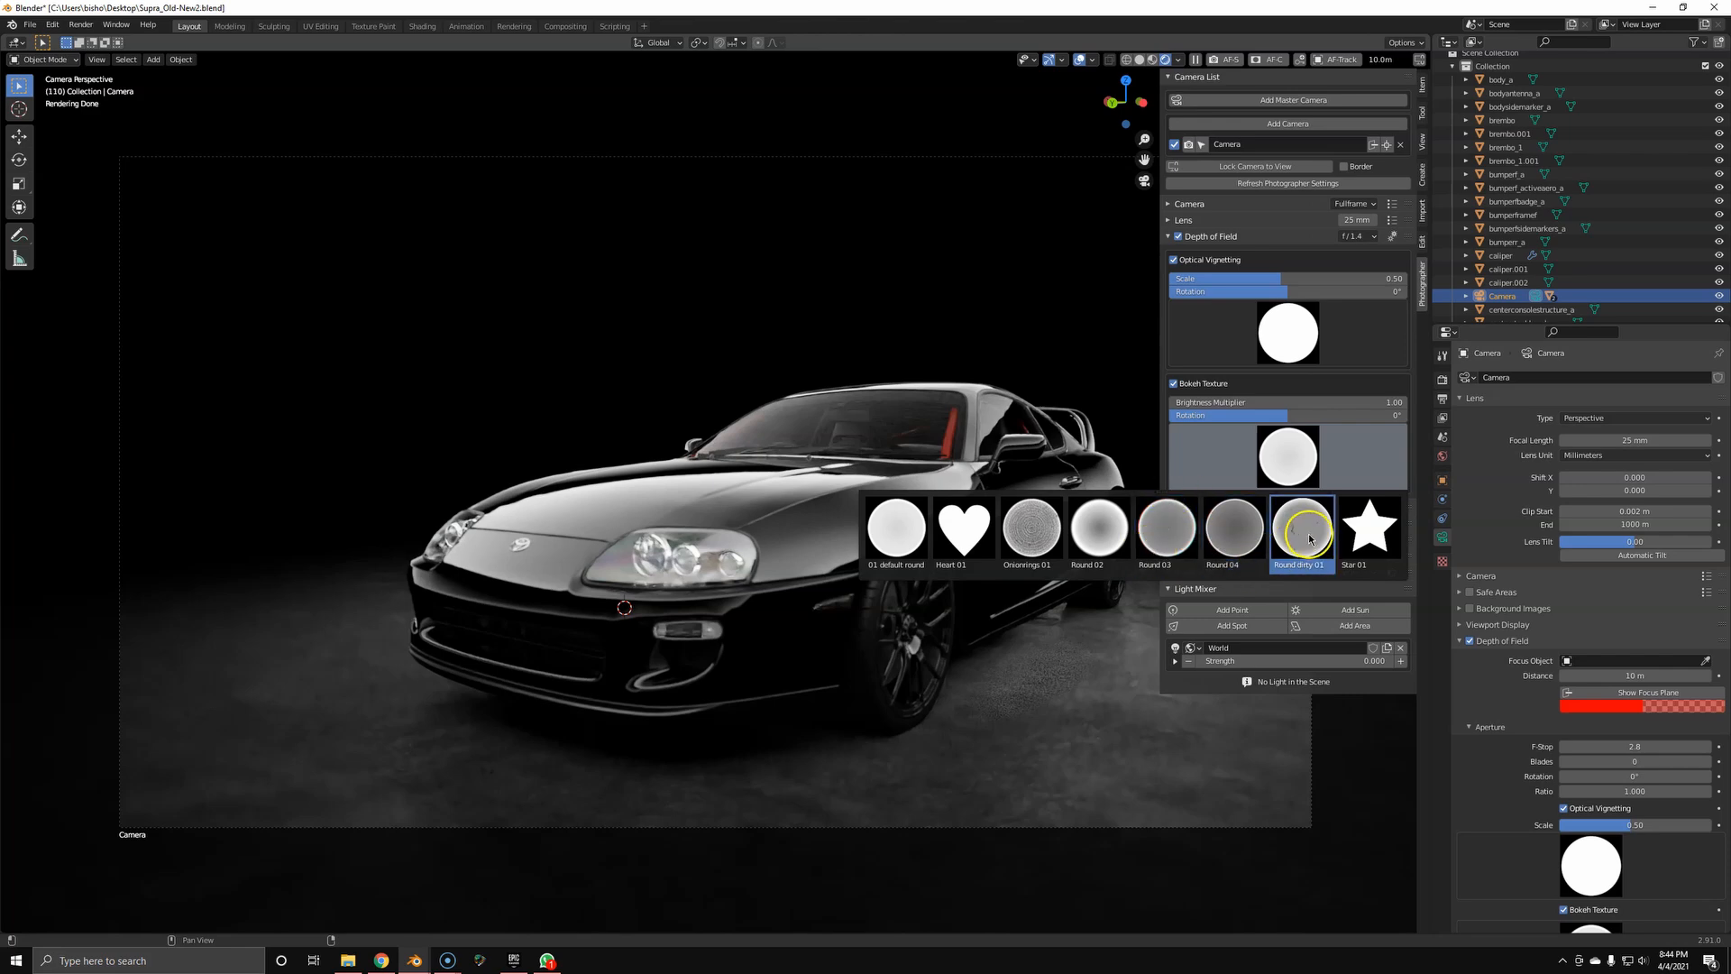
Try the Round dirty 01 bokeh shape, then leave Bokeh Texture switched off
click(1300, 529)
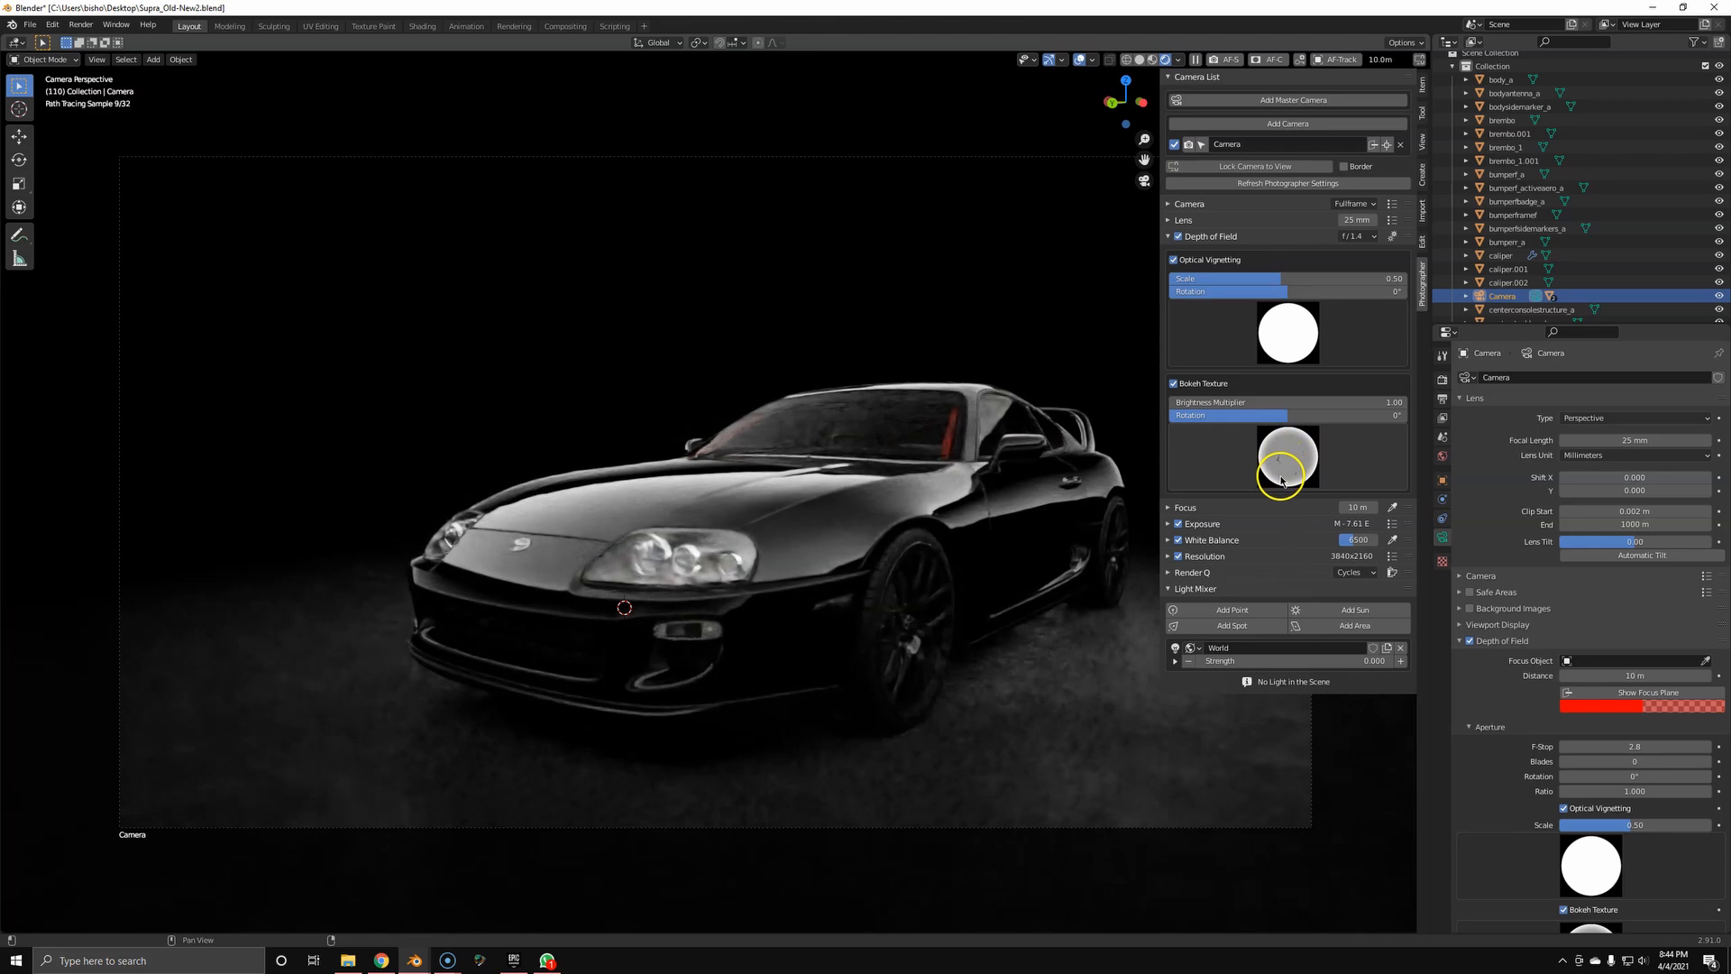
click(1286, 456)
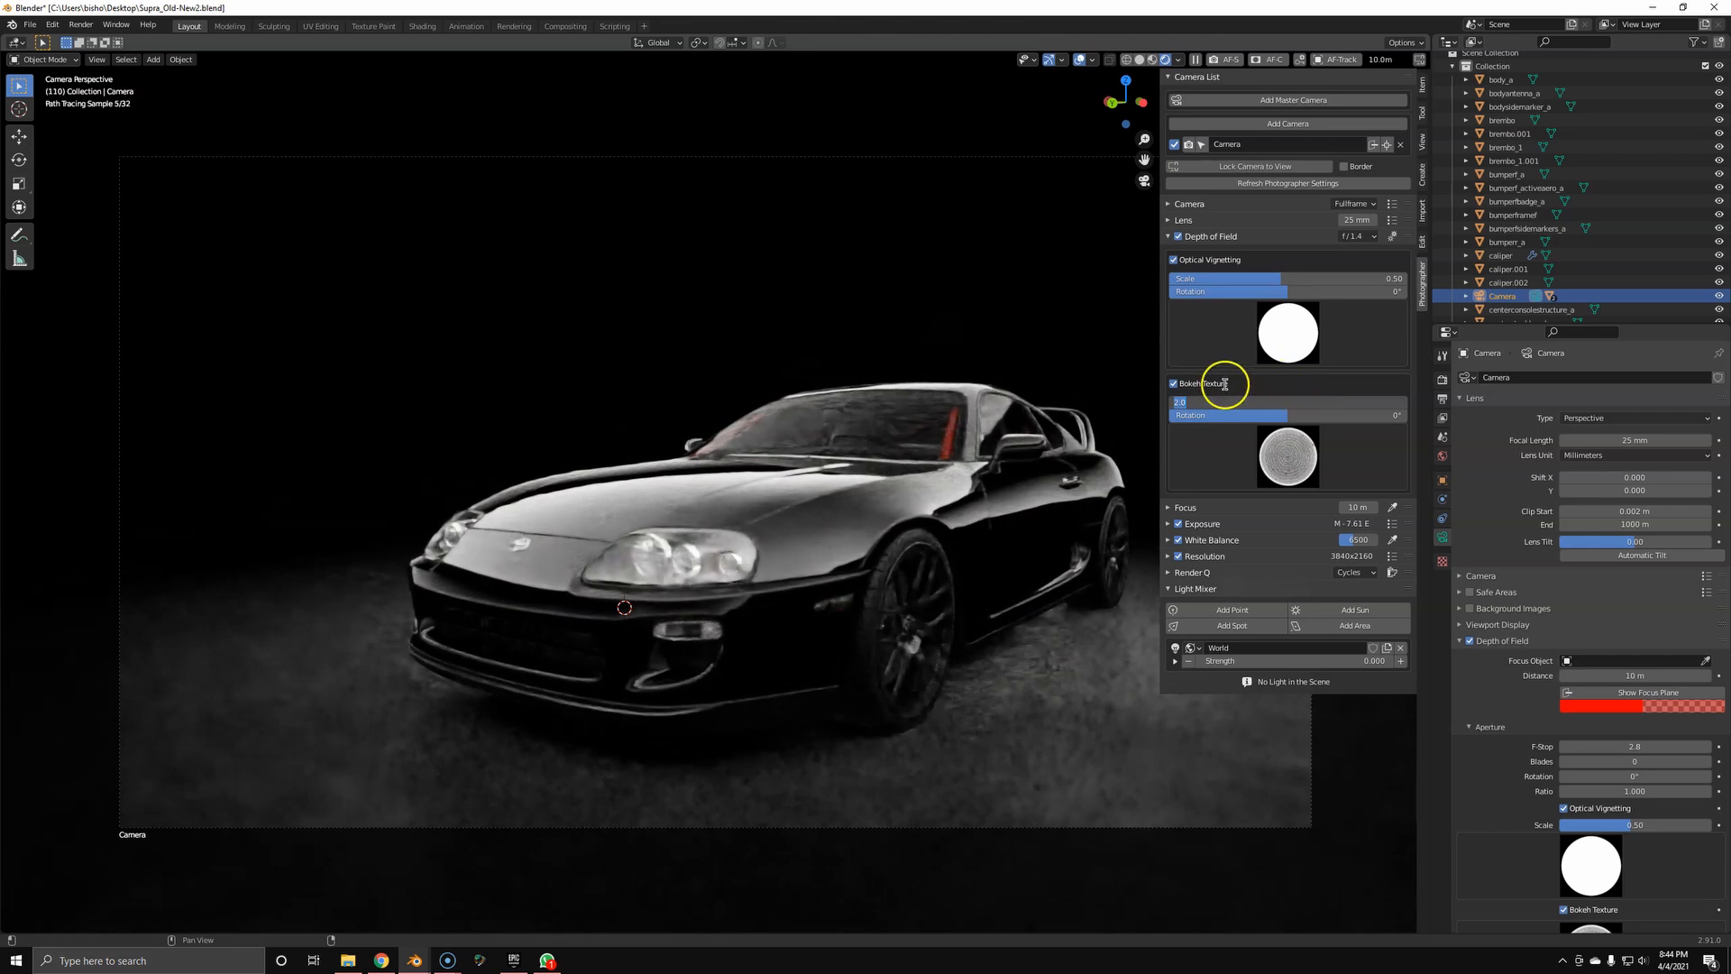
mouse_move(1221, 382)
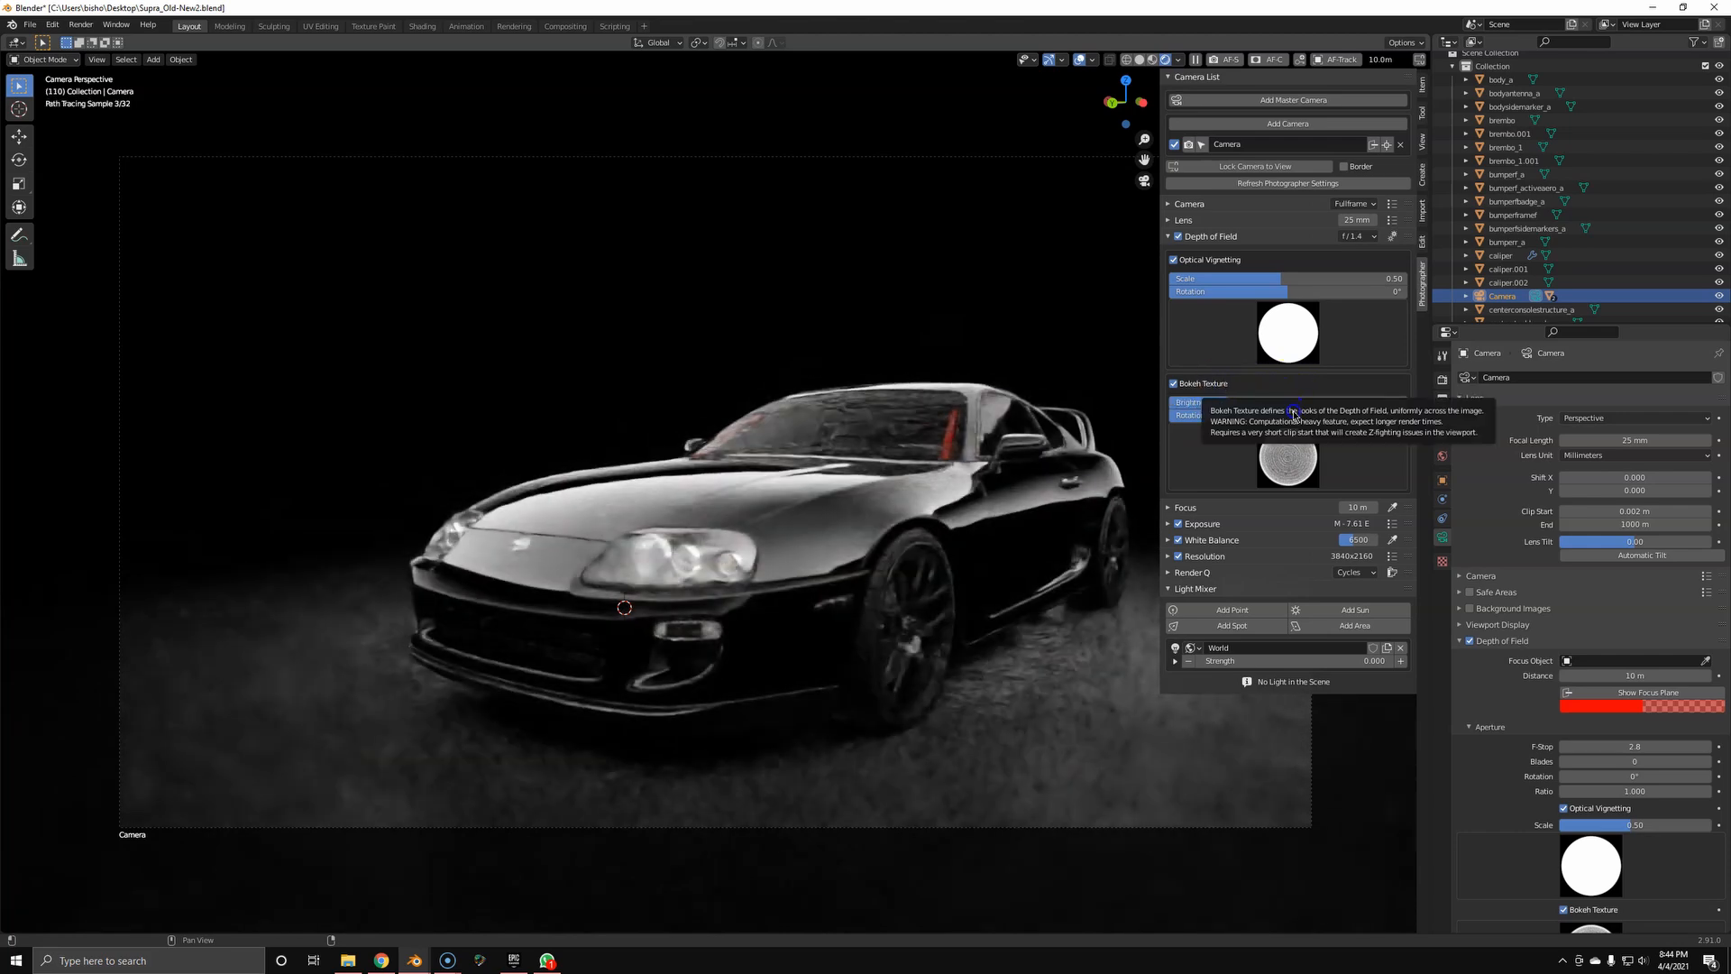
click(1169, 382)
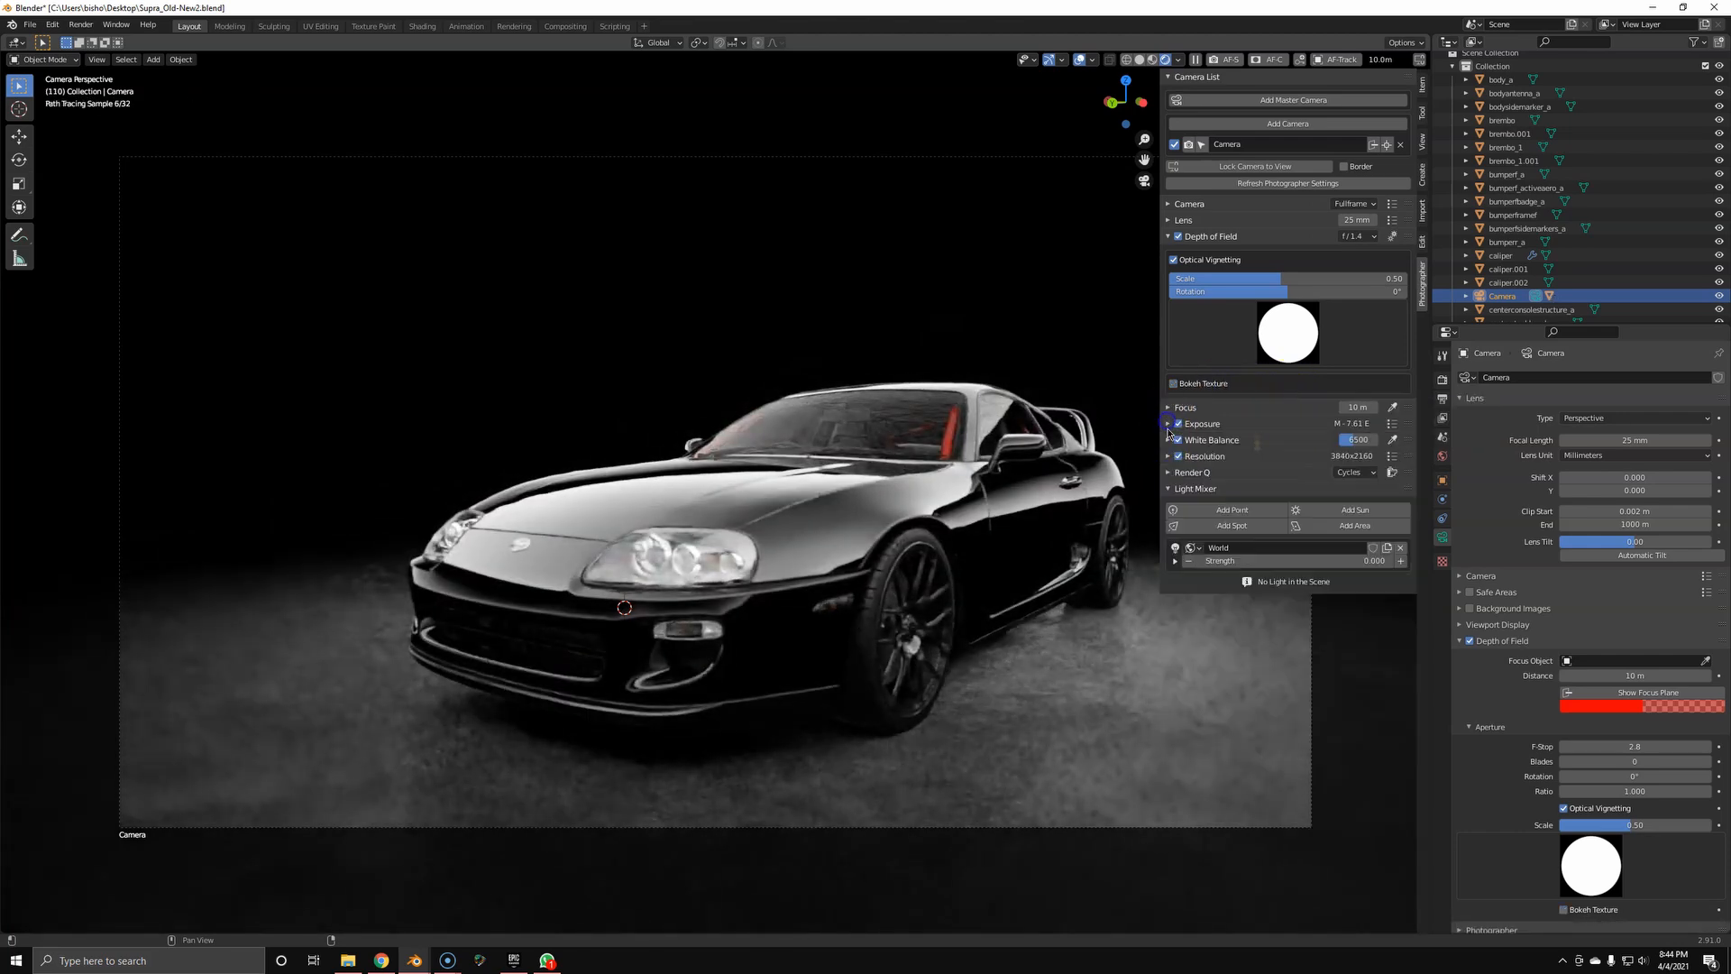
Autofocus on the Supra's headlight at 0.36 m and check the focus plane over the car
click(1253, 166)
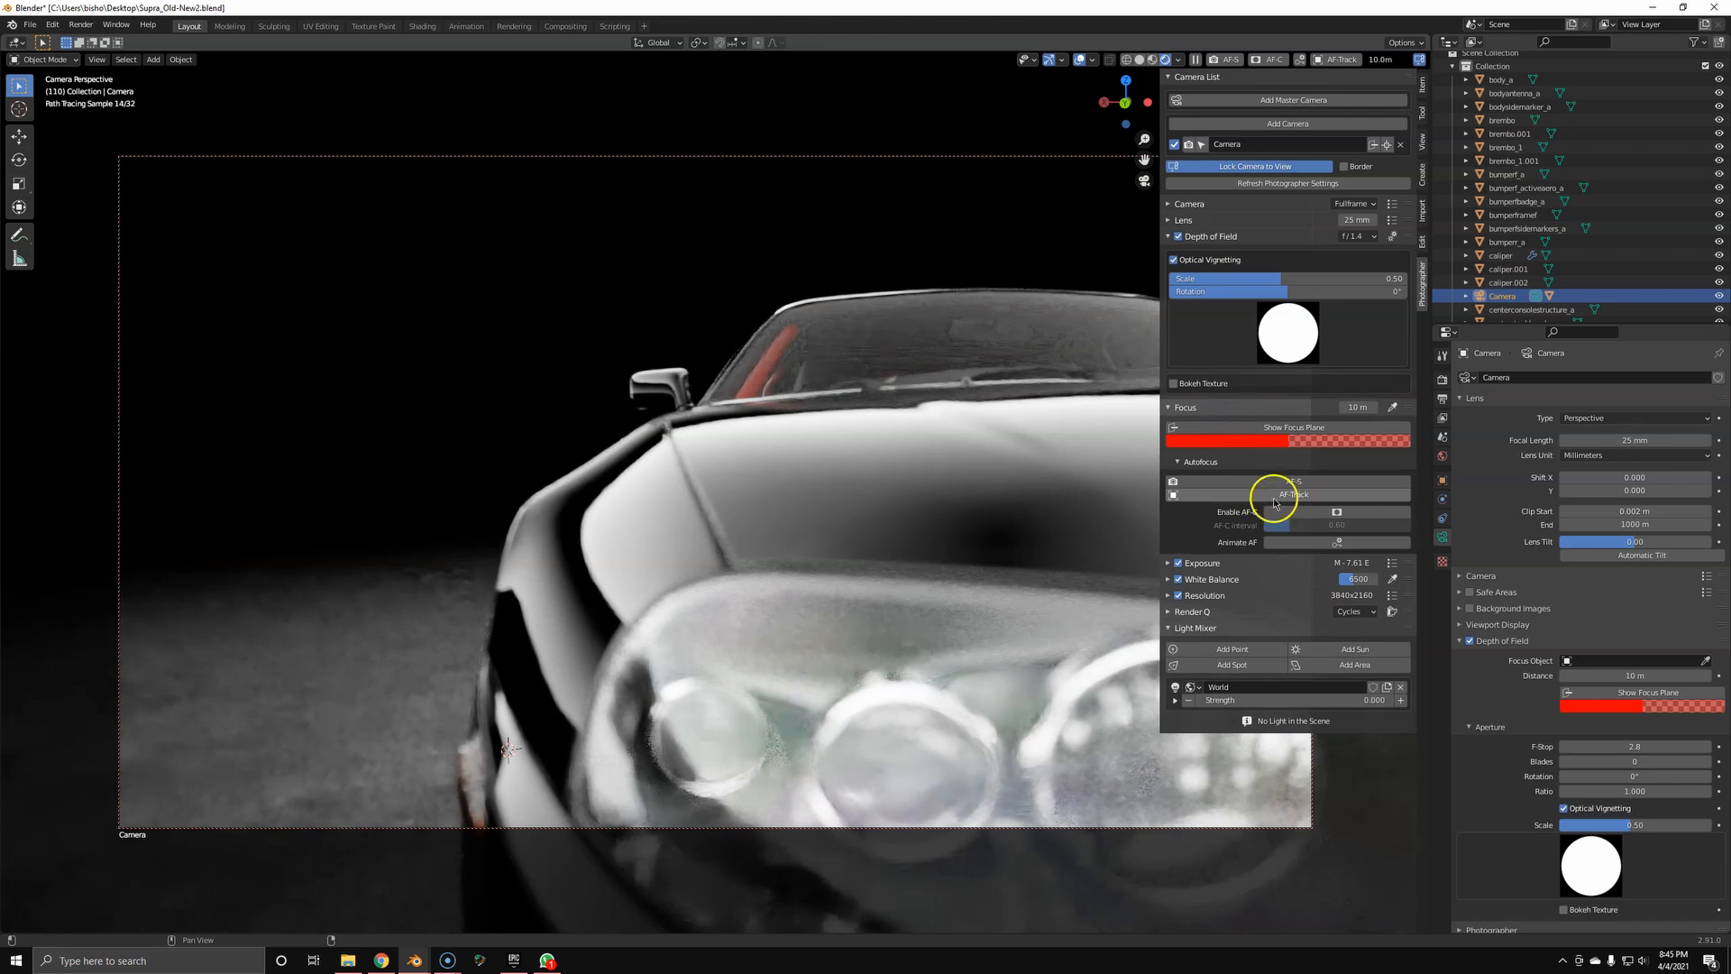
click(1291, 480)
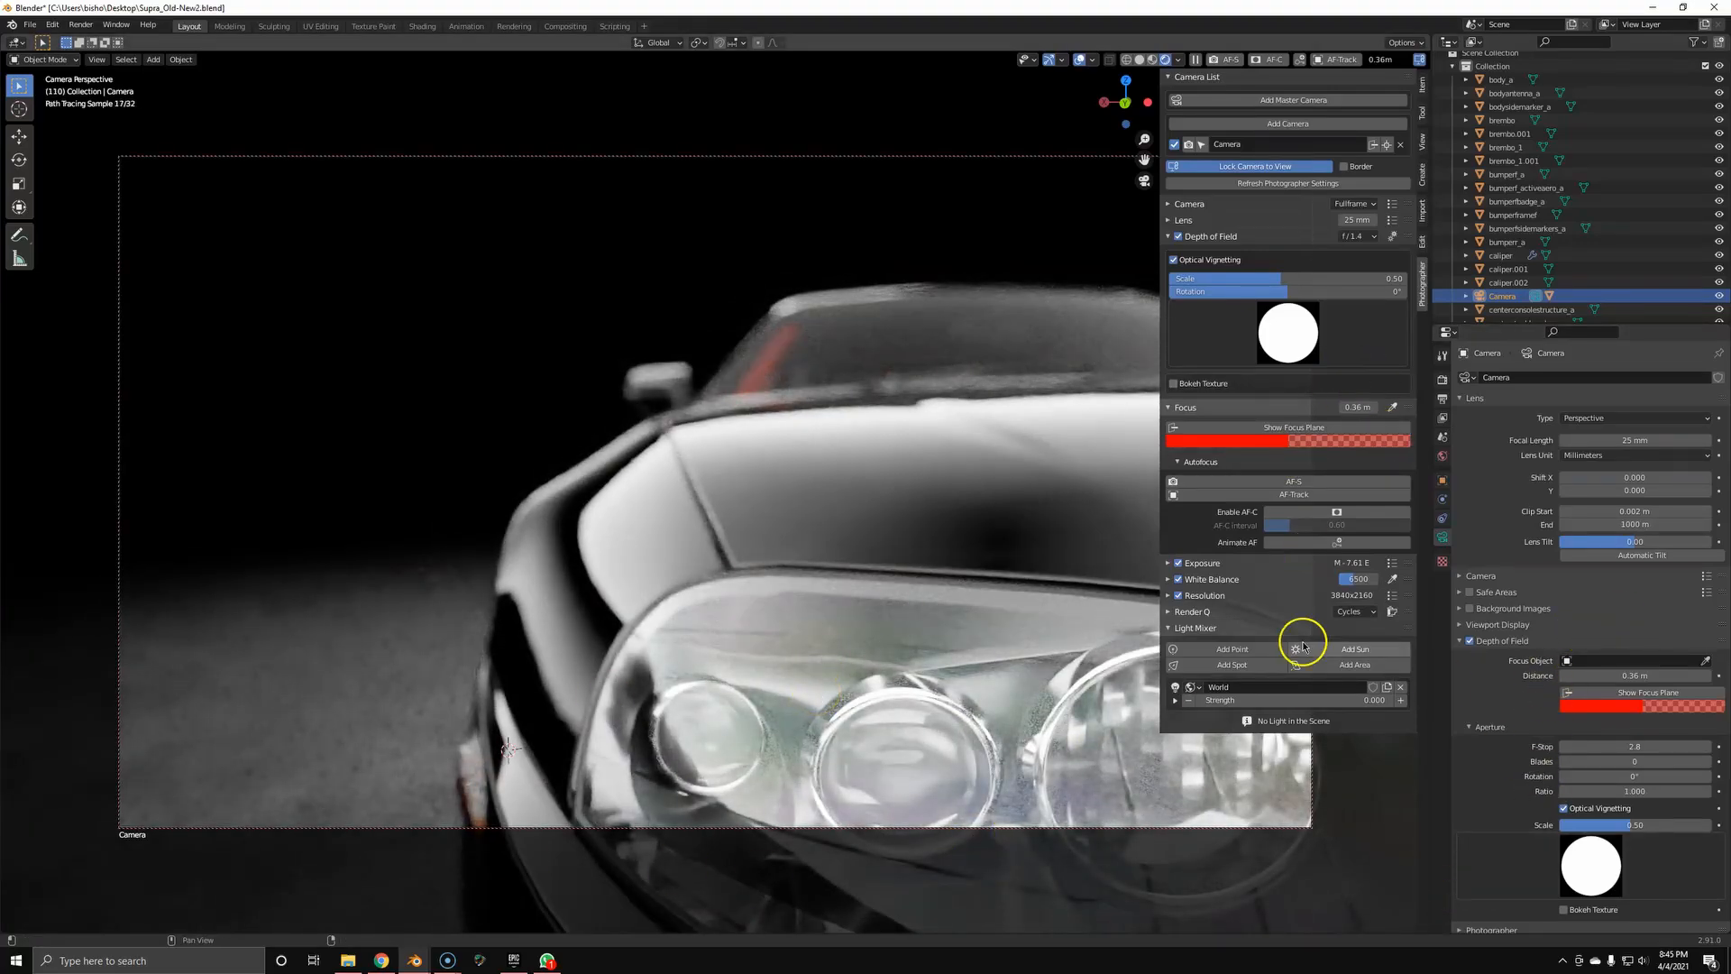
click(1293, 427)
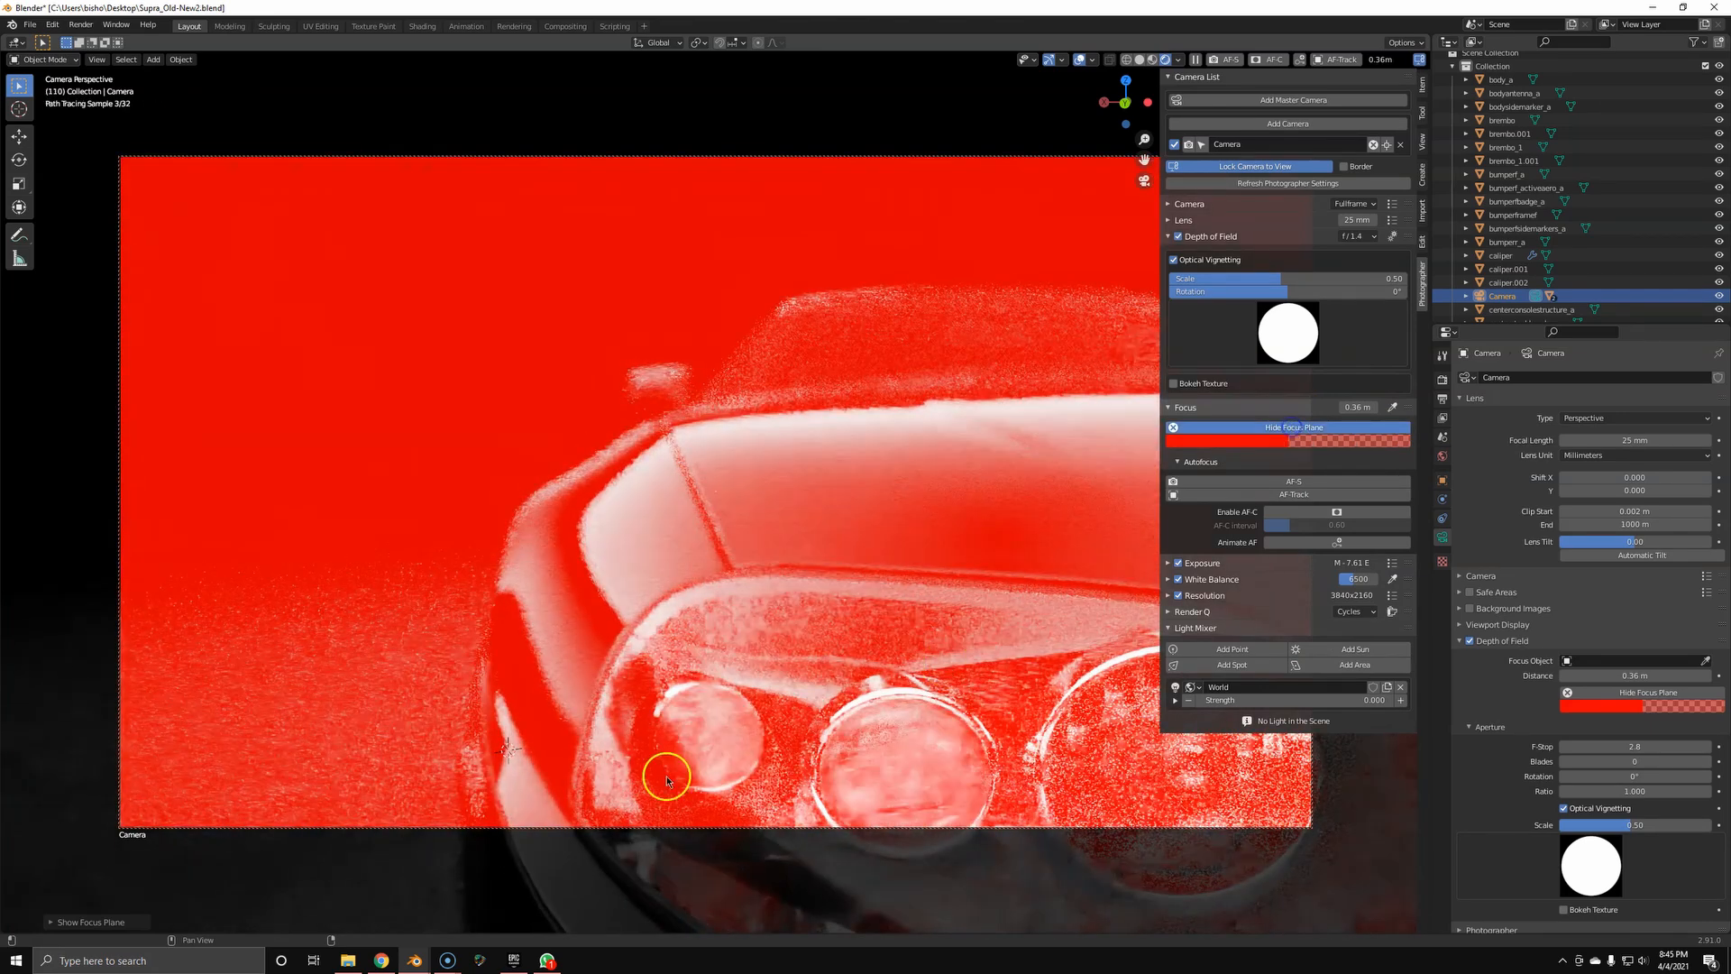
click(1292, 429)
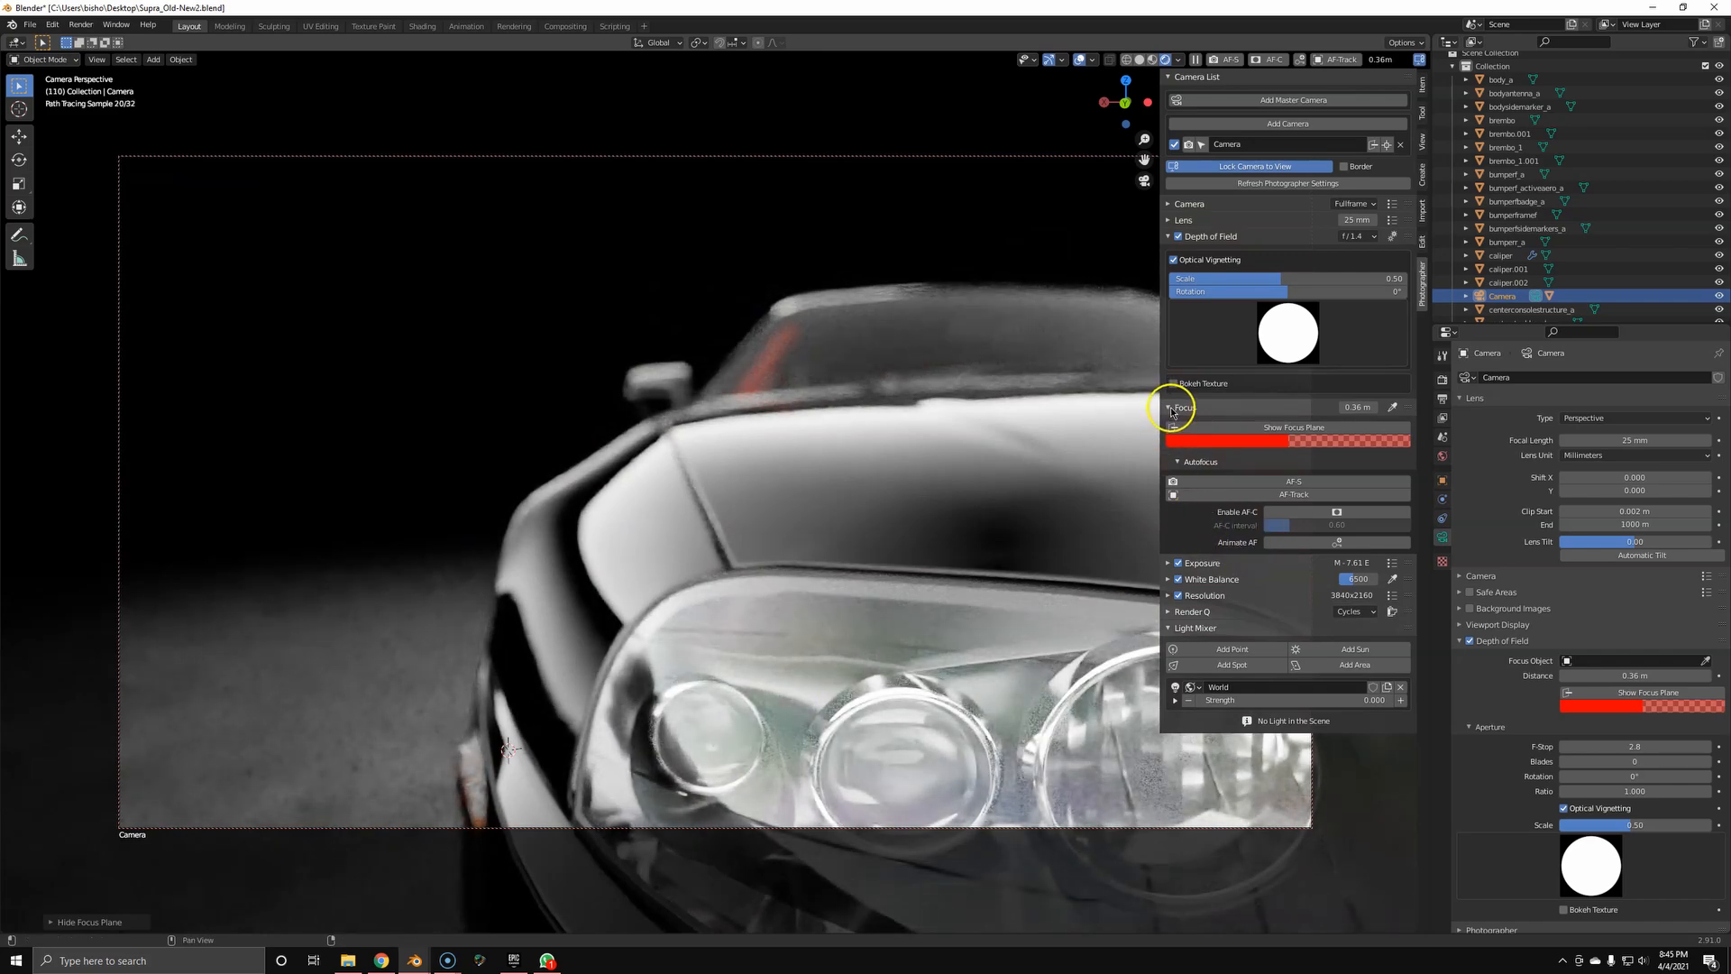
click(1168, 382)
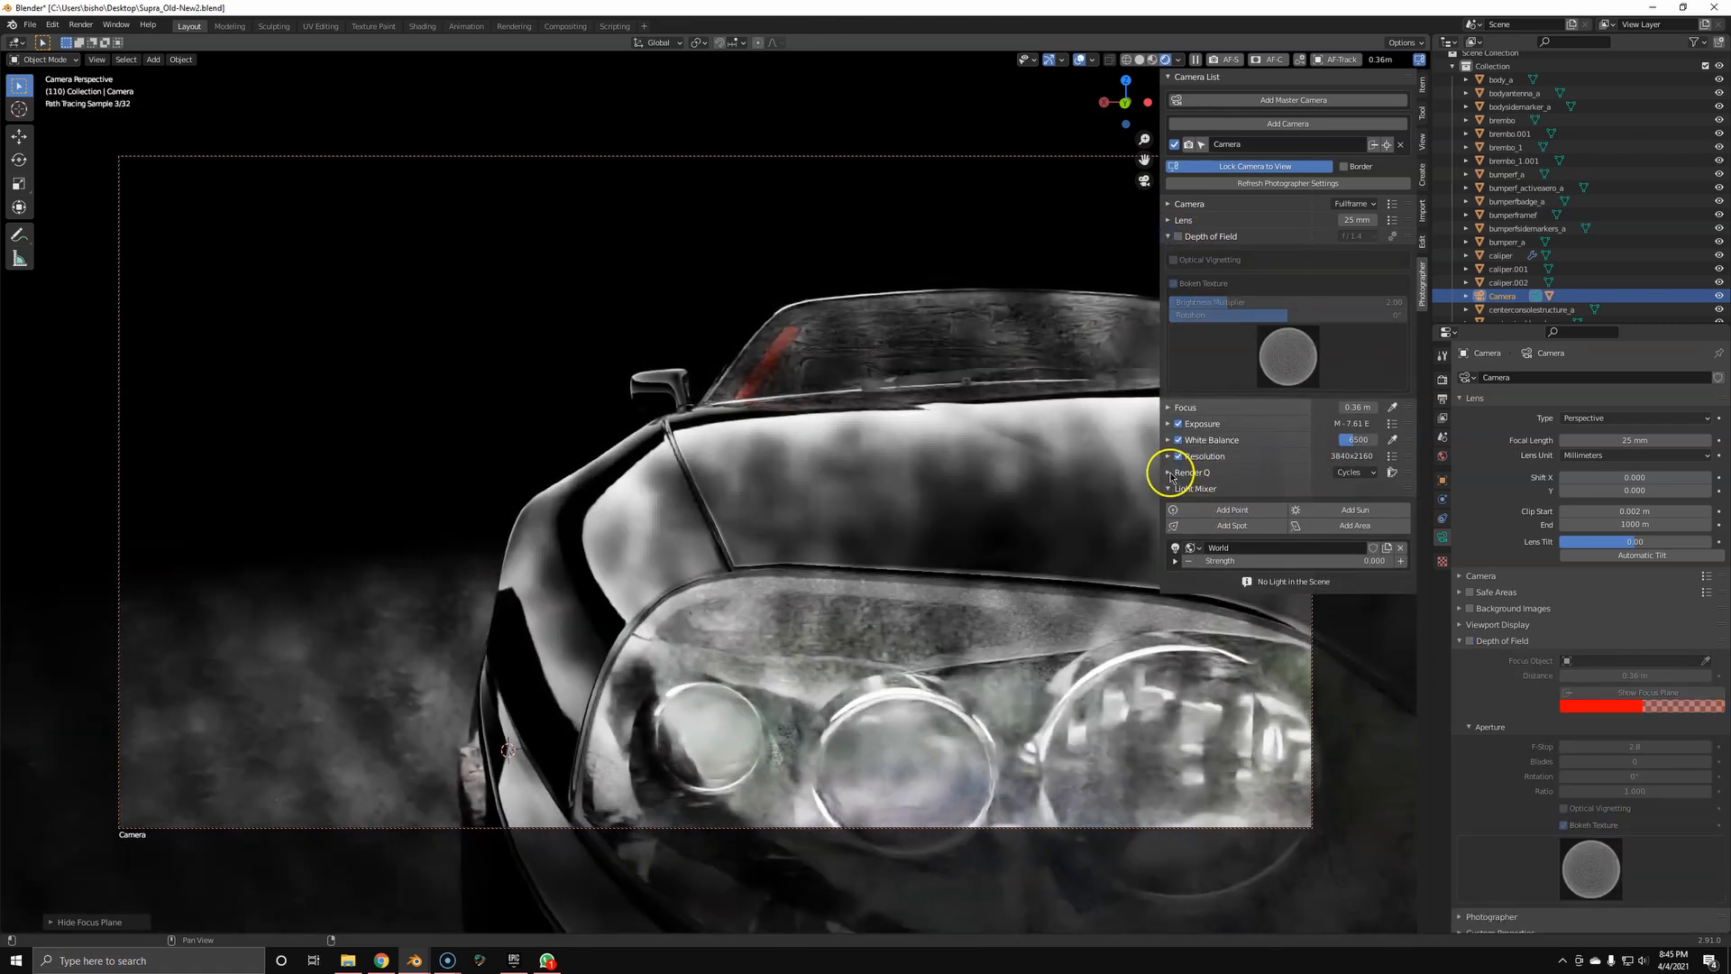
Collapse the Depth of Field and Render settings, keeping depth of field active at f/1.4
click(1192, 472)
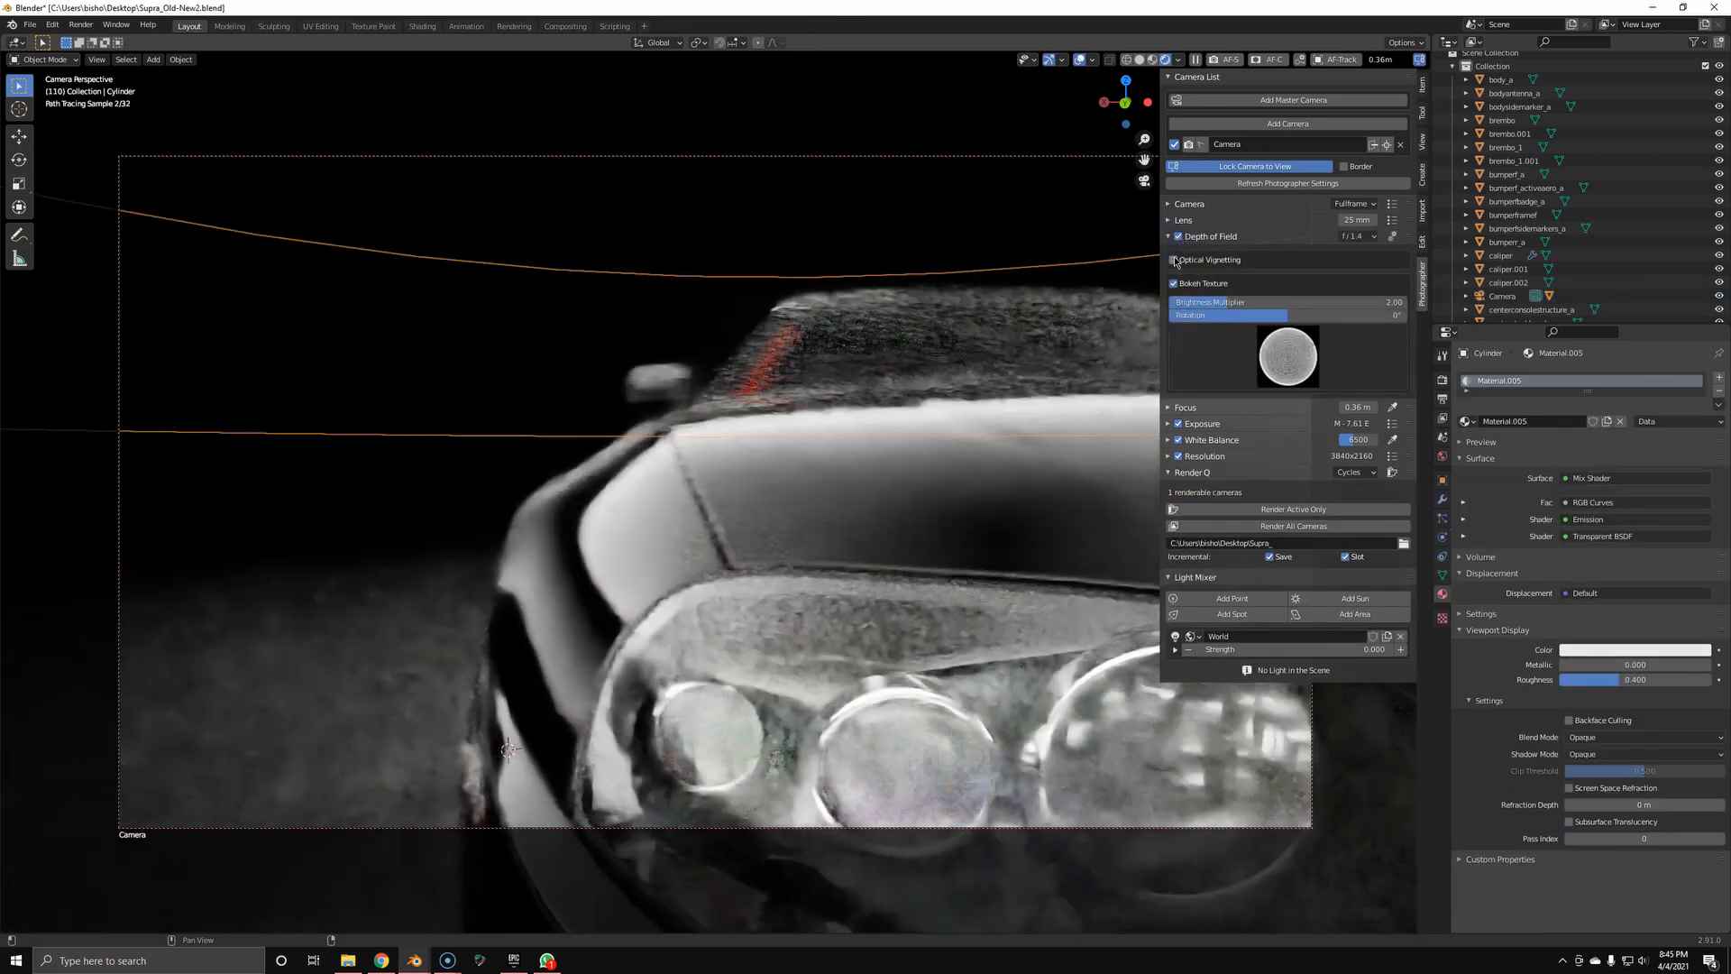
click(1168, 234)
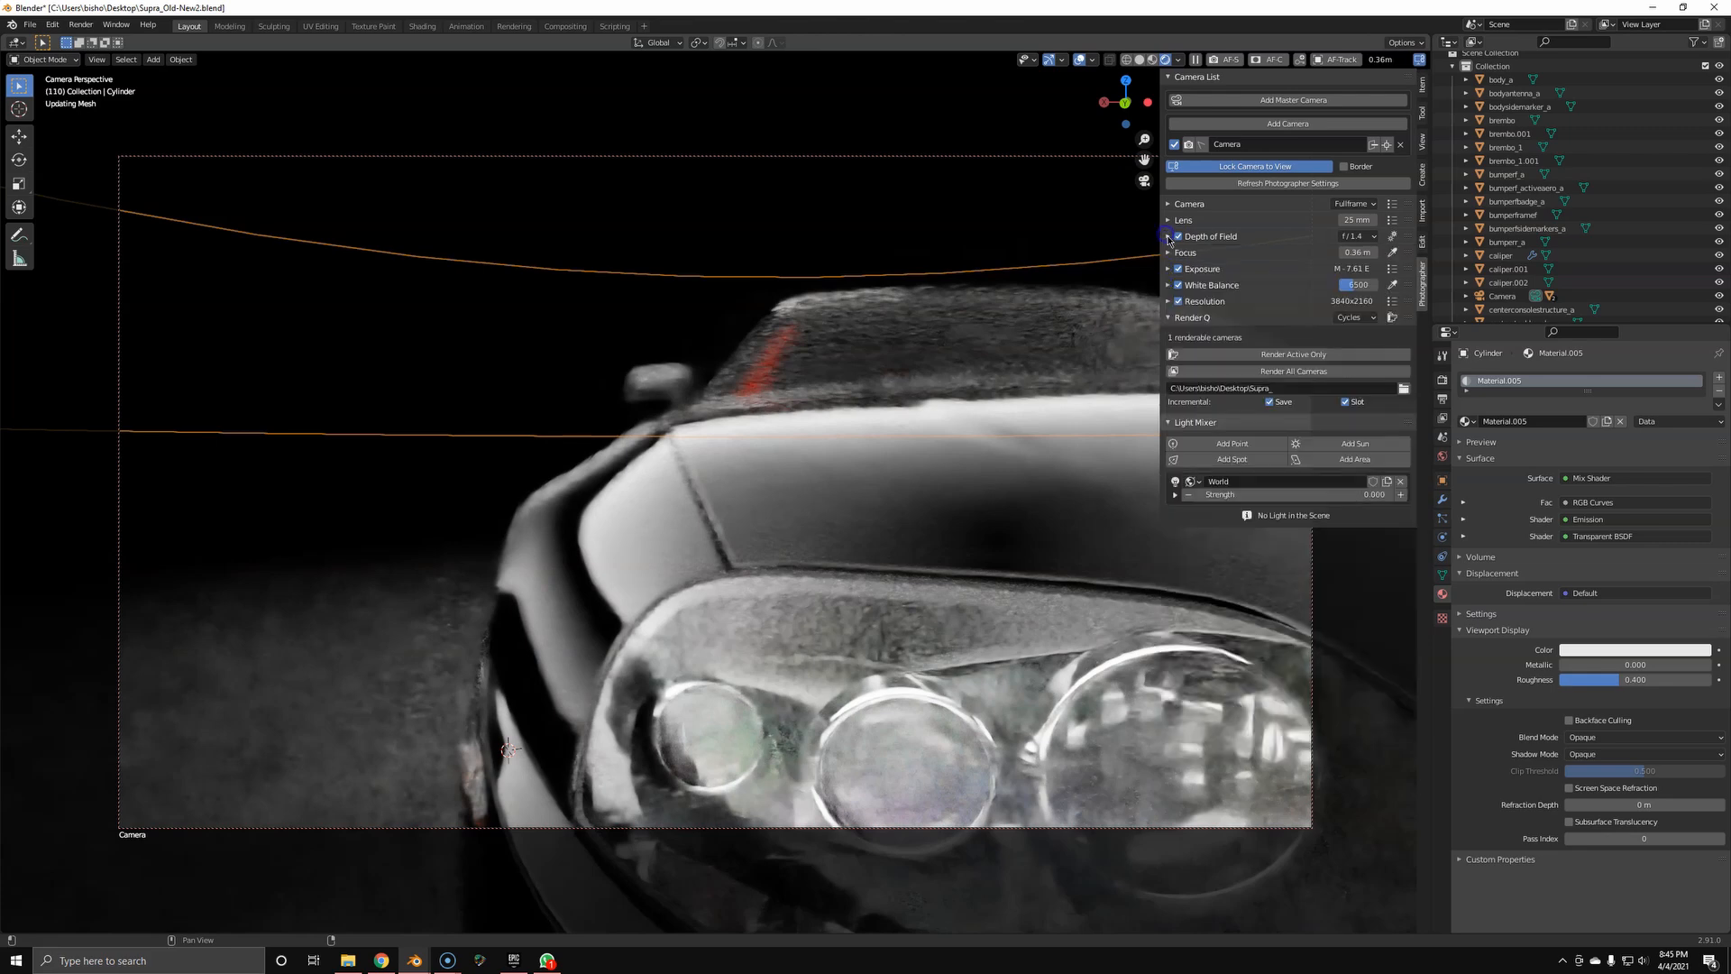
click(1291, 372)
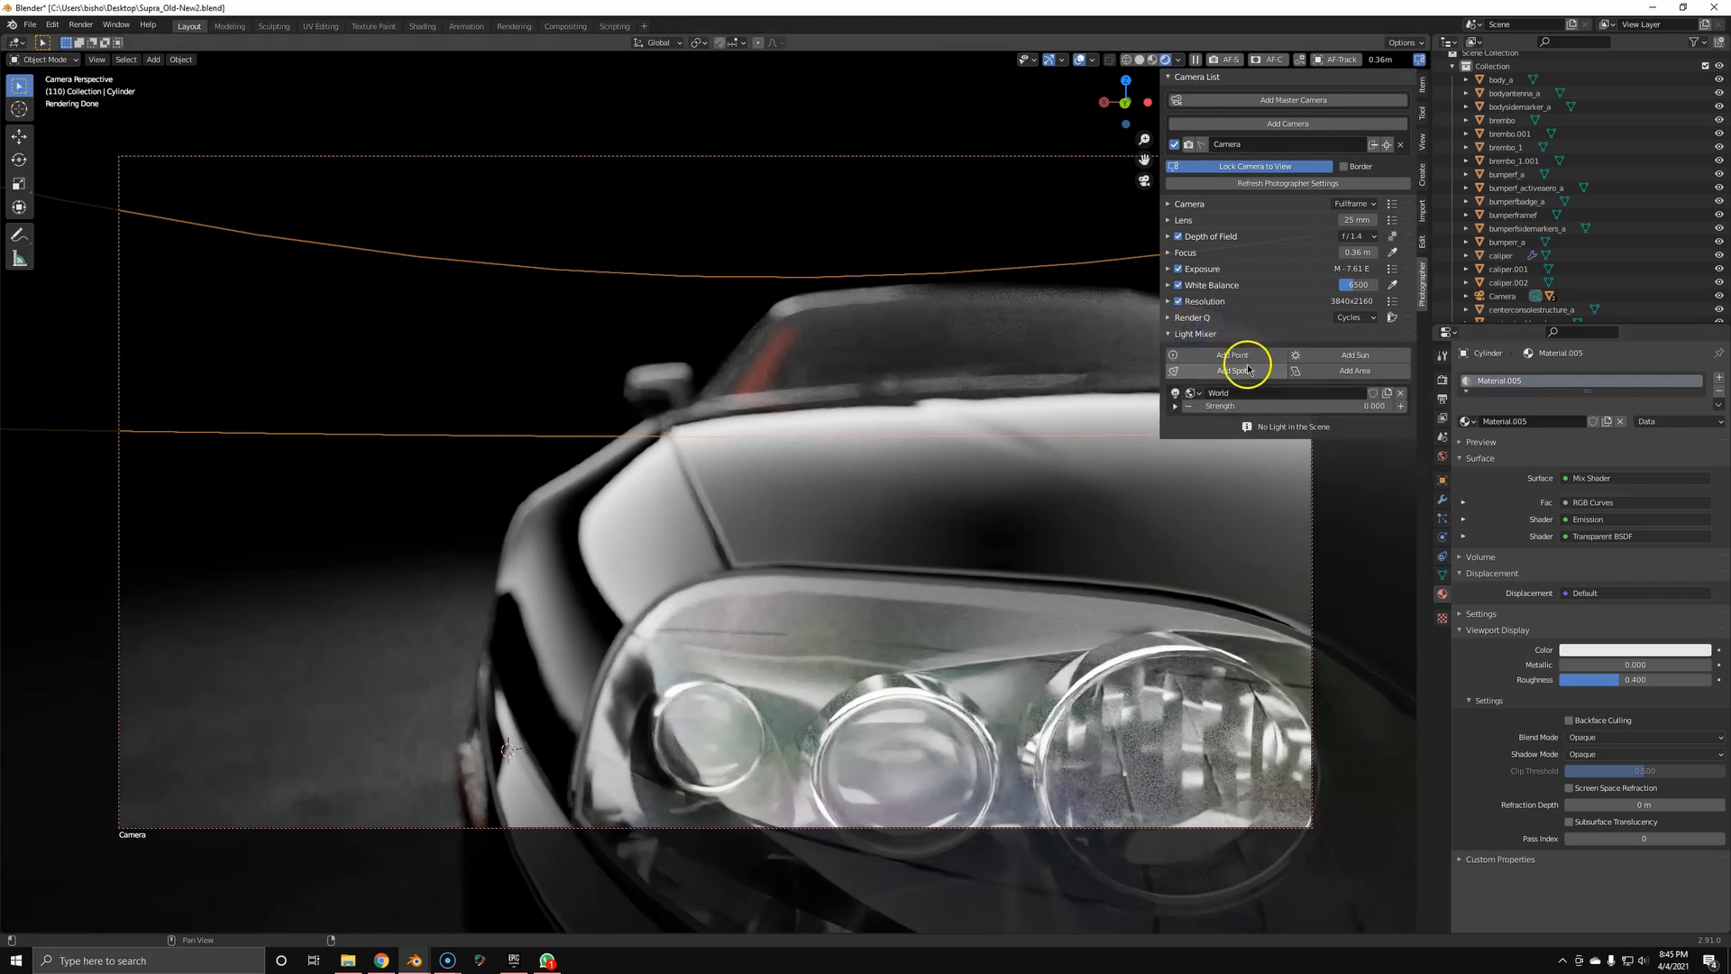
Add two point lights beside the car's front, one warm 3000 K and one cool by colour temperature
click(1231, 355)
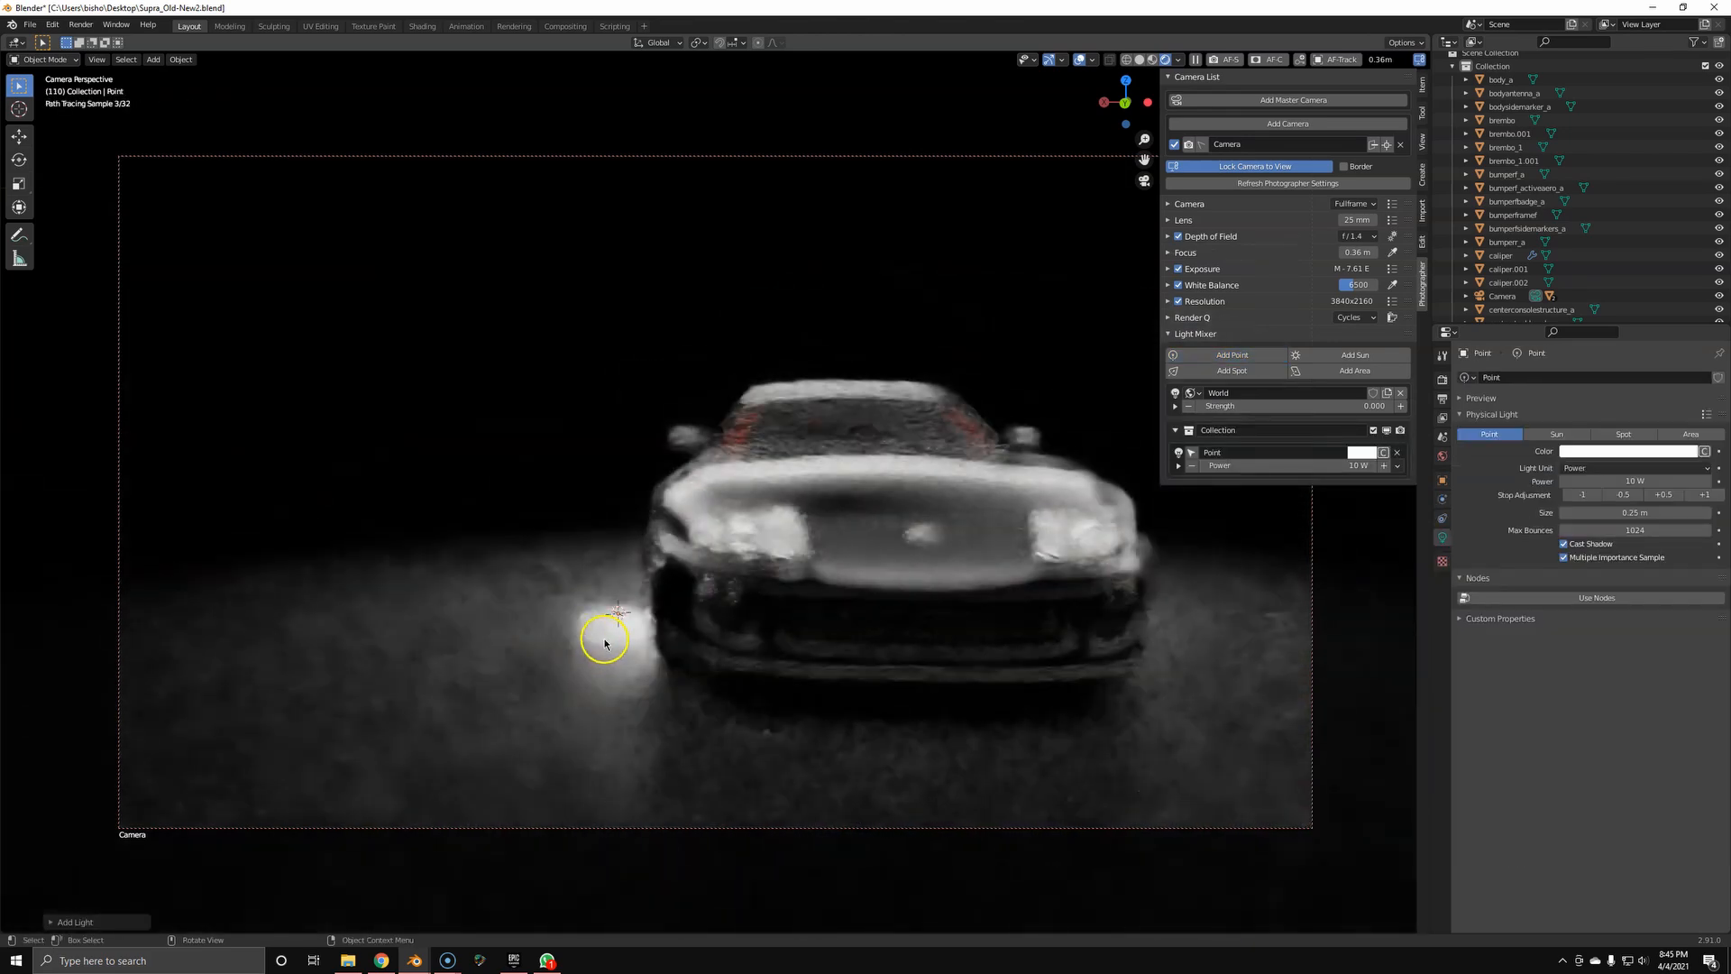
drag(604, 642, 571, 435)
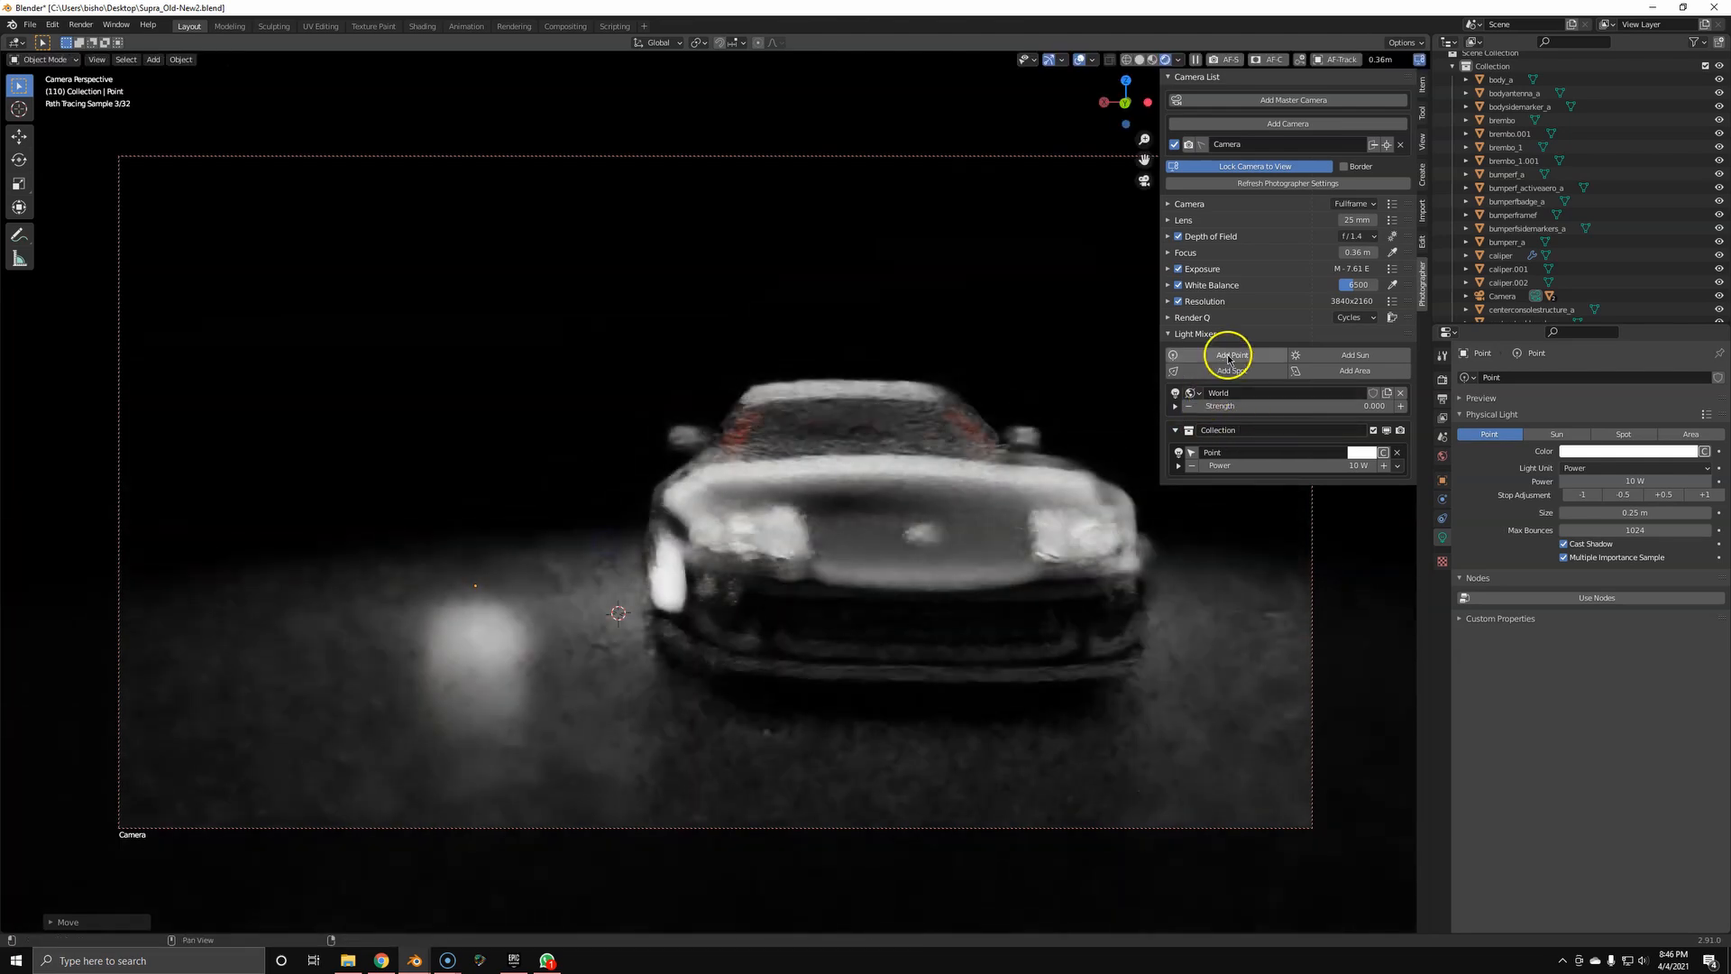
click(1230, 356)
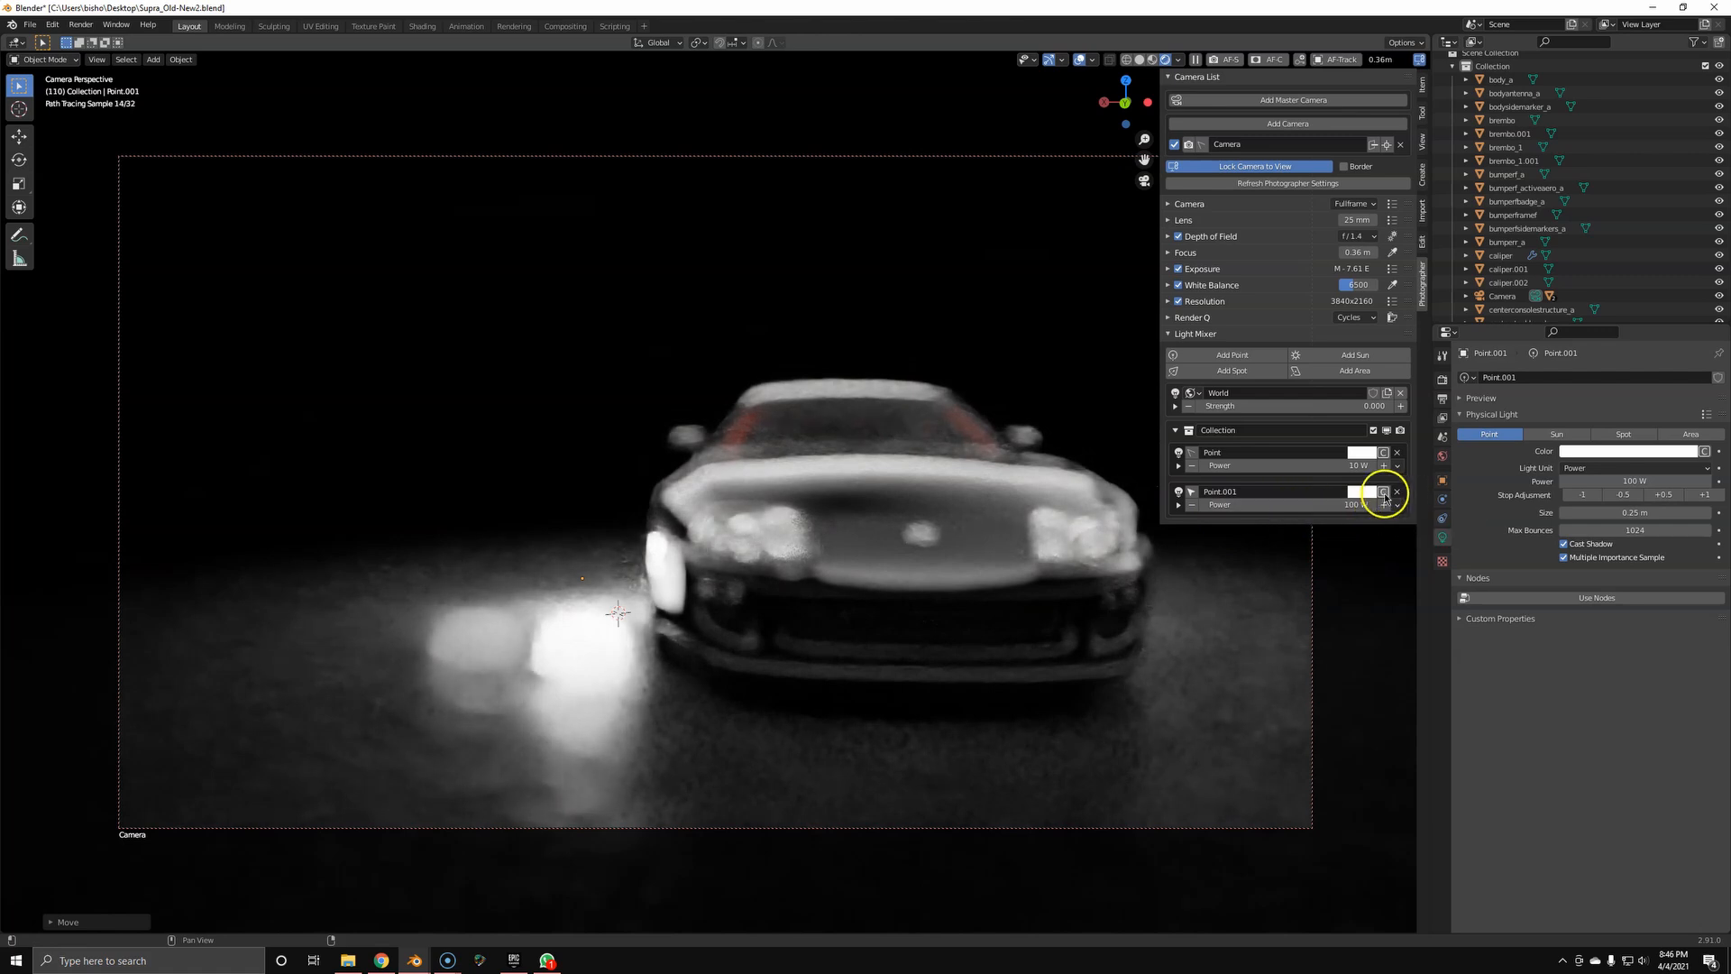
click(1382, 491)
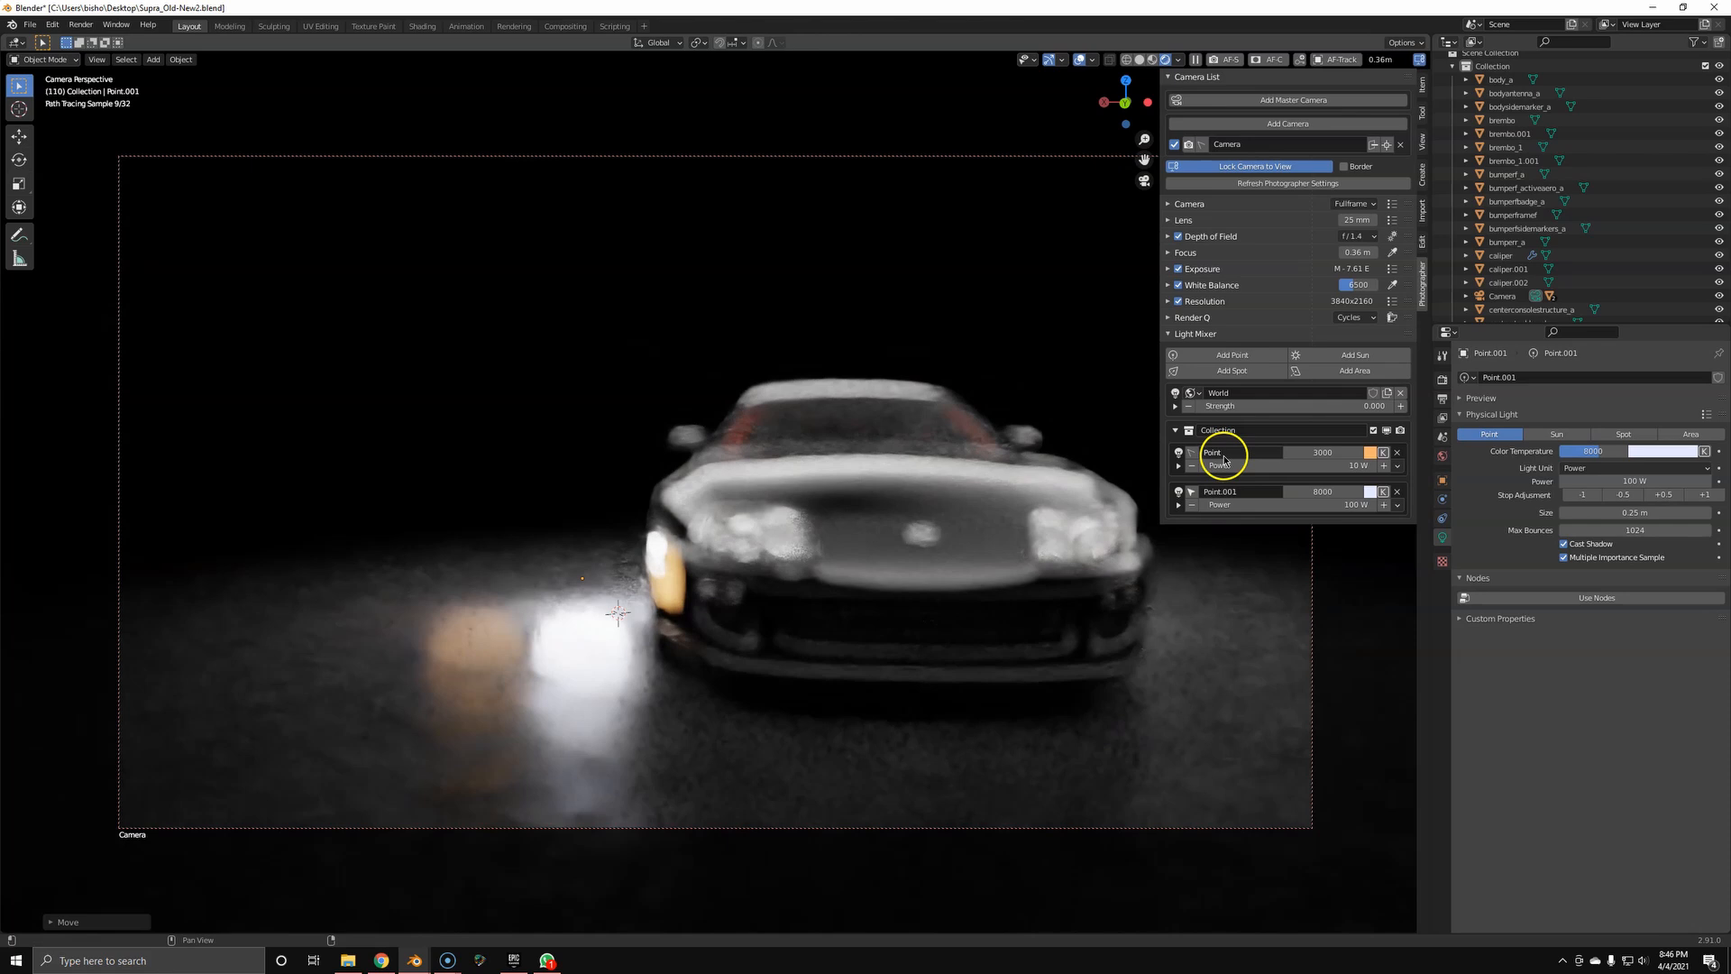
mouse_move(1214, 452)
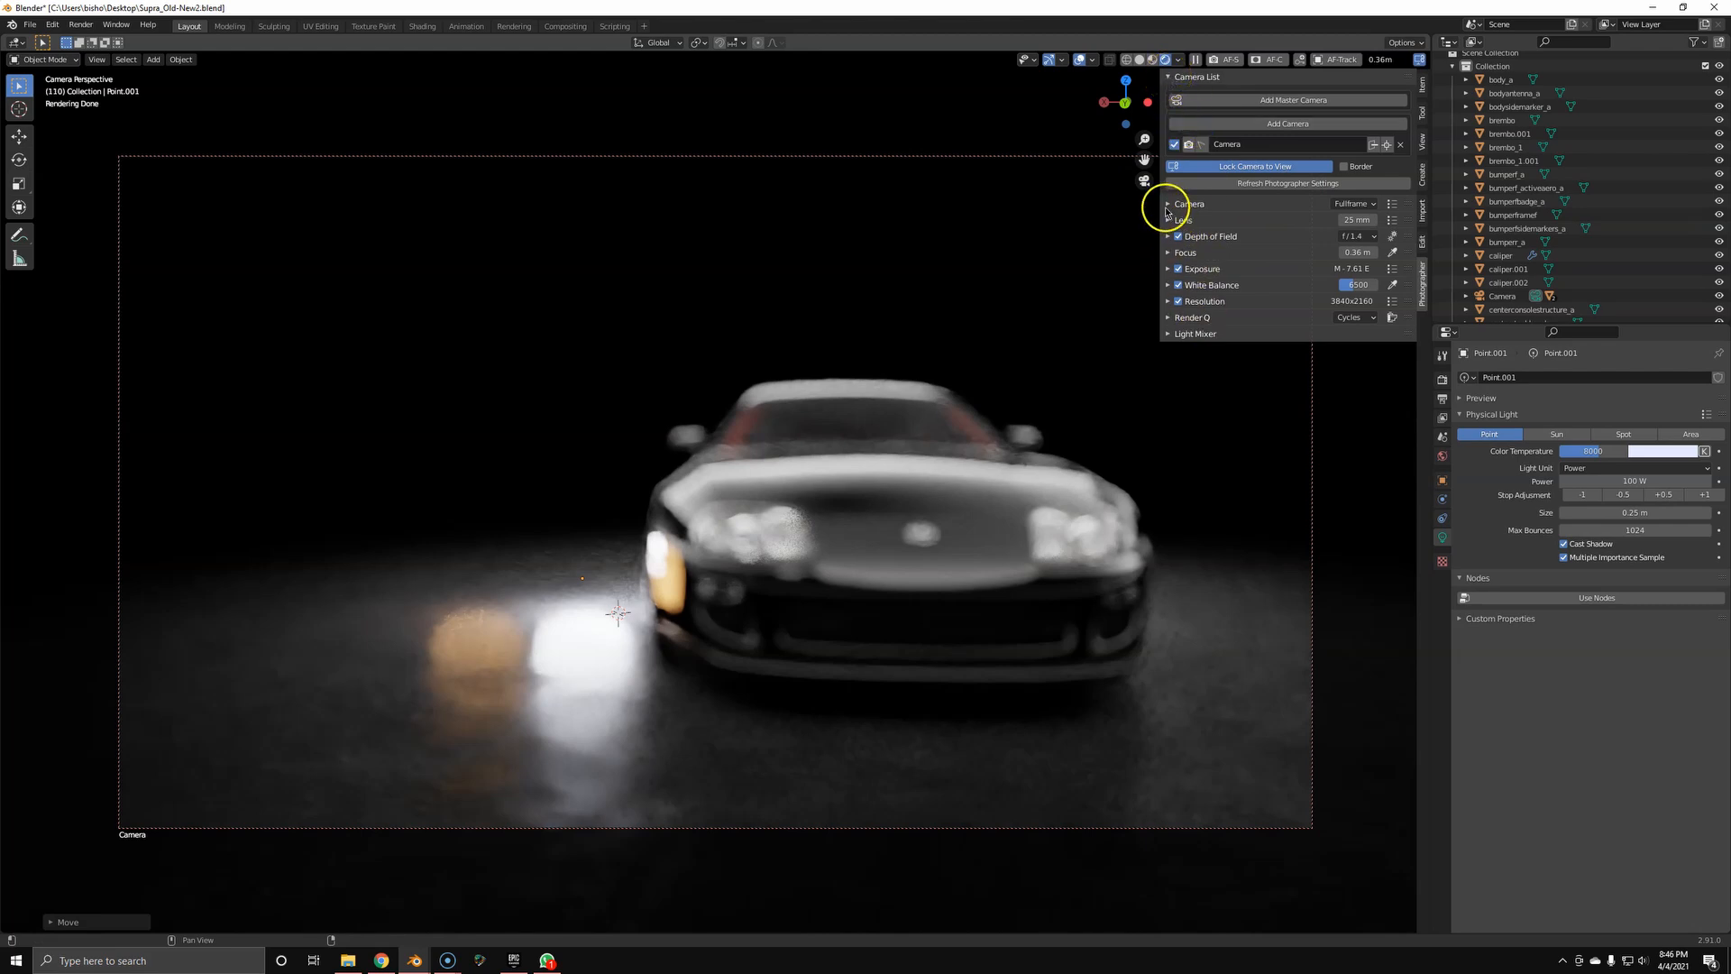
click(1169, 204)
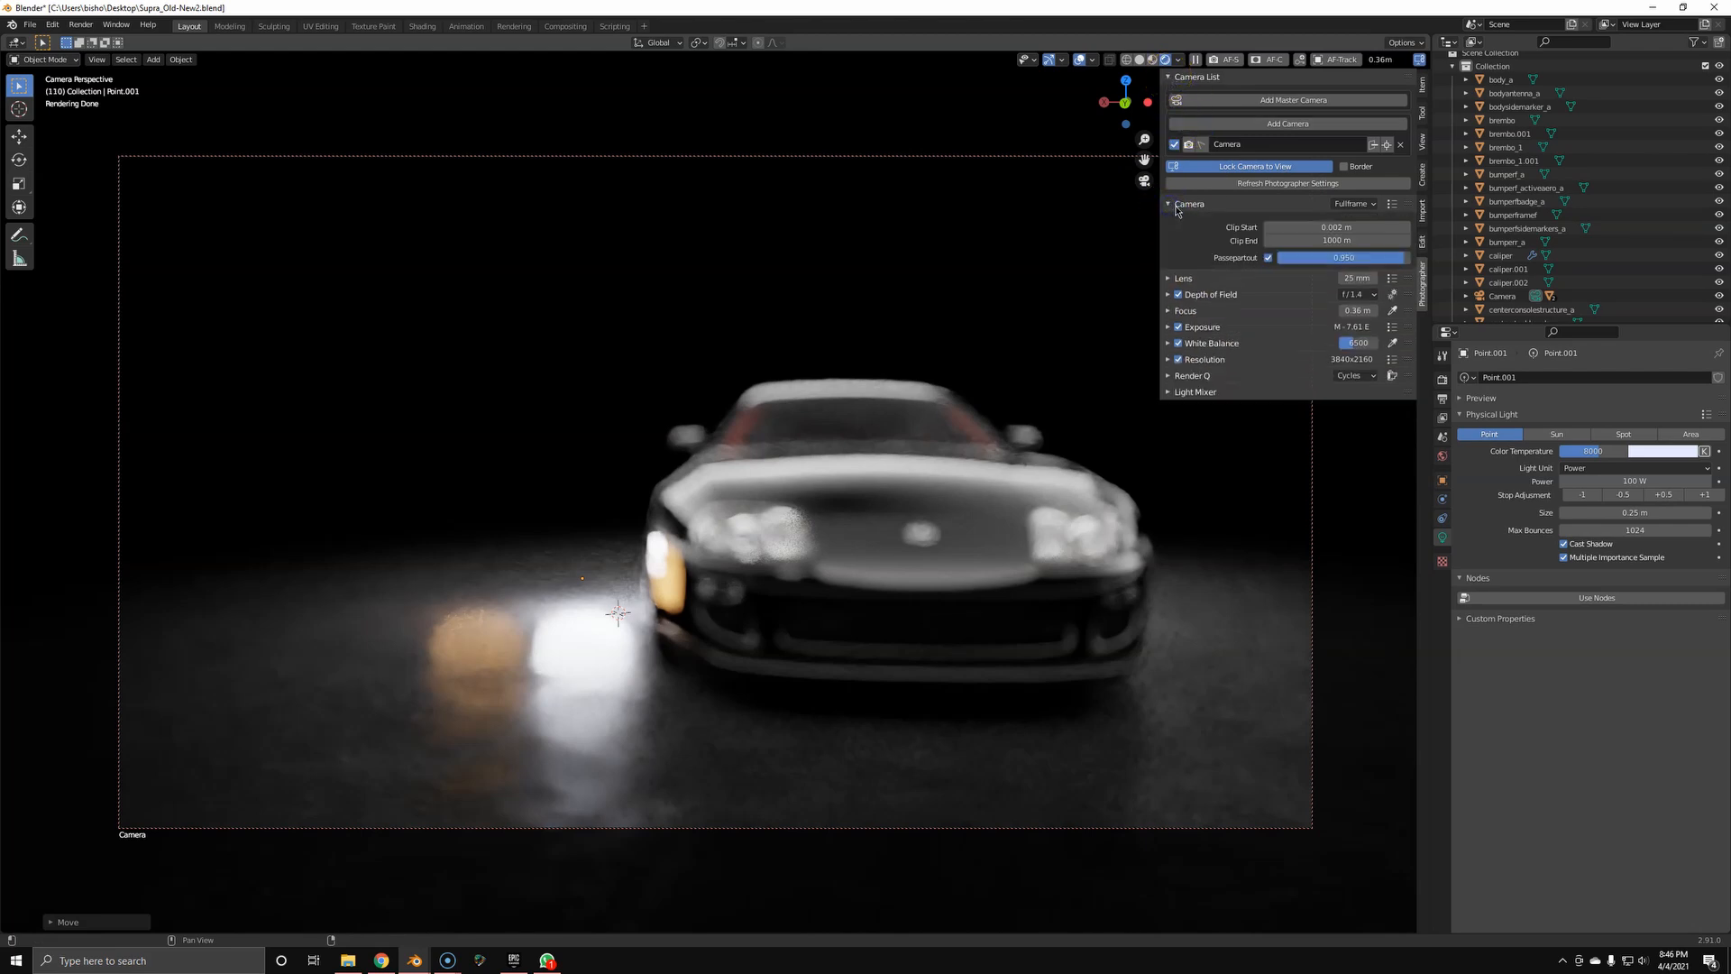